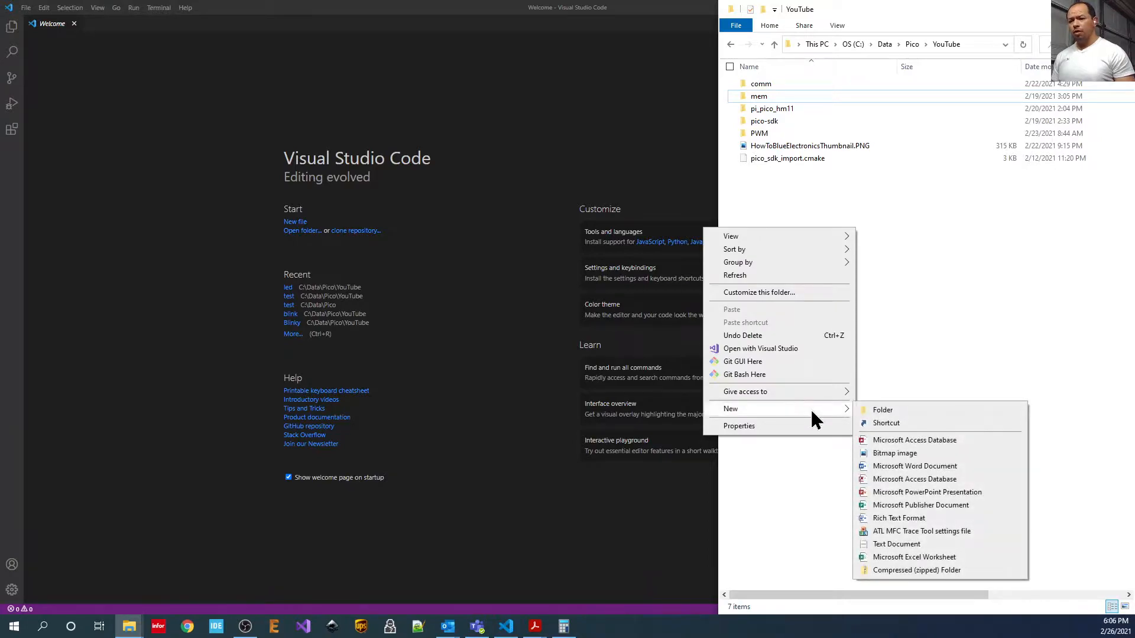
Create a 'led' folder in YouTube with pico_sdk_import.cmake and a new CMakeLists.txt file.
{"action": "left_click", "coordinate": [883, 410]}
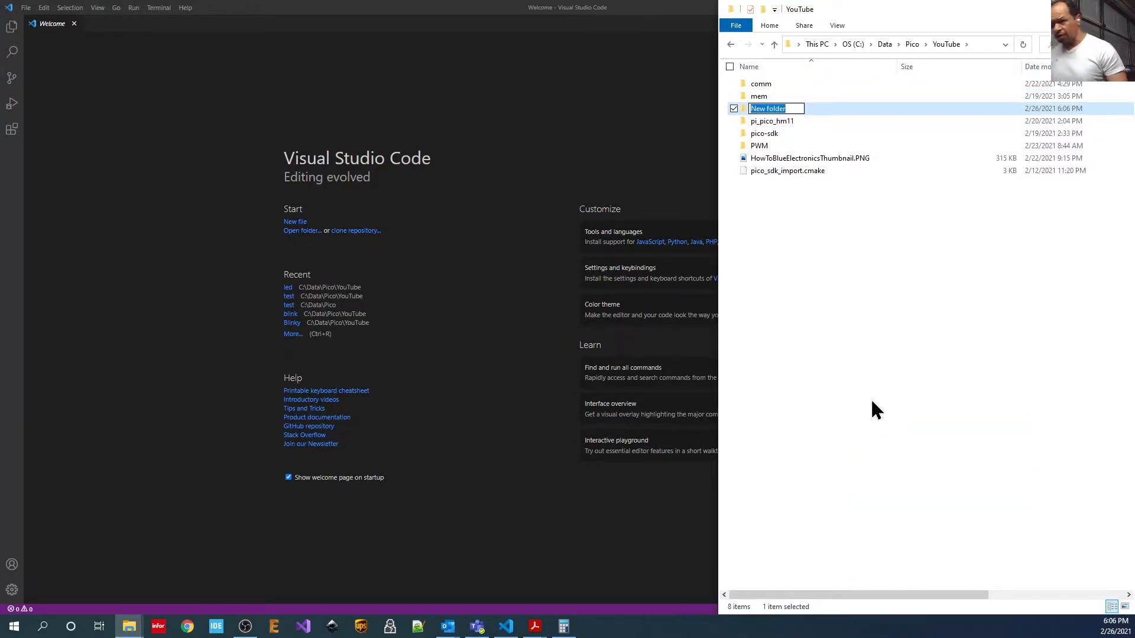
{"action": "type", "text": "led"}
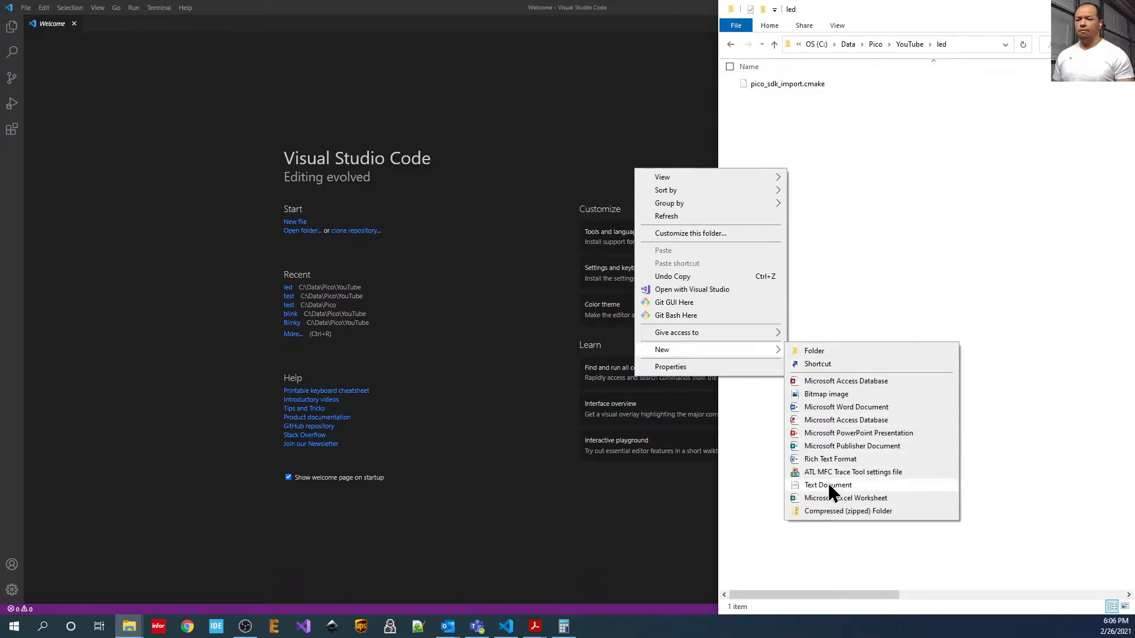
{"action": "left_click", "coordinate": [828, 484]}
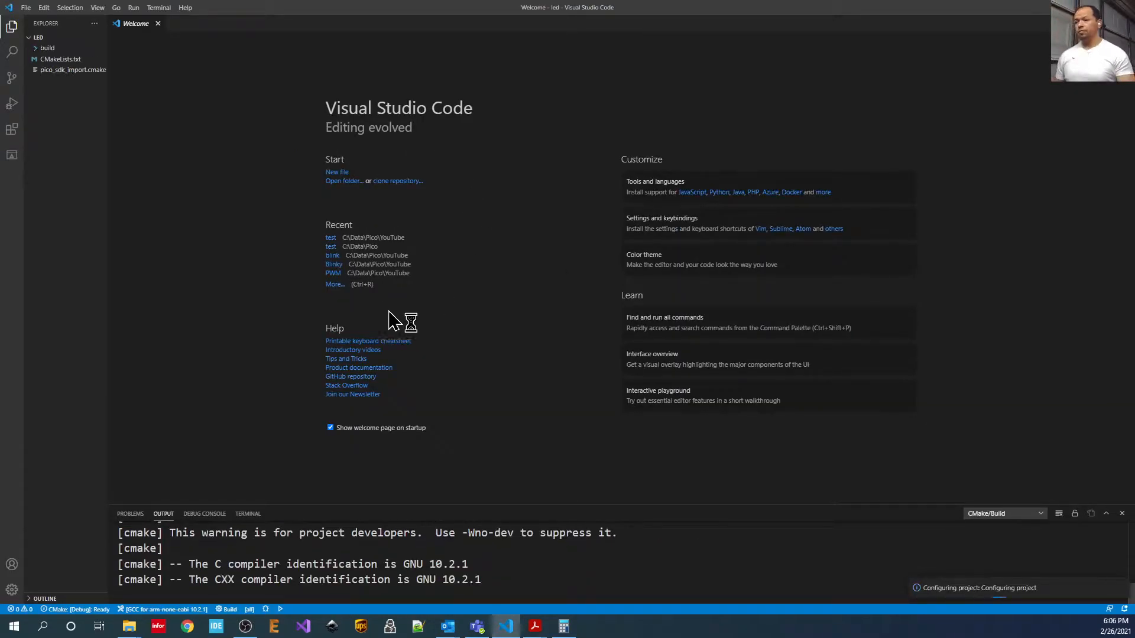
Add a new main.cpp file to the led project in the Explorer sidebar.
{"action": "left_click", "coordinate": [46, 48]}
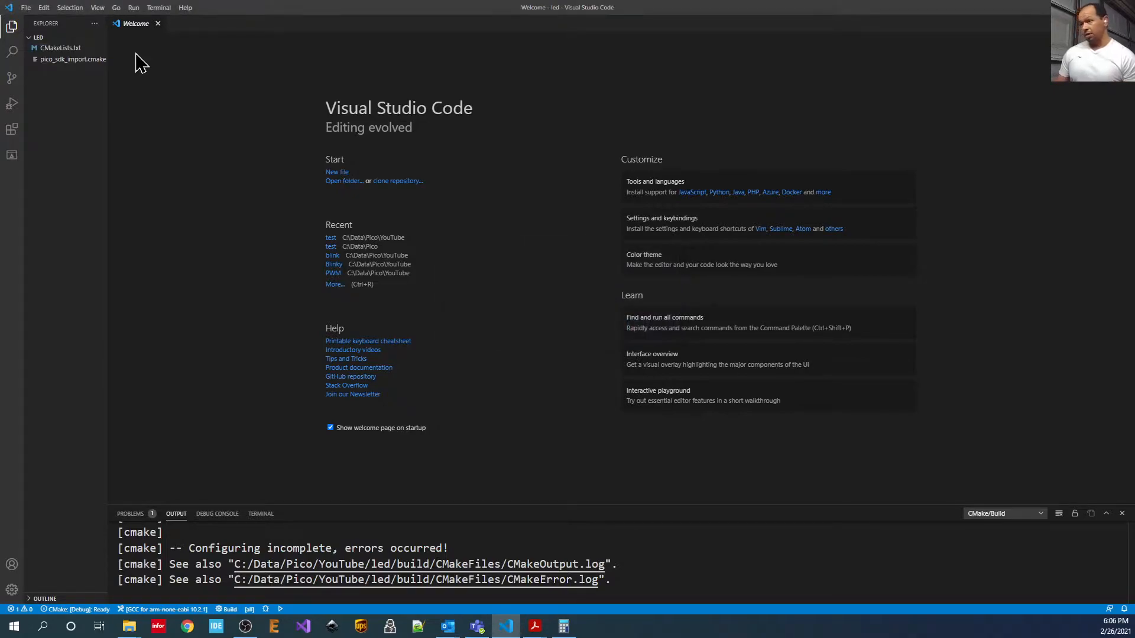
{"action": "mouse_move", "coordinate": [289, 304]}
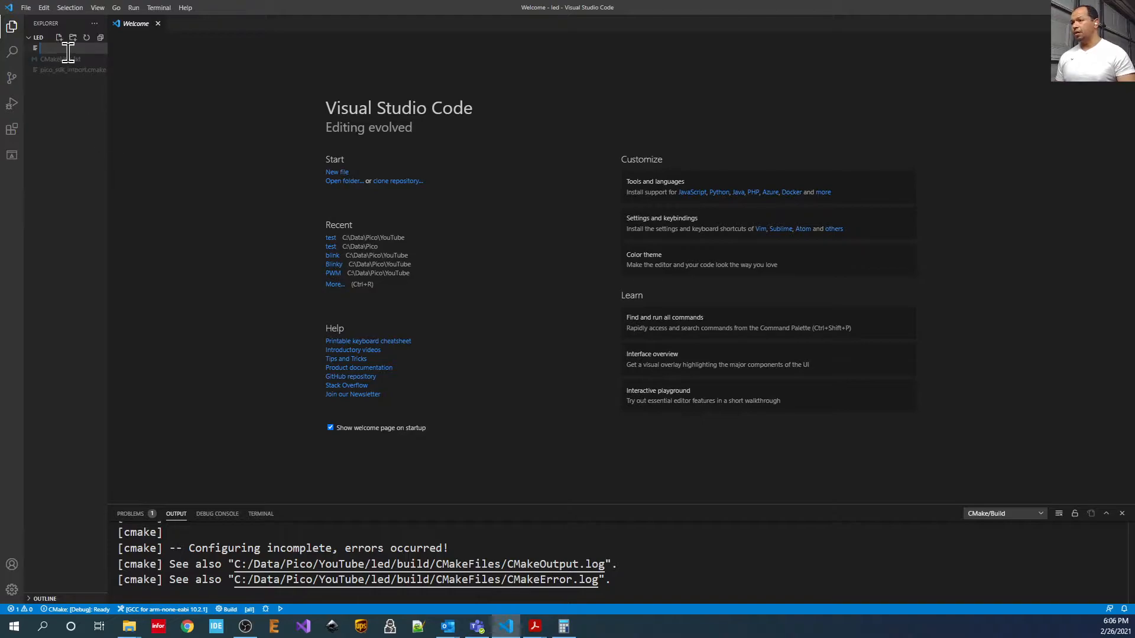
{"action": "type", "text": "ma"}
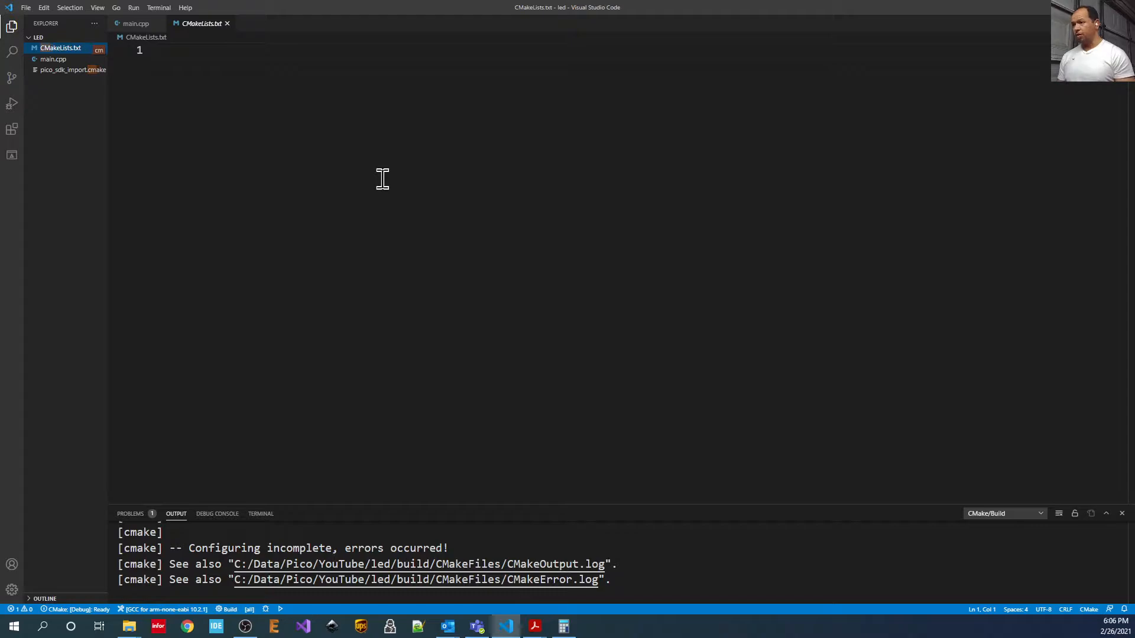
Start CMakeLists.txt with cmake_minimum_required(VERSION 3.12) and include pico_sdk_import.cmake.
{"action": "type", "text": "cma"}
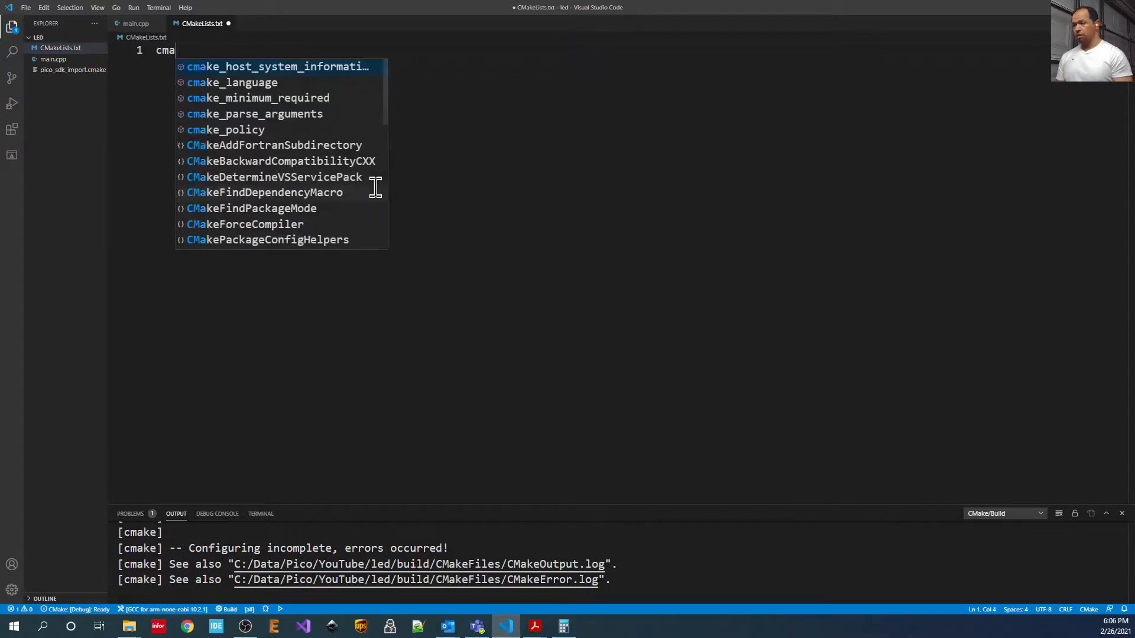
{"action": "left_click", "coordinate": [258, 98]}
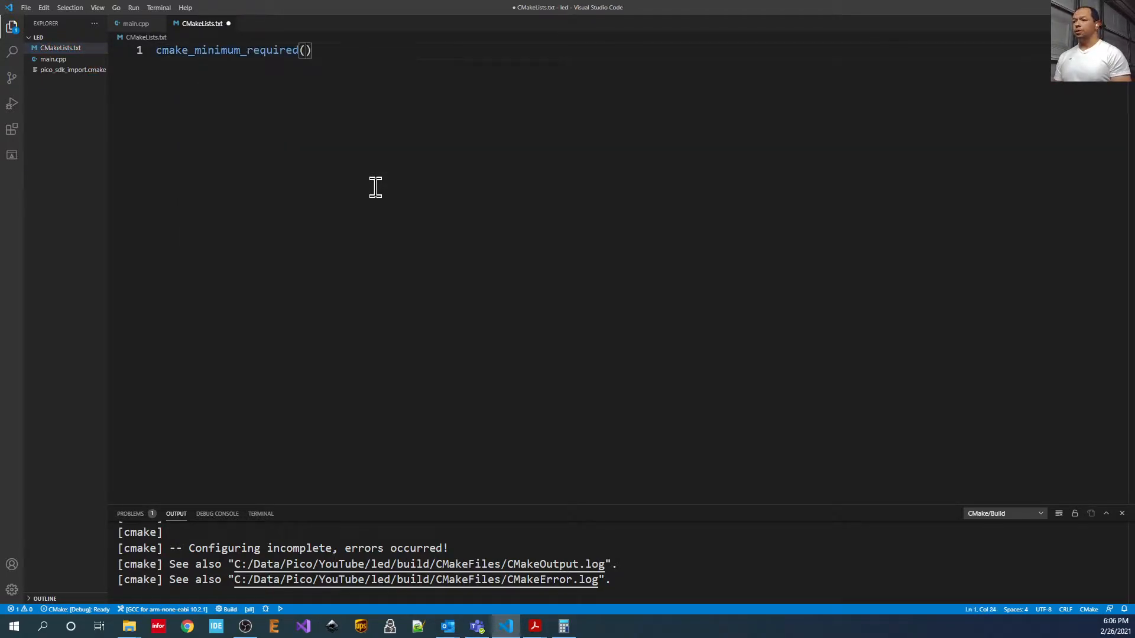
{"action": "type", "text": "VERSION 3.1"}
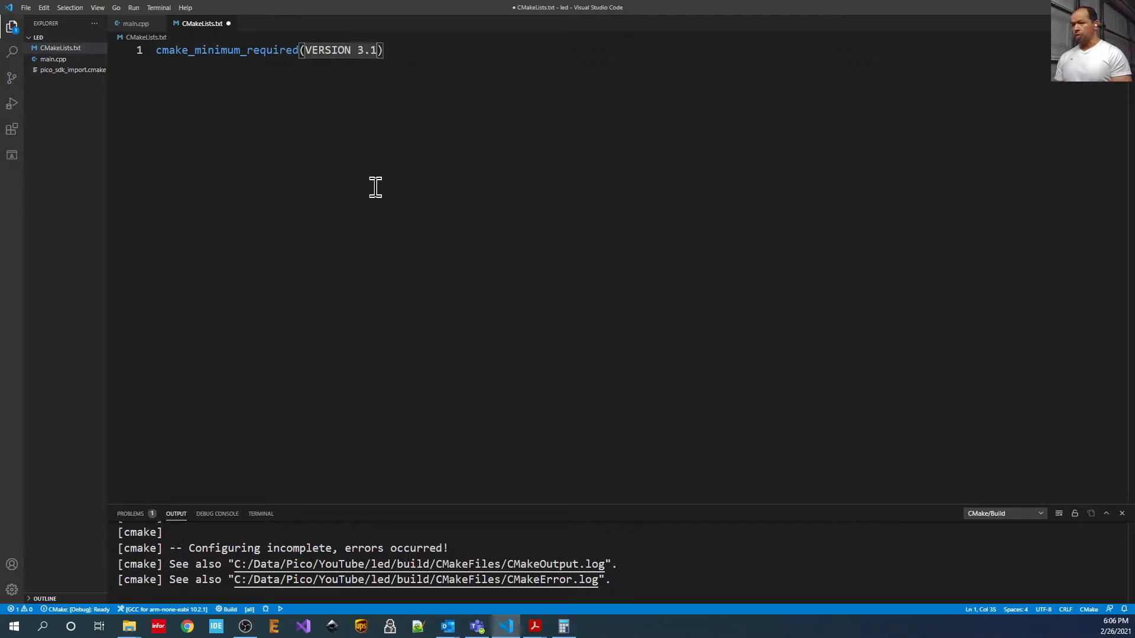
{"action": "type", "text": "2\\n\\"}
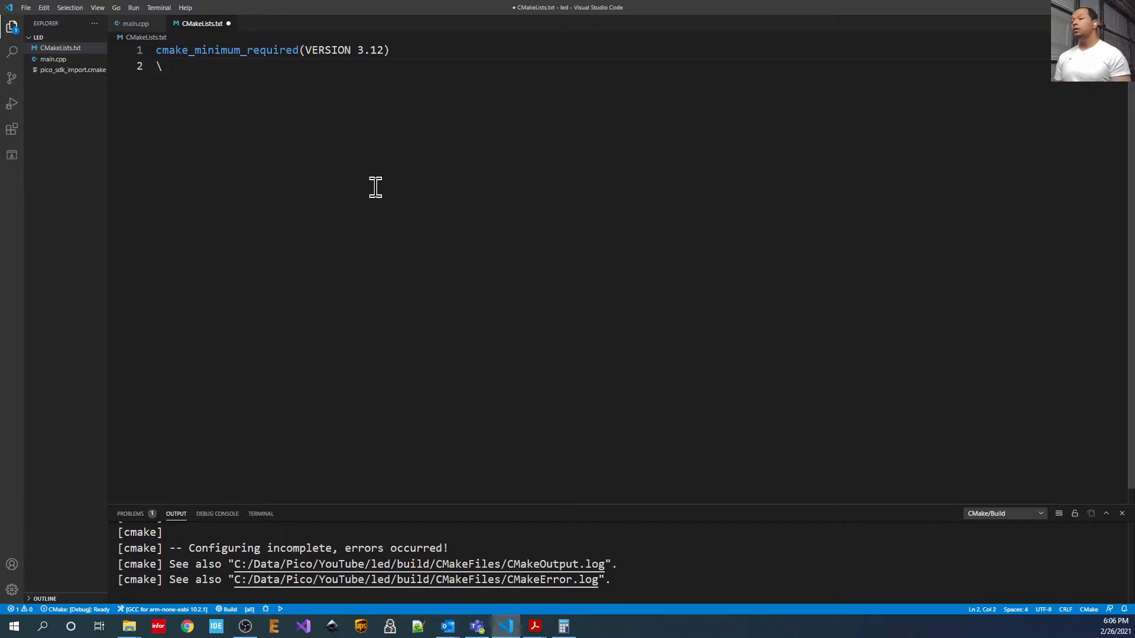
{"action": "type", "text": "include("}
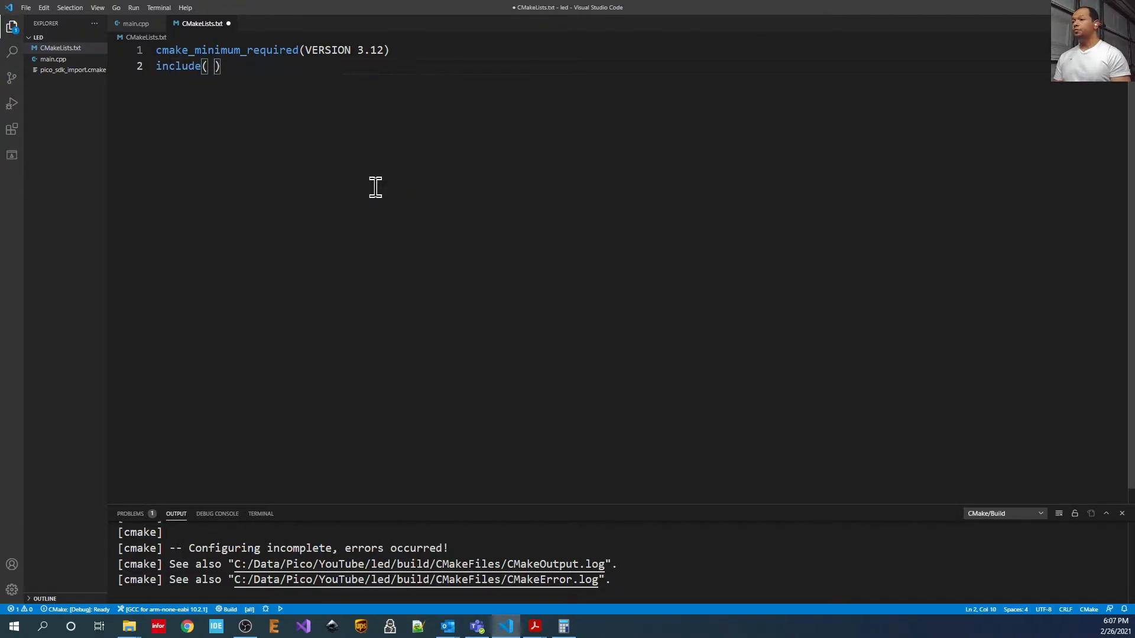
{"action": "type", "text": "pico_sdk_import."}
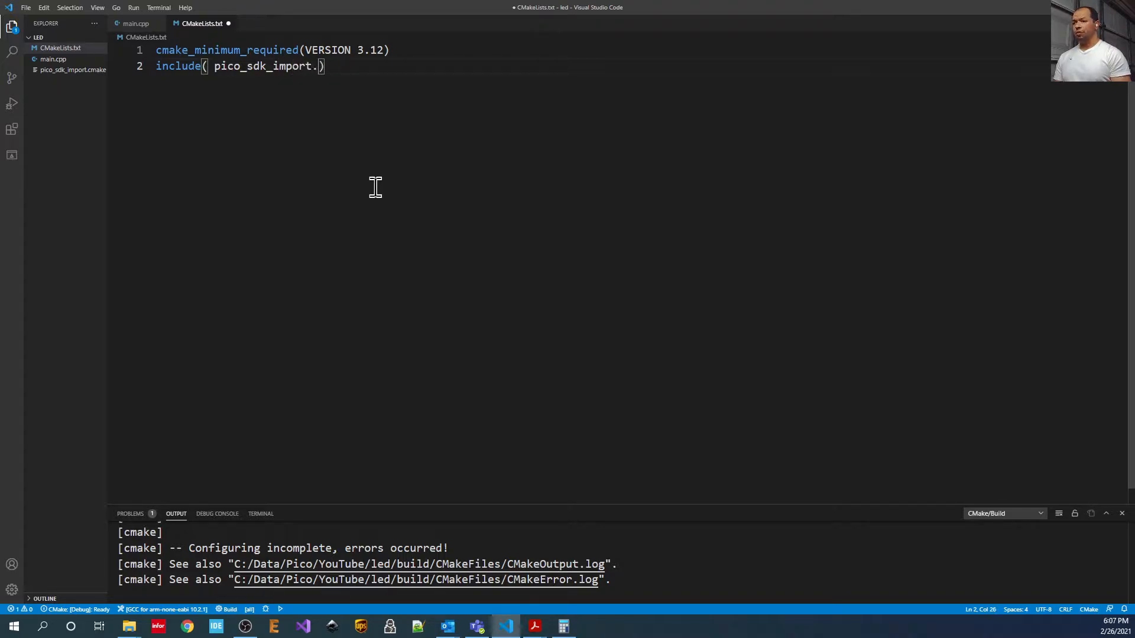
Set CMAKE_CXX_STANDARD 17, initialise the Pico SDK and add the led executable from main.cpp.
{"action": "type", "text": "set"}
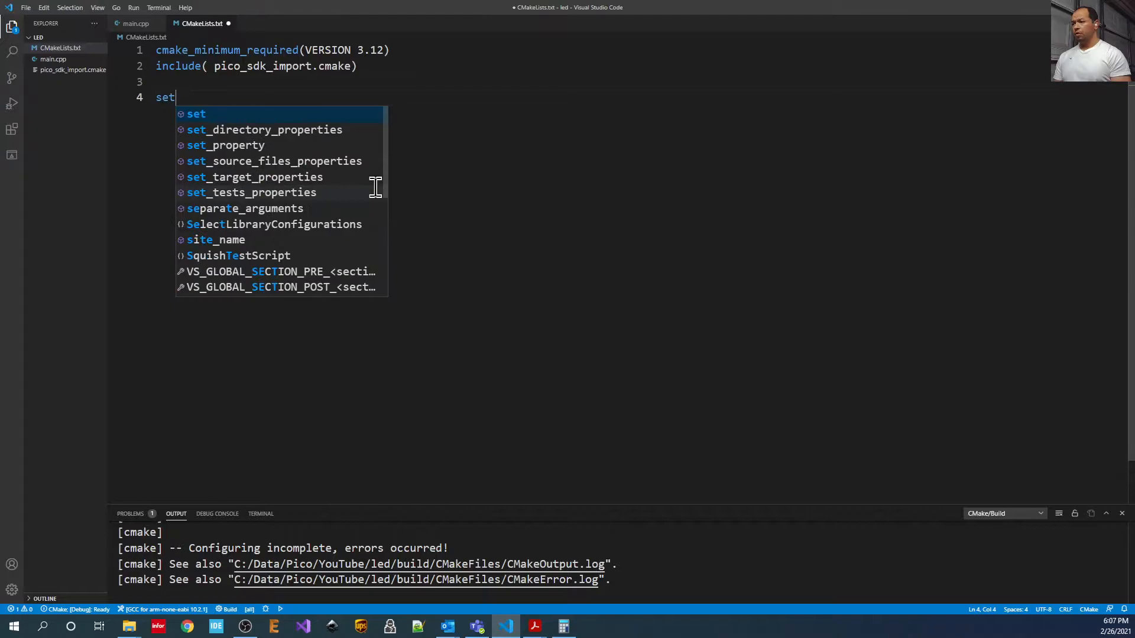
{"action": "type", "text": "(CMAKE_C"}
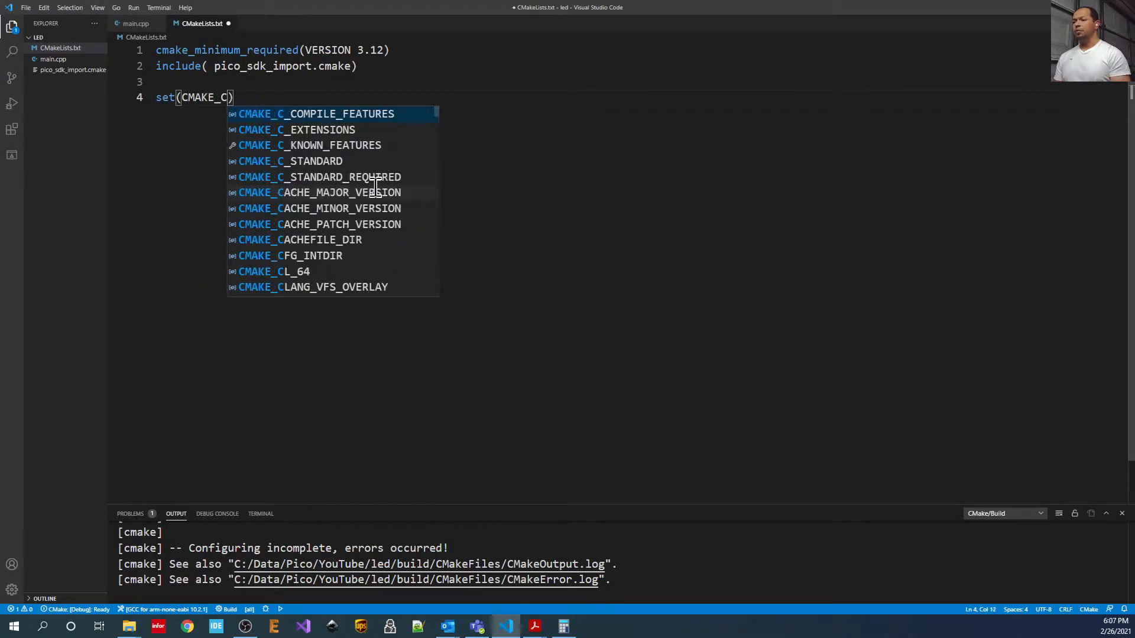
{"action": "type", "text": "XX_STANDARD"}
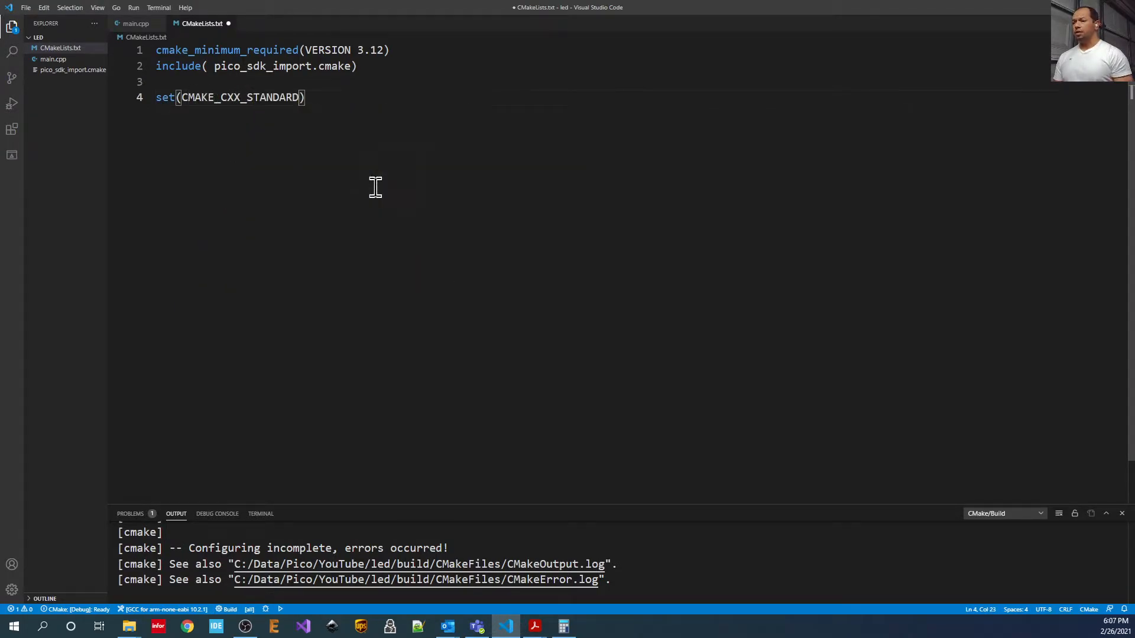
{"action": "type", "text": "17"}
{"action": "type", "text": "pic"}
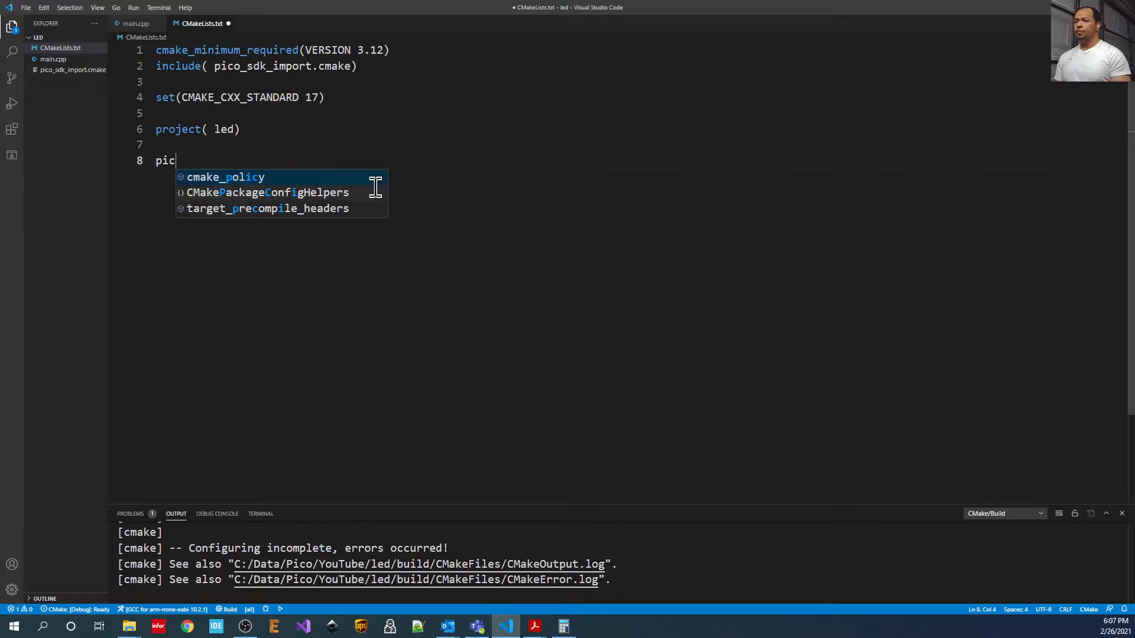
{"action": "type", "text": "o"}
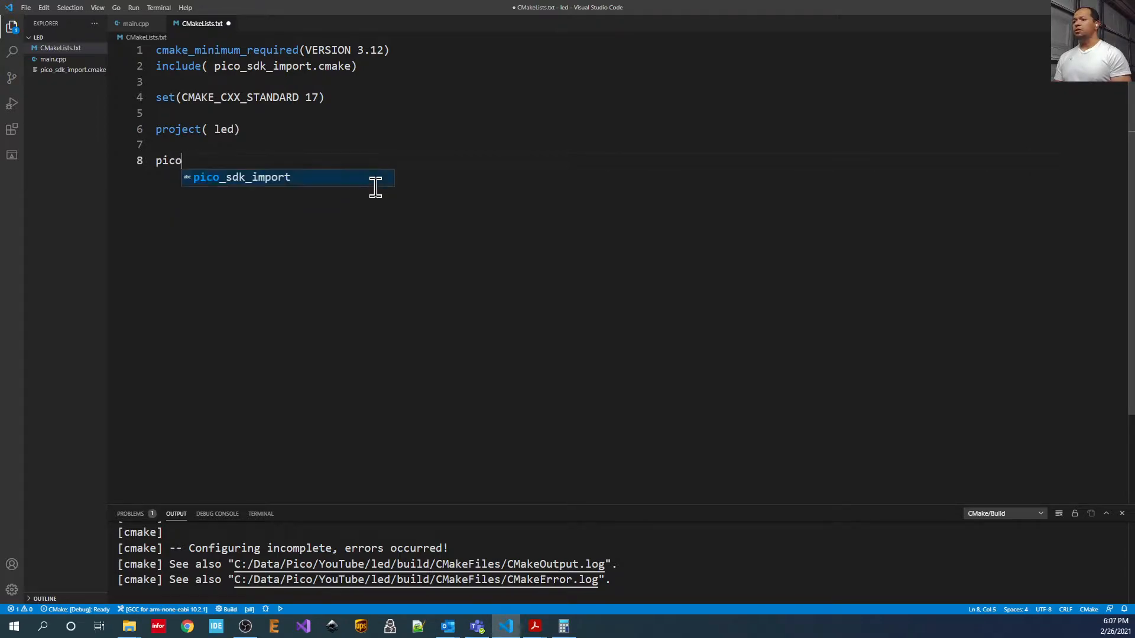
{"action": "type", "text": "_sdk_init("}
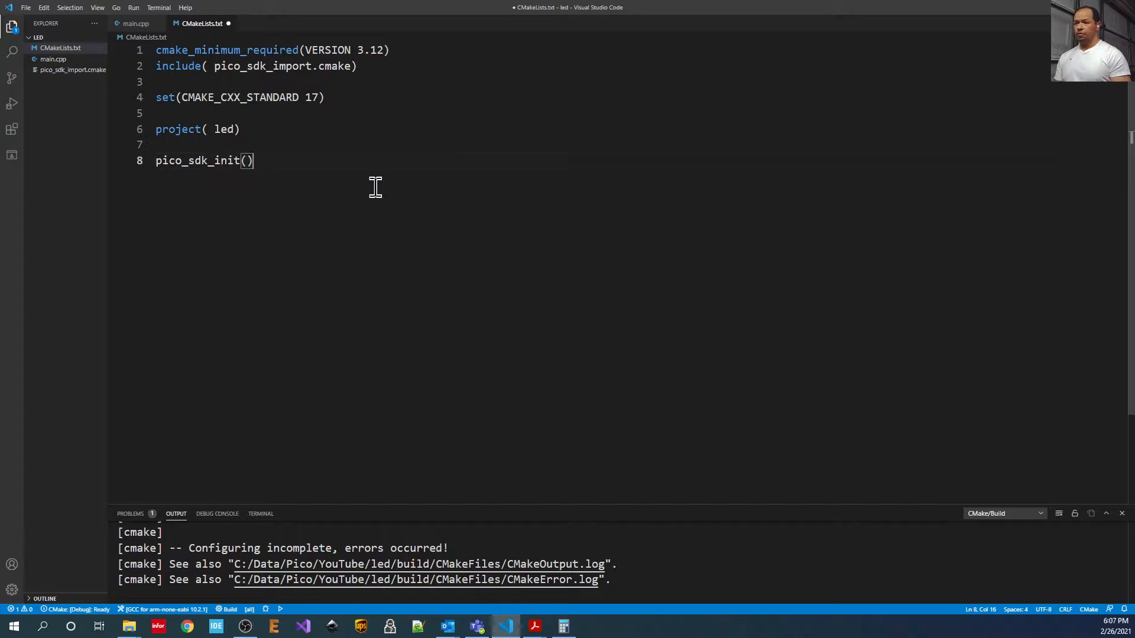
{"action": "type", "text": "add_"}
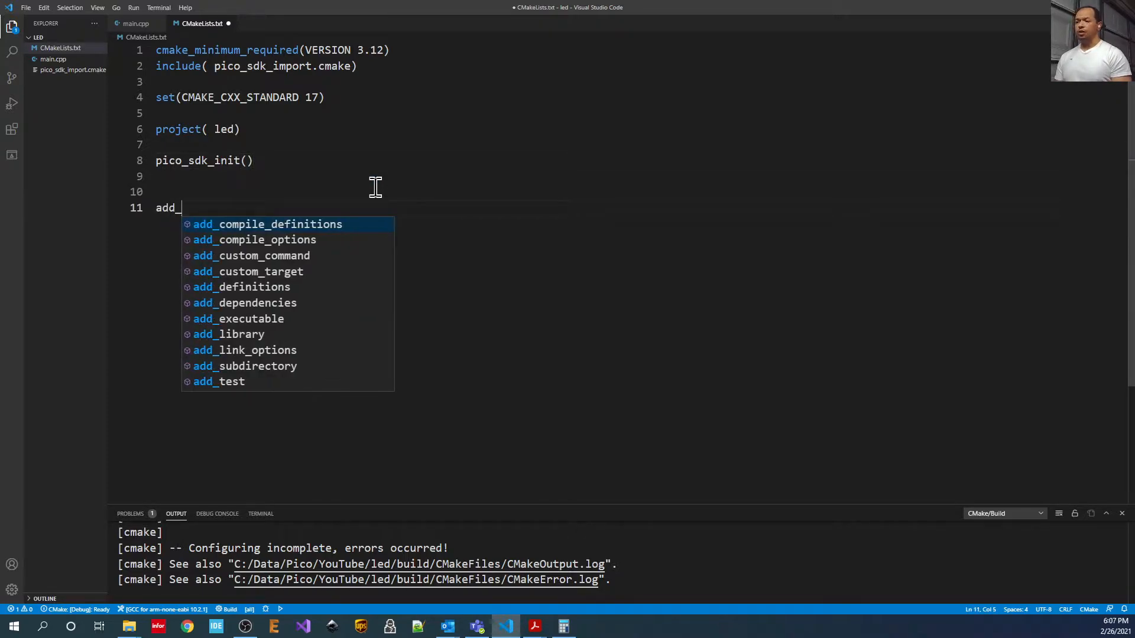
{"action": "type", "text": "executable(led"}
{"action": "type", "text": "m)"}
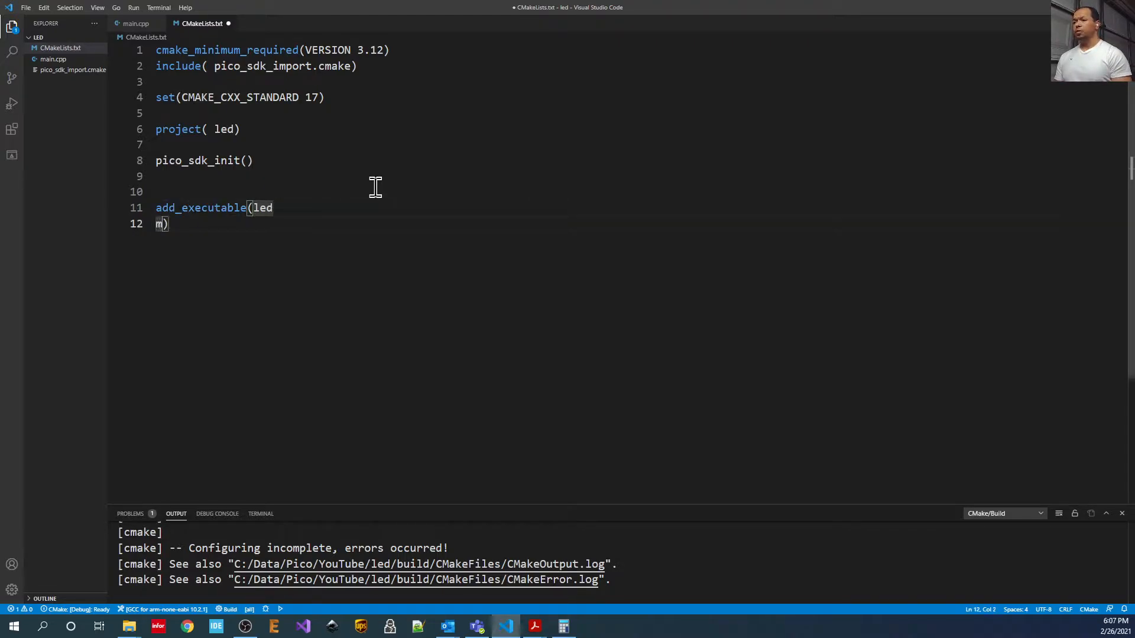
{"action": "type", "text": "ain.cpp"}
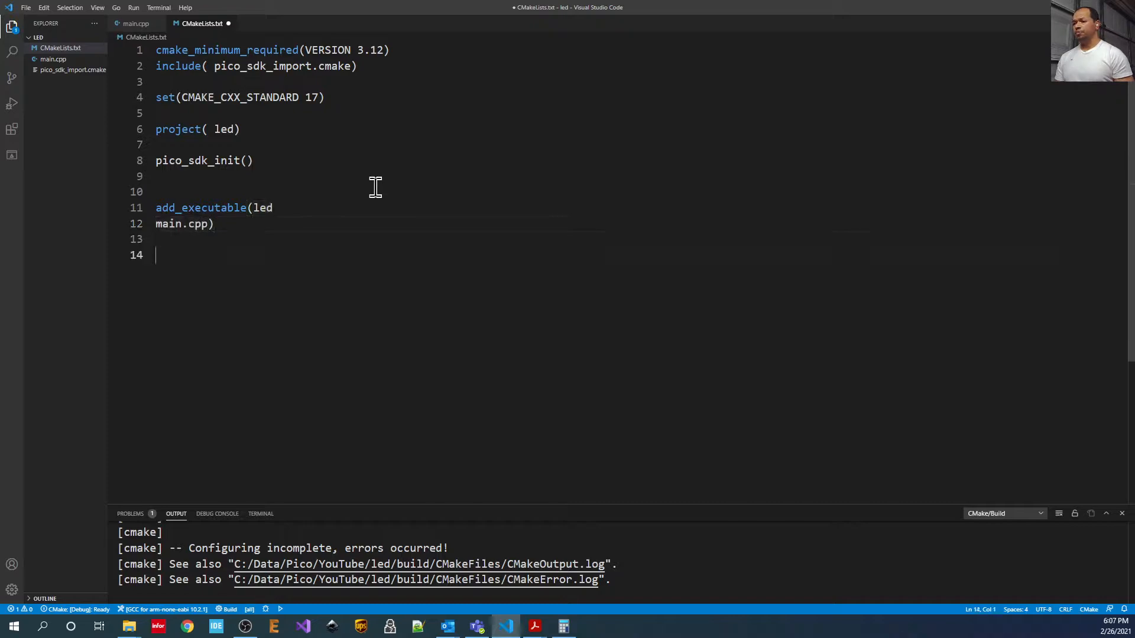
Link the led target against pico_stdlib with target_link_libraries.
{"action": "type", "text": "target_li"}
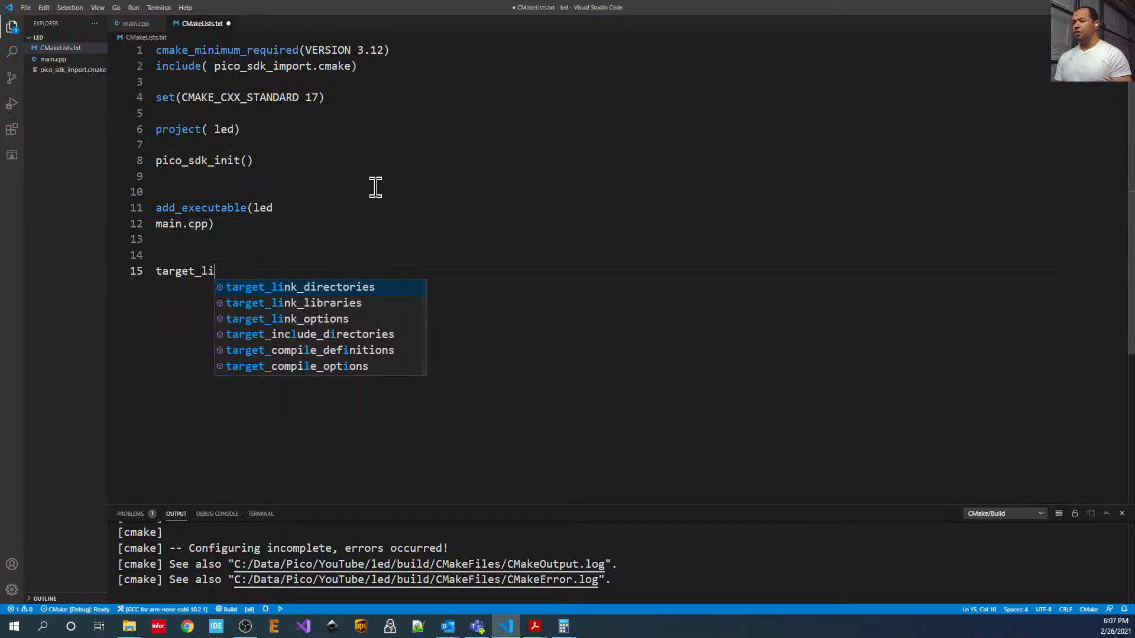
{"action": "left_click", "coordinate": [296, 303]}
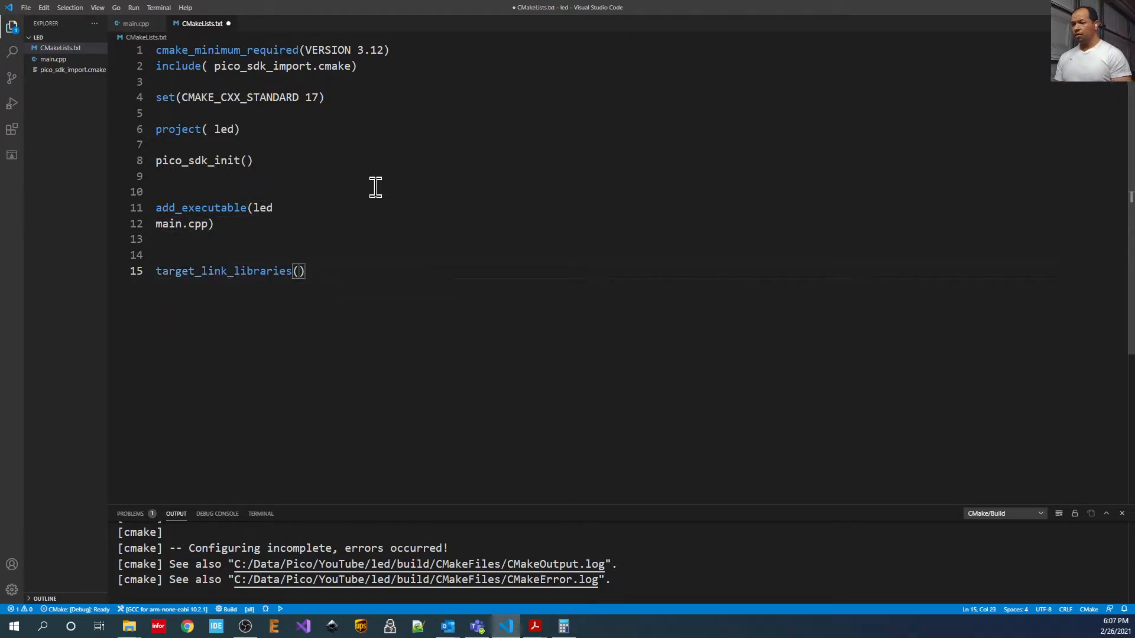
{"action": "type", "text": "led"}
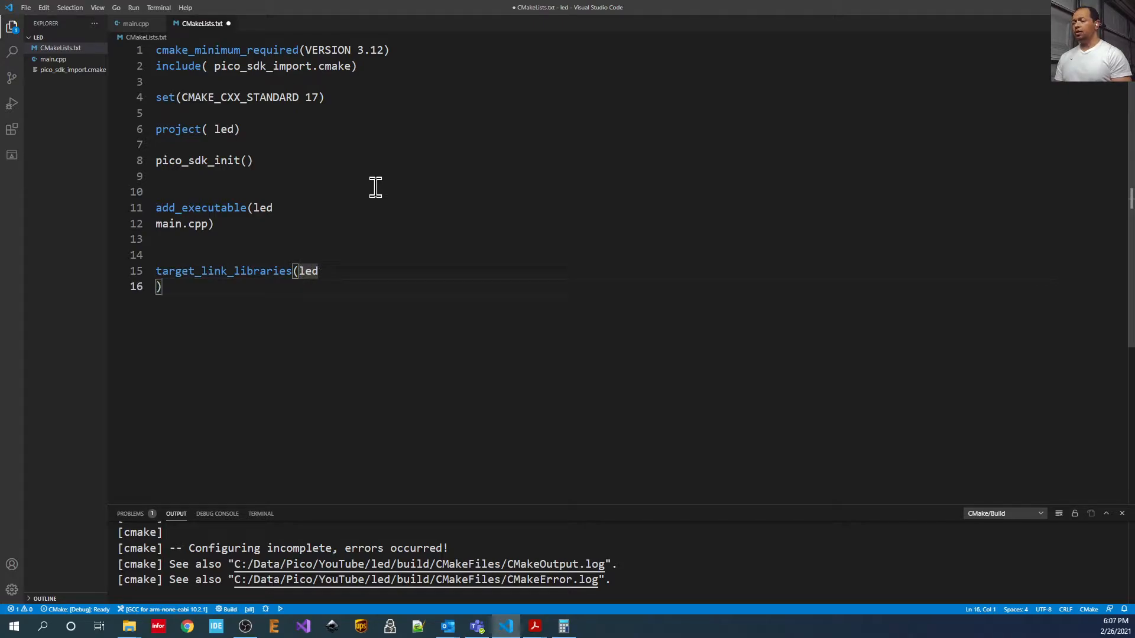
{"action": "type", "text": "pico_"}
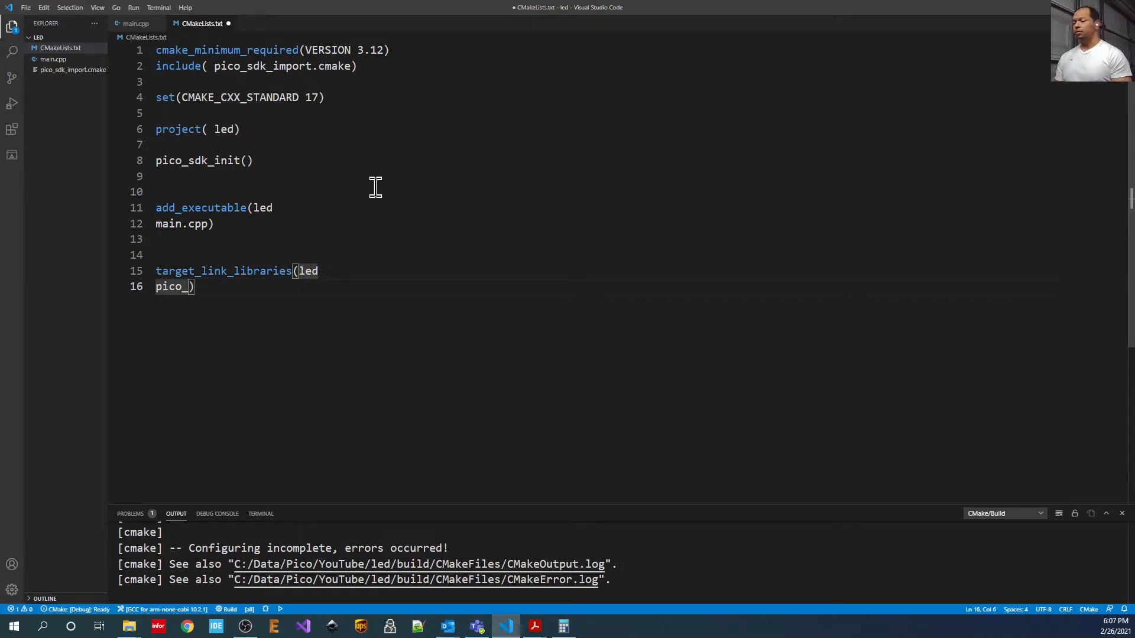
{"action": "type", "text": "stdlib"}
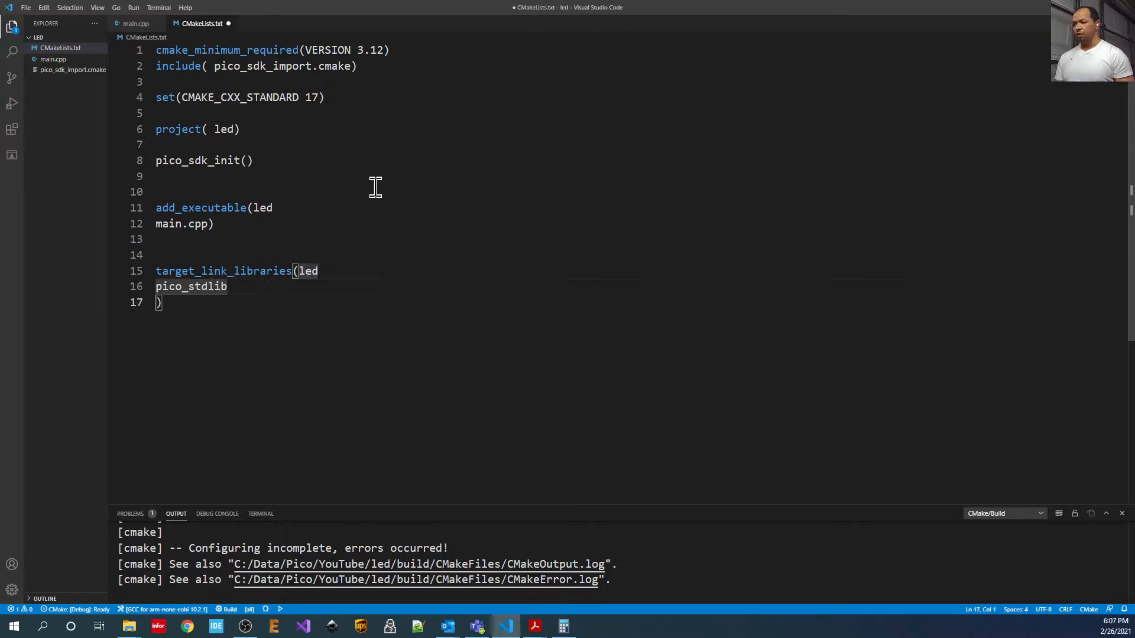
Add pico_add_extra_outputs(led) to finish CMakeLists.txt and save it.
{"action": "type", "text": "pic"}
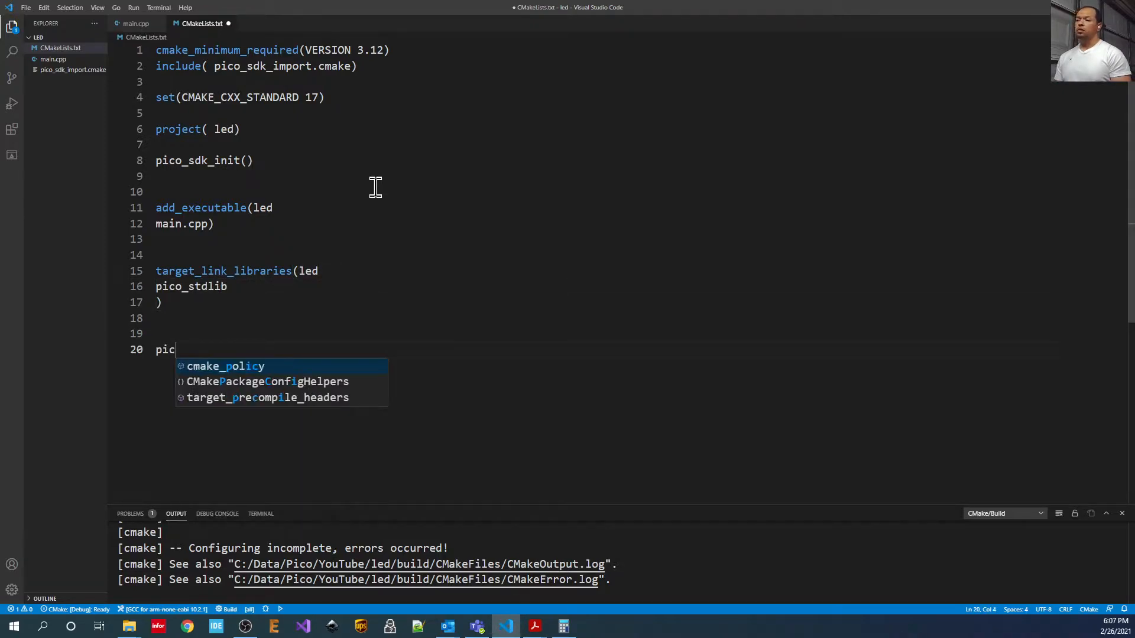
{"action": "type", "text": "o_axt"}
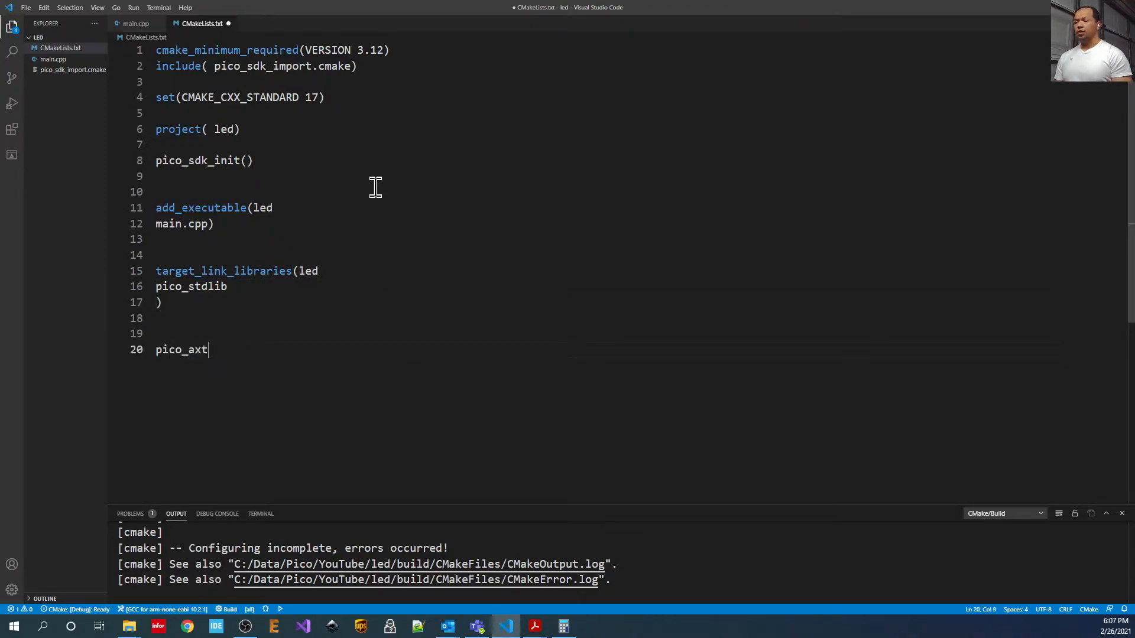
{"action": "type", "text": "ra"}
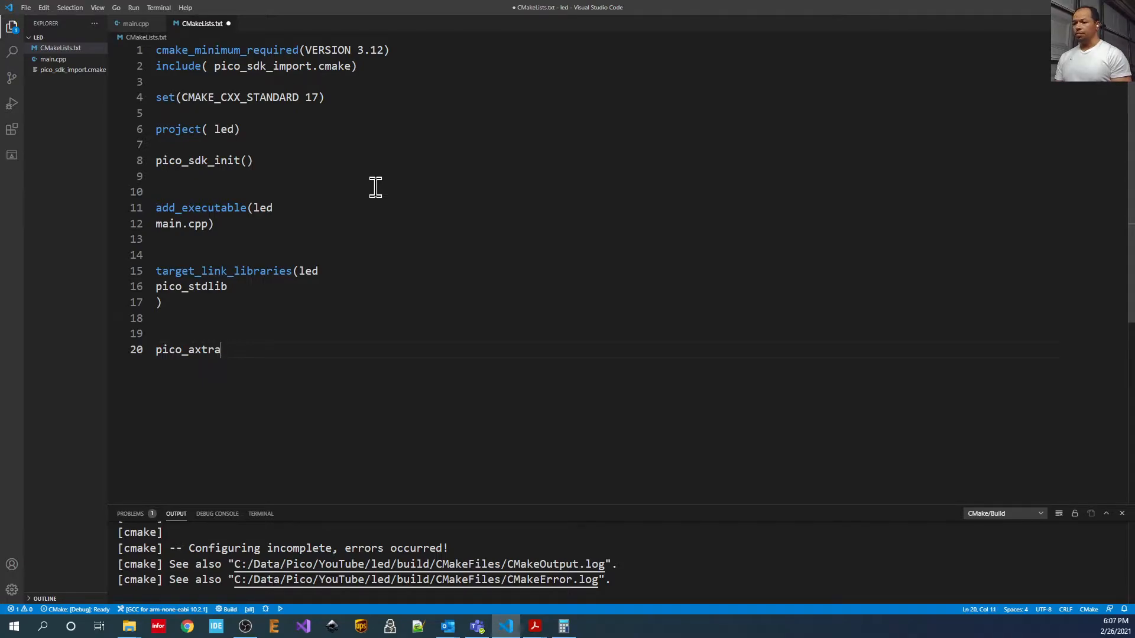
{"action": "type", "text": "pico_add_ex"}
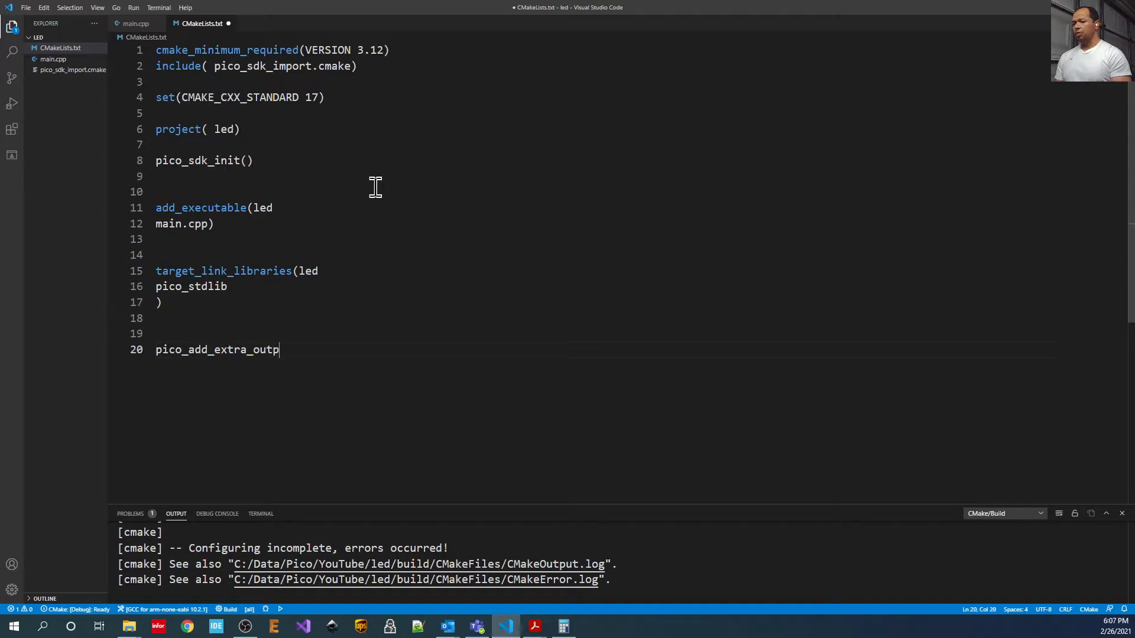
{"action": "type", "text": "uts(led)"}
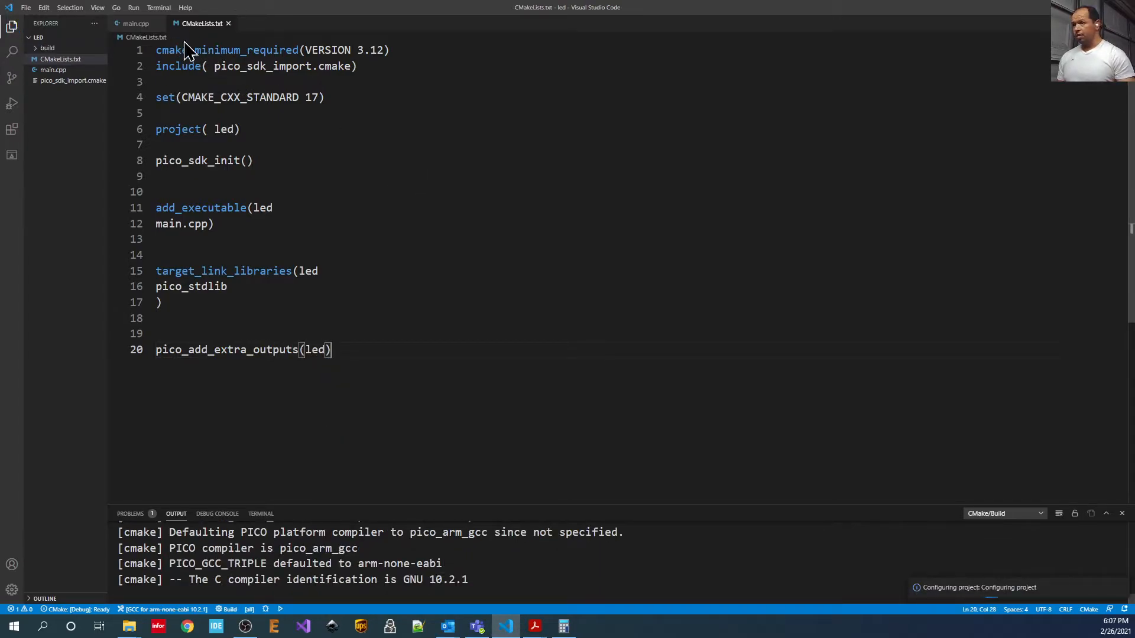
{"action": "left_click", "coordinate": [136, 23]}
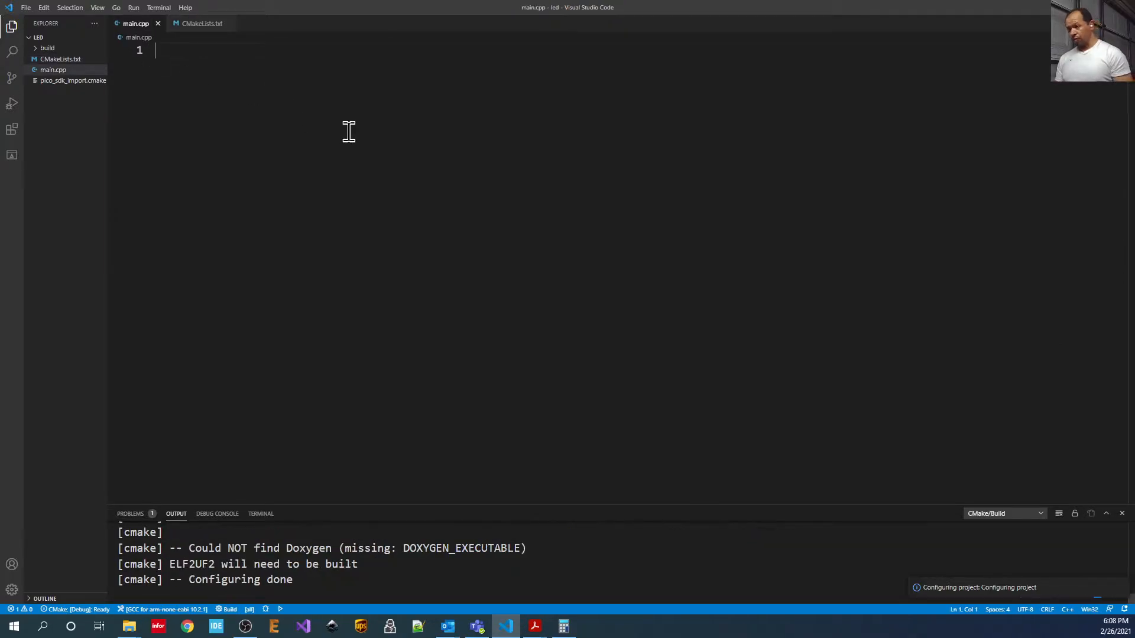
Write #include "pico/stdlib.h" and an int main() with an empty while(1) loop and return 0.
{"action": "type", "text": "#include \""}
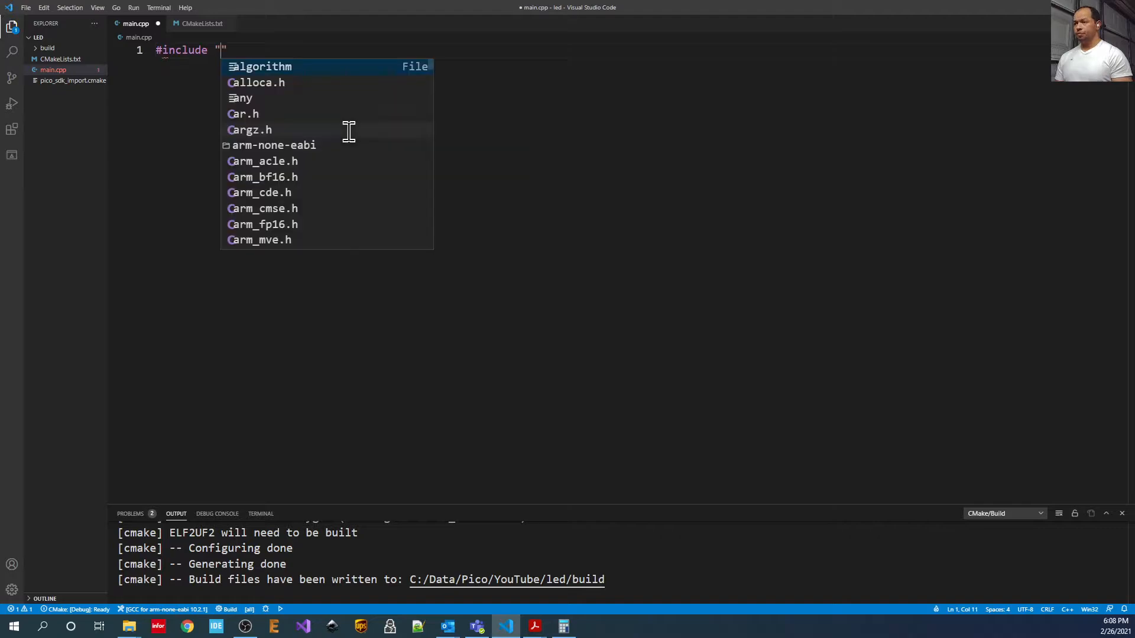
{"action": "type", "text": "pico"}
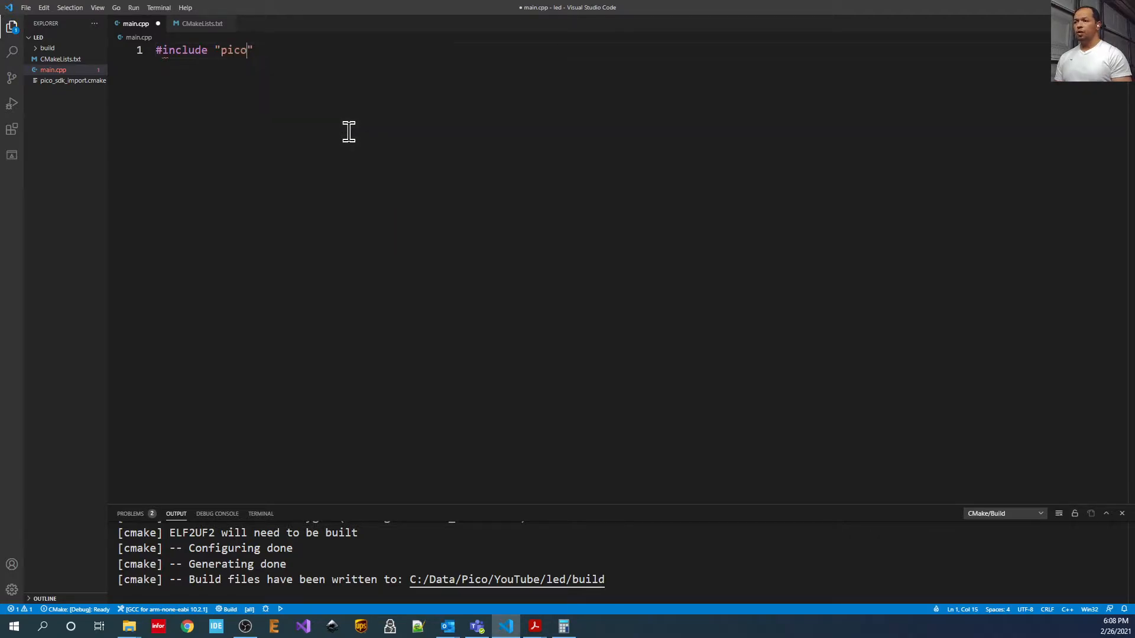
{"action": "type", "text": "/stdlib.h"}
{"action": "type", "text": "int main"}
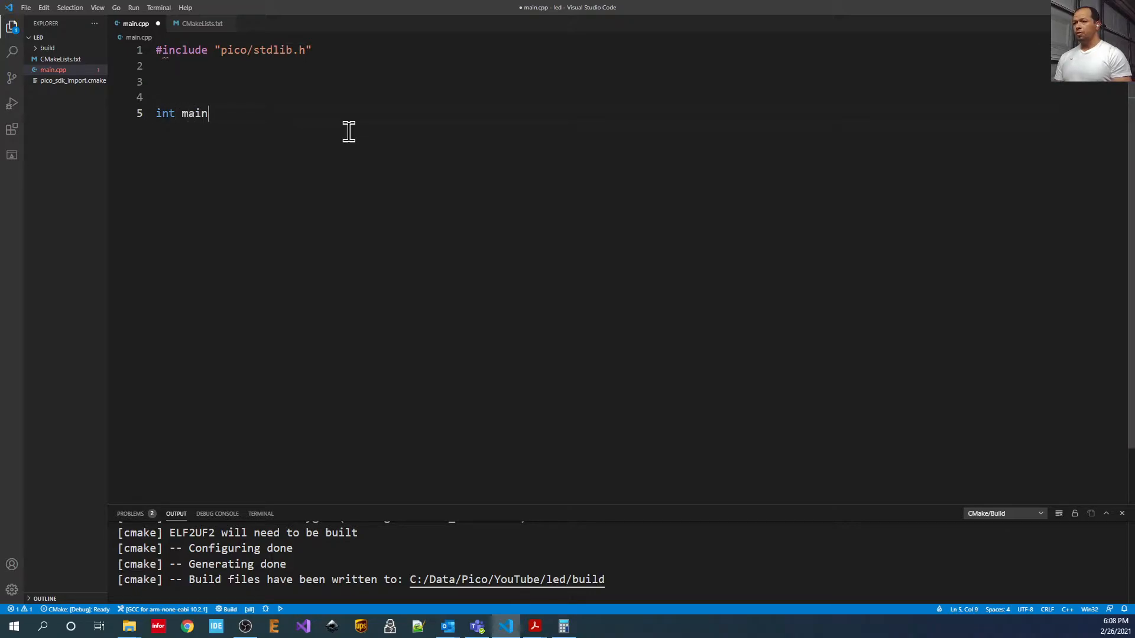
{"action": "type", "text": "(){"}
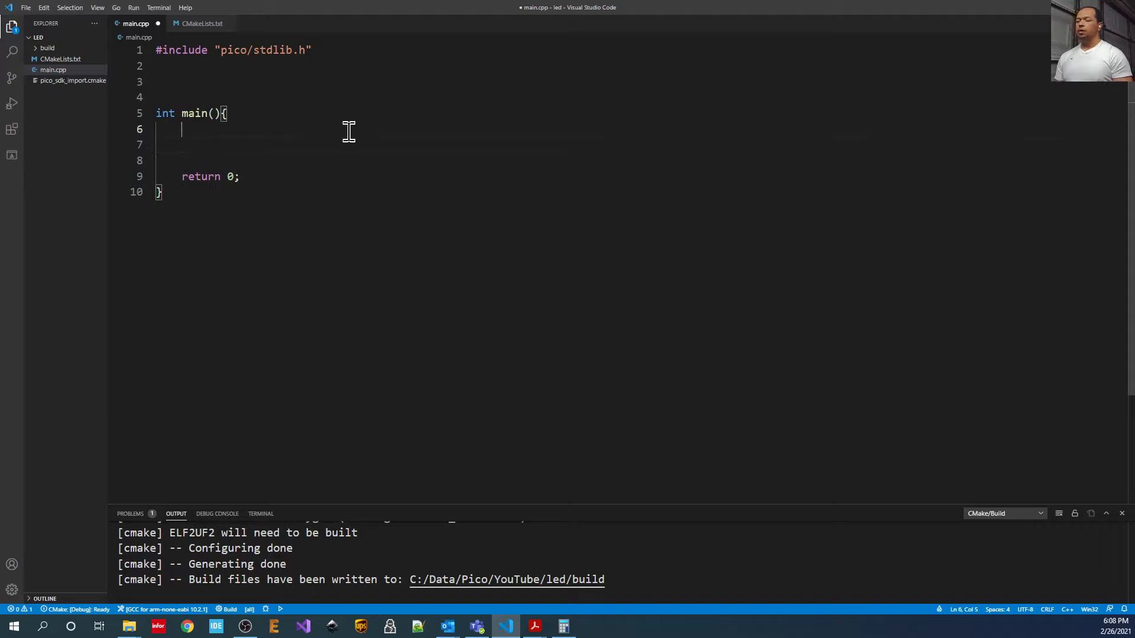
{"action": "type", "text": "while(1)"}
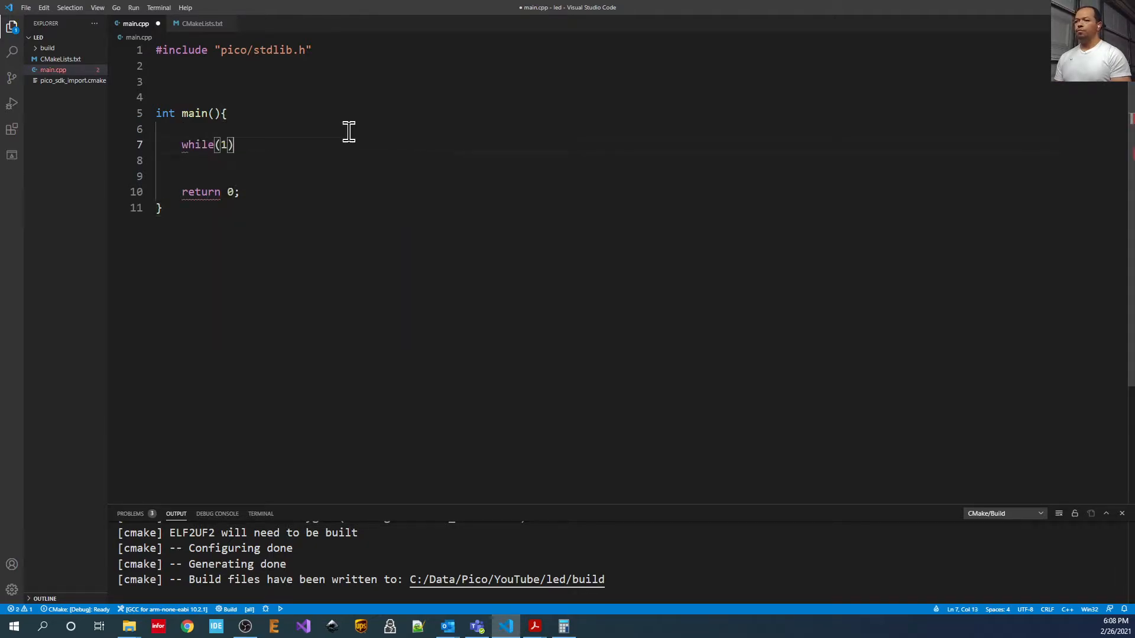
{"action": "type", "text": "{"}
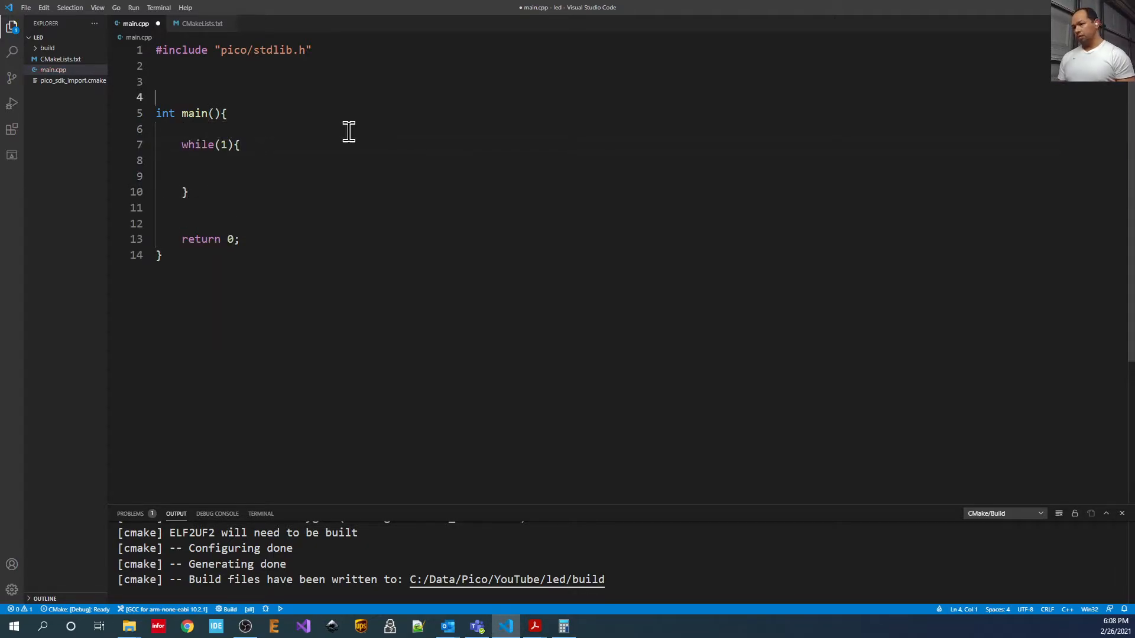
{"action": "key", "text": "Enter"}
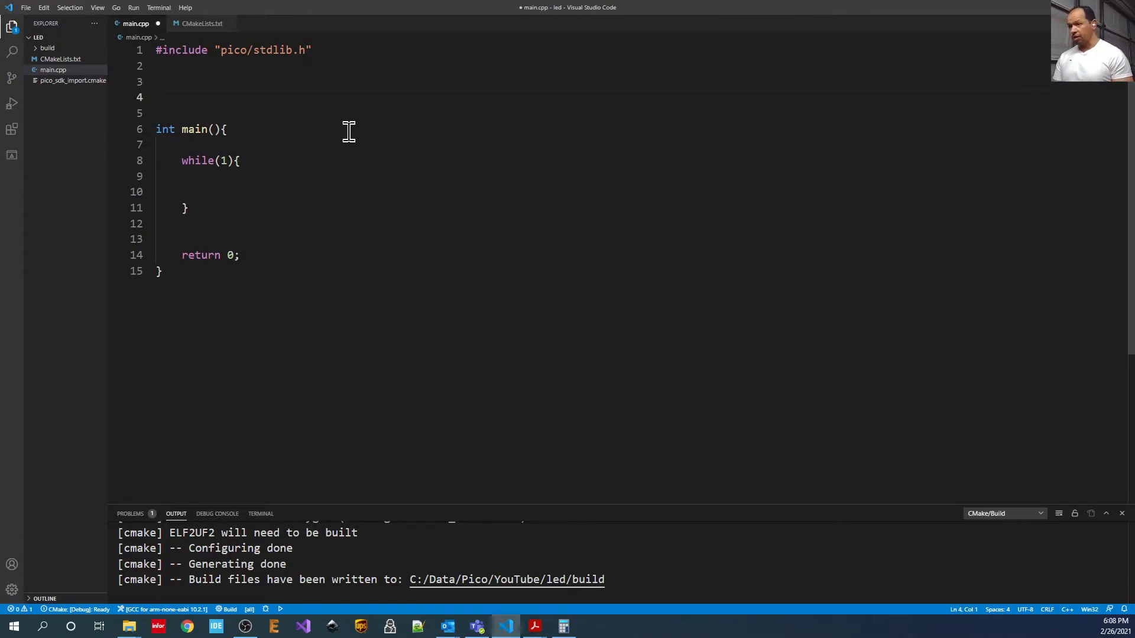
Declare an empty void lightUpLed(int bitsToLightUp) function above main.
{"action": "type", "text": "void"}
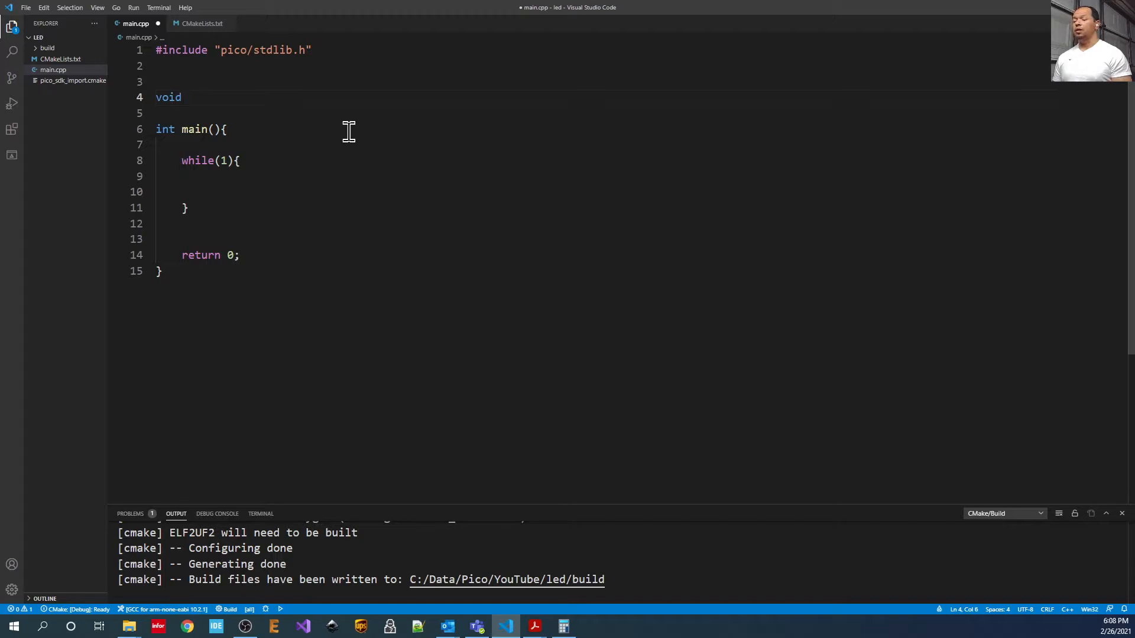
{"action": "type", "text": "lightUpLed"}
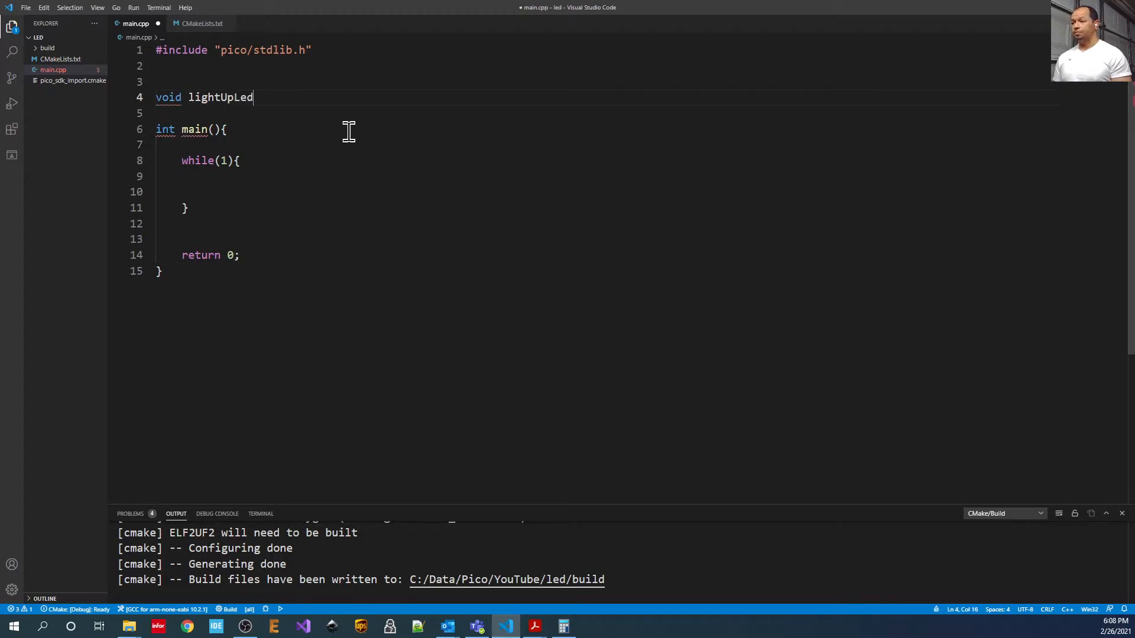
{"action": "type", "text": "( bit)"}
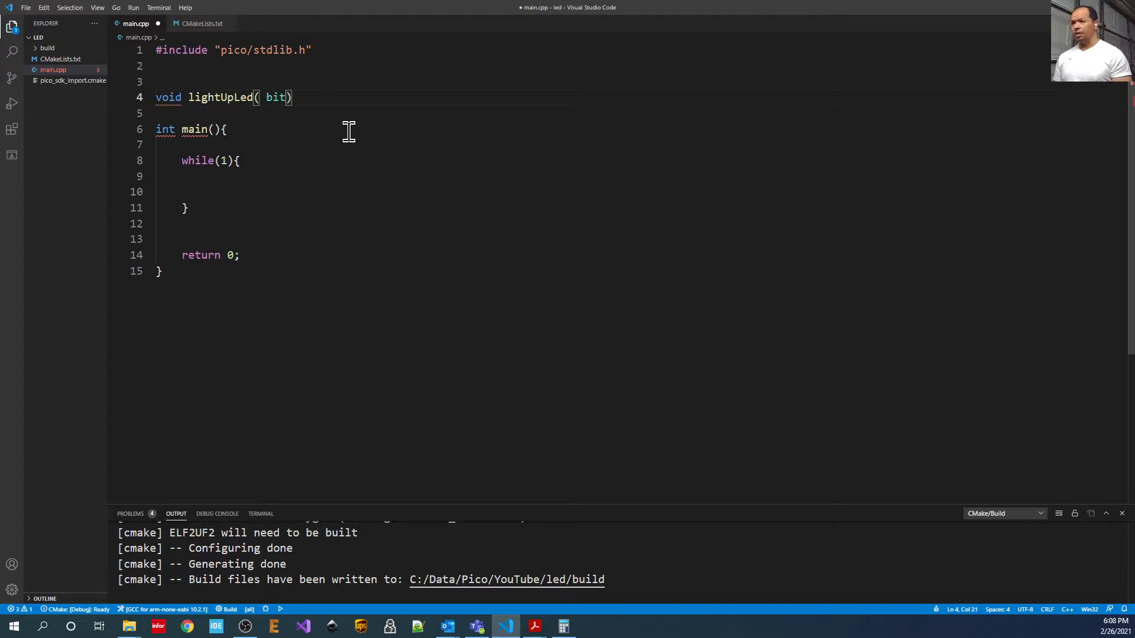
{"action": "type", "text": "int"}
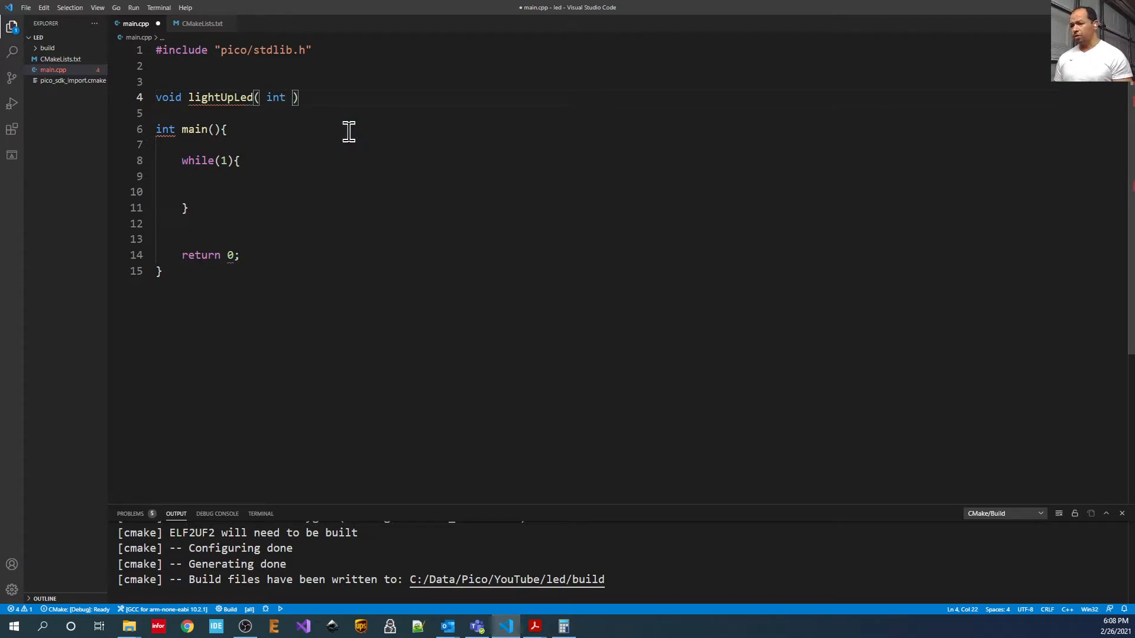
{"action": "type", "text": "bitsTo"}
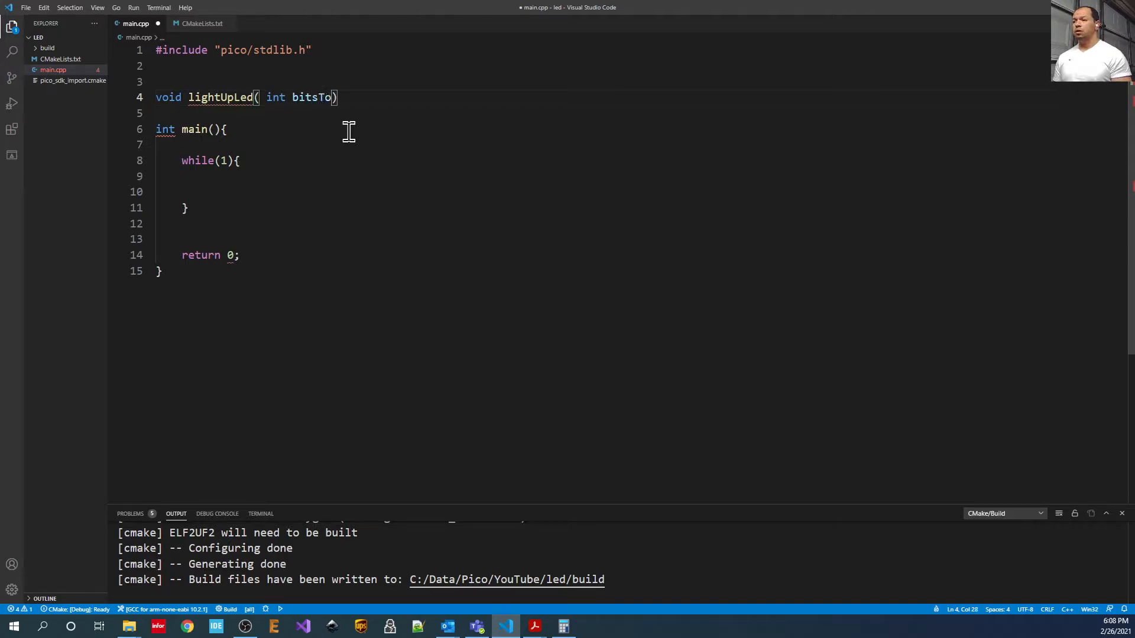
{"action": "type", "text": "LightUp"}
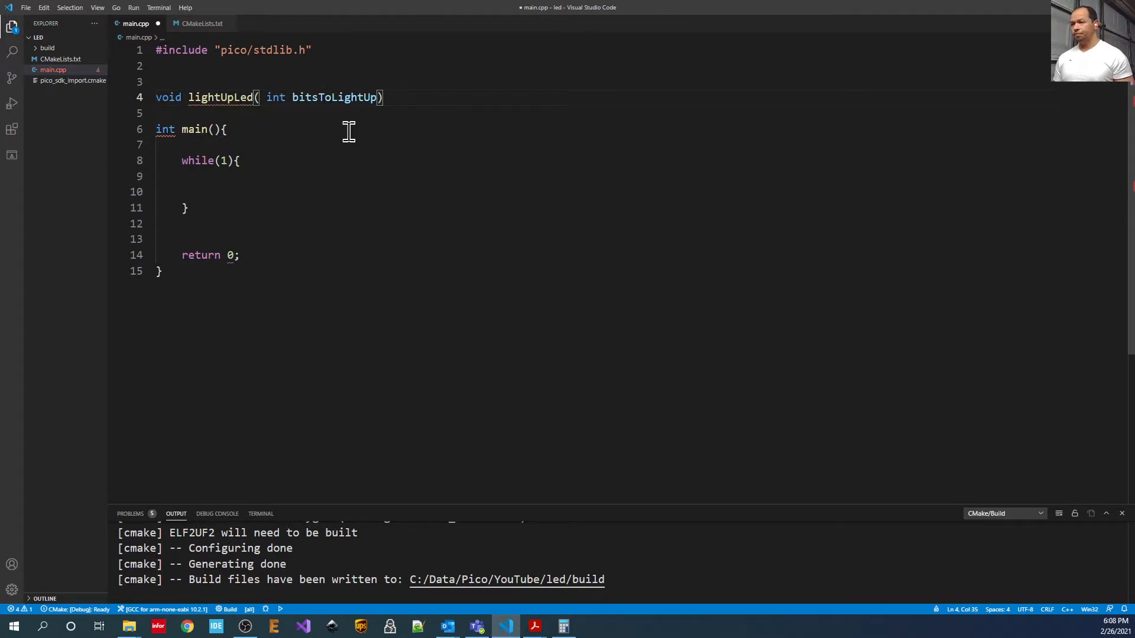
{"action": "type", "text": "{"}
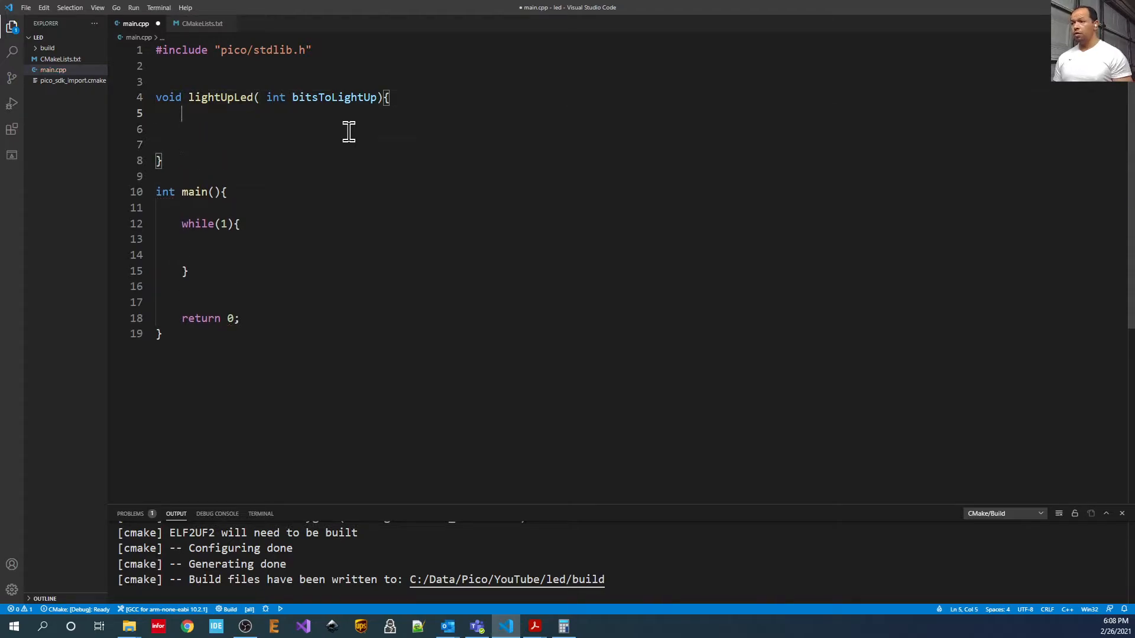
Declare int bit = 0, int index = 0 and int bitCountDown = 24 inside lightUpLed.
{"action": "type", "text": "int"}
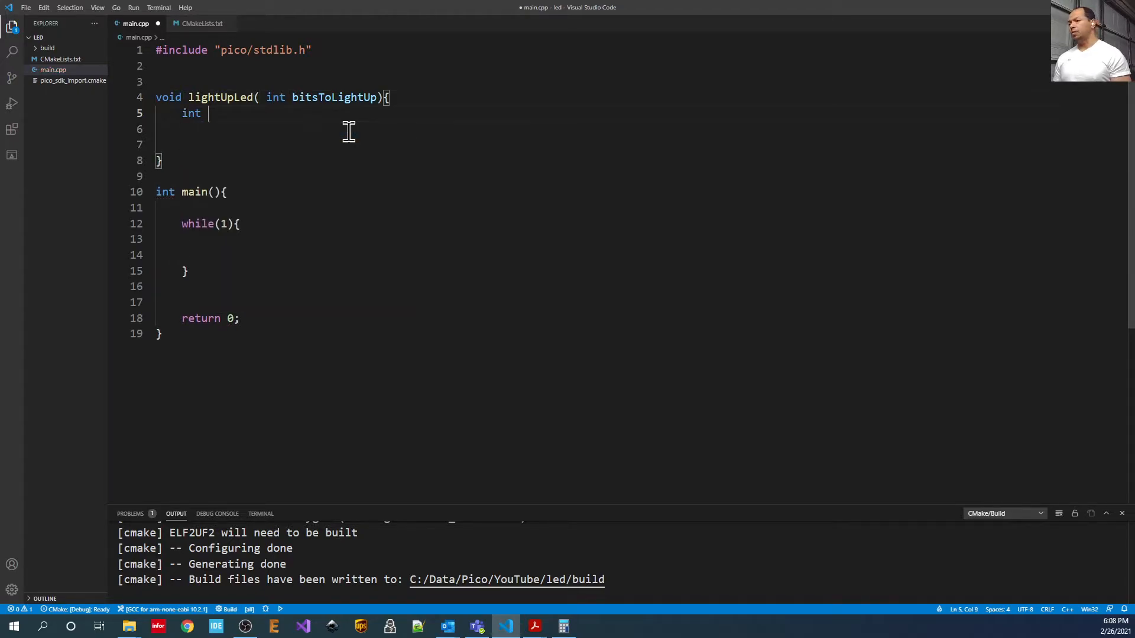
{"action": "type", "text": "bit =0"}
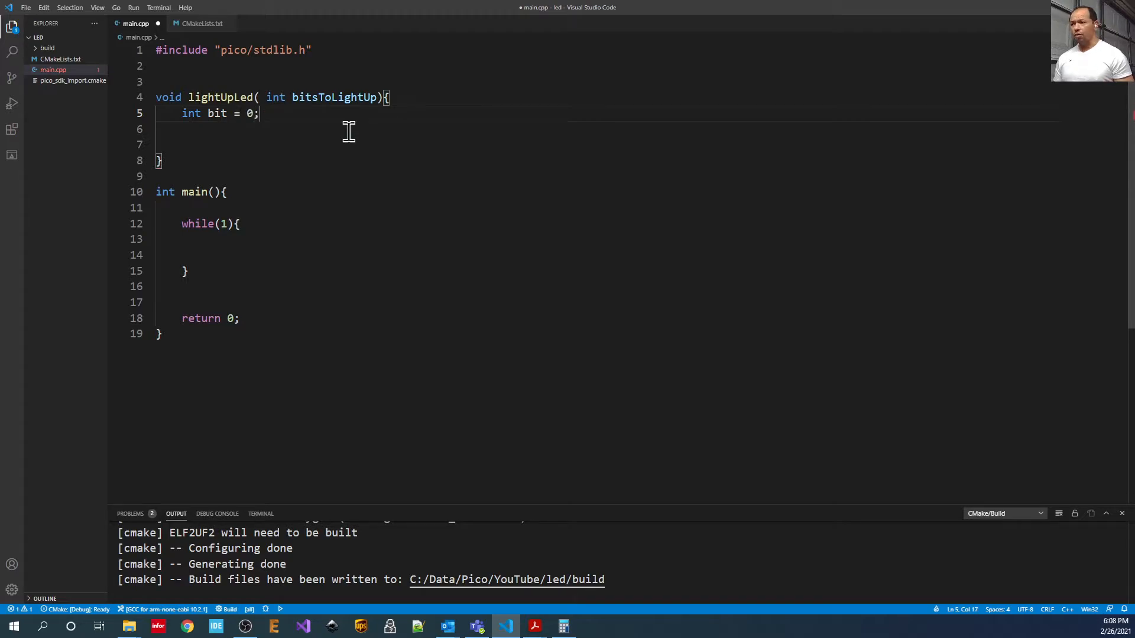
{"action": "type", "text": "int in"}
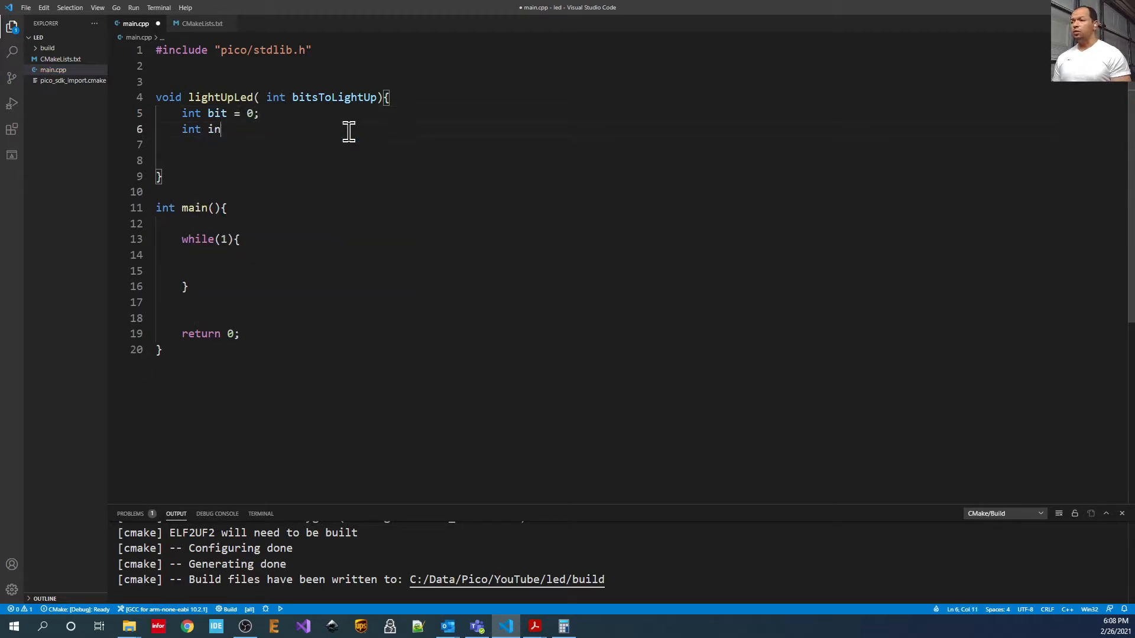
{"action": "type", "text": "dex = ="}
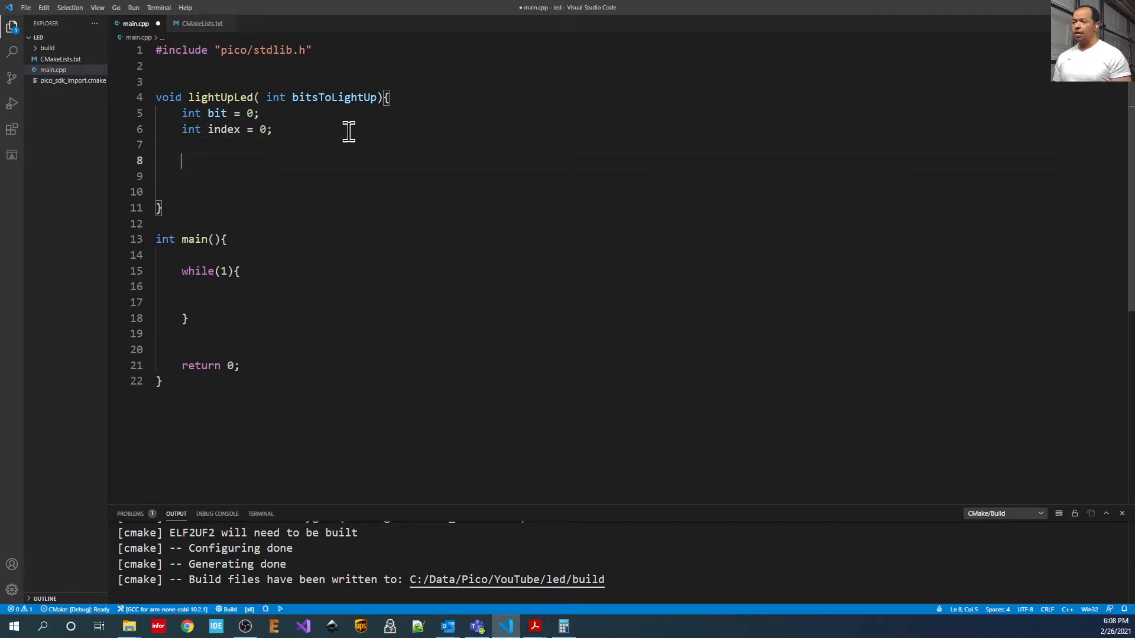
{"action": "type", "text": "int"}
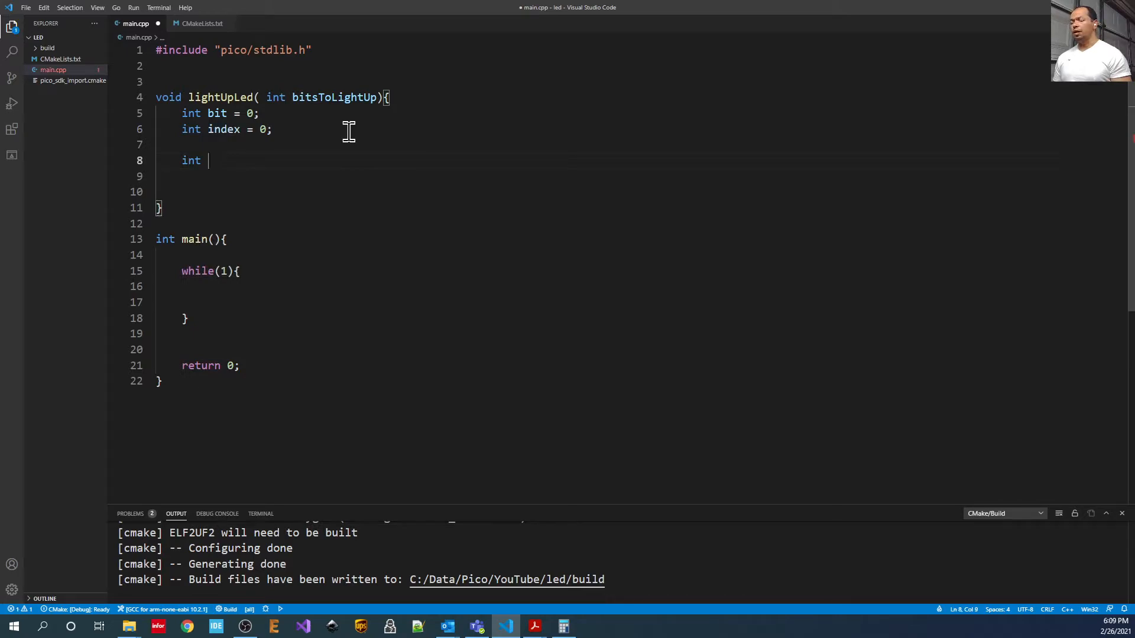
{"action": "type", "text": "bitCountDow"}
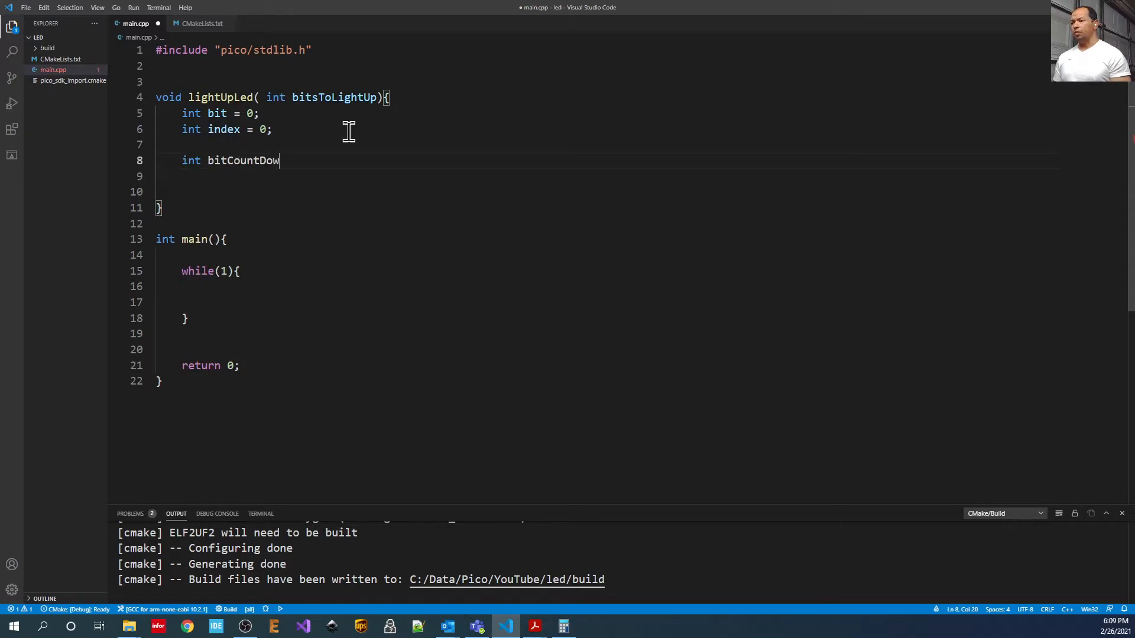
{"action": "type", "text": "n = 2"}
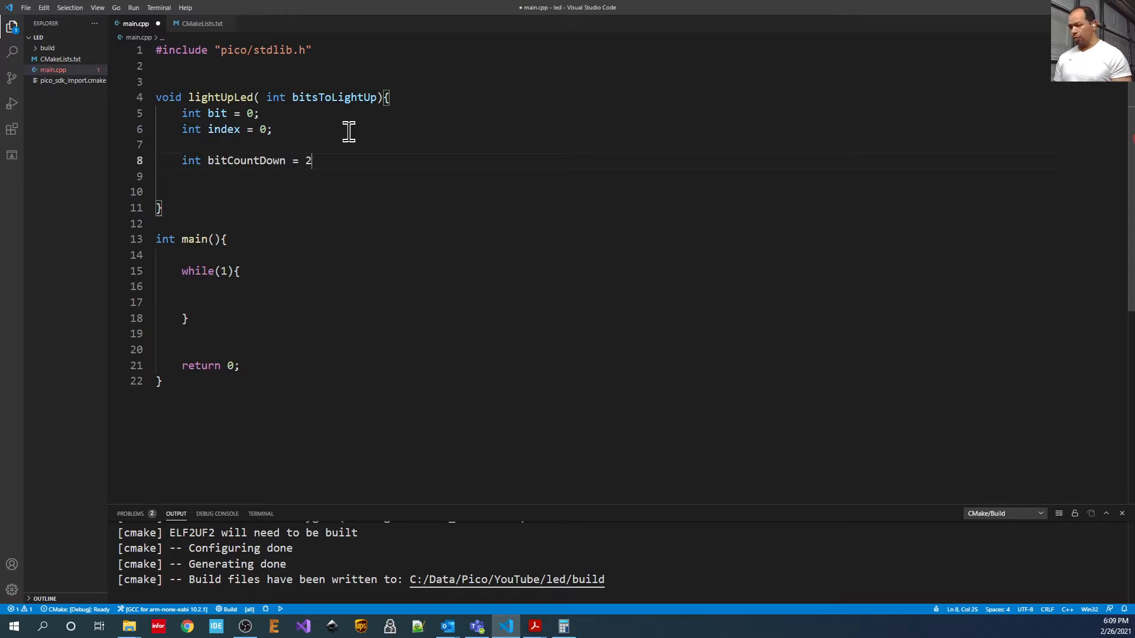
{"action": "type", "text": "4;"}
{"action": "type", "text": "w"}
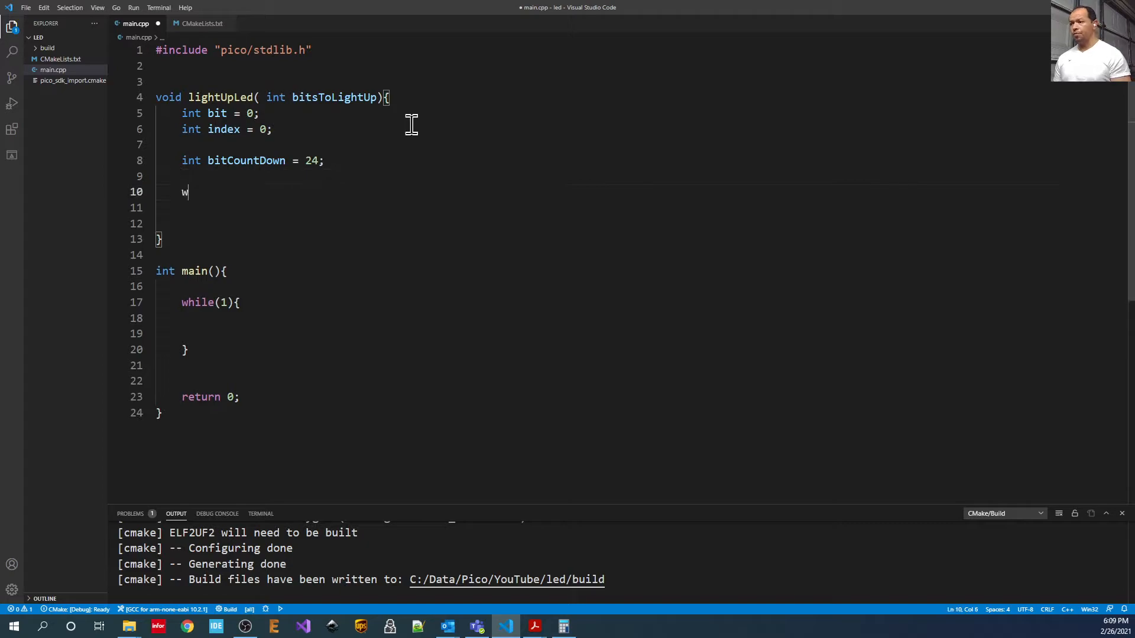
Add a while(bitsCountDown--) loop inside lightUpLed.
{"action": "type", "text": "hile( bits"}
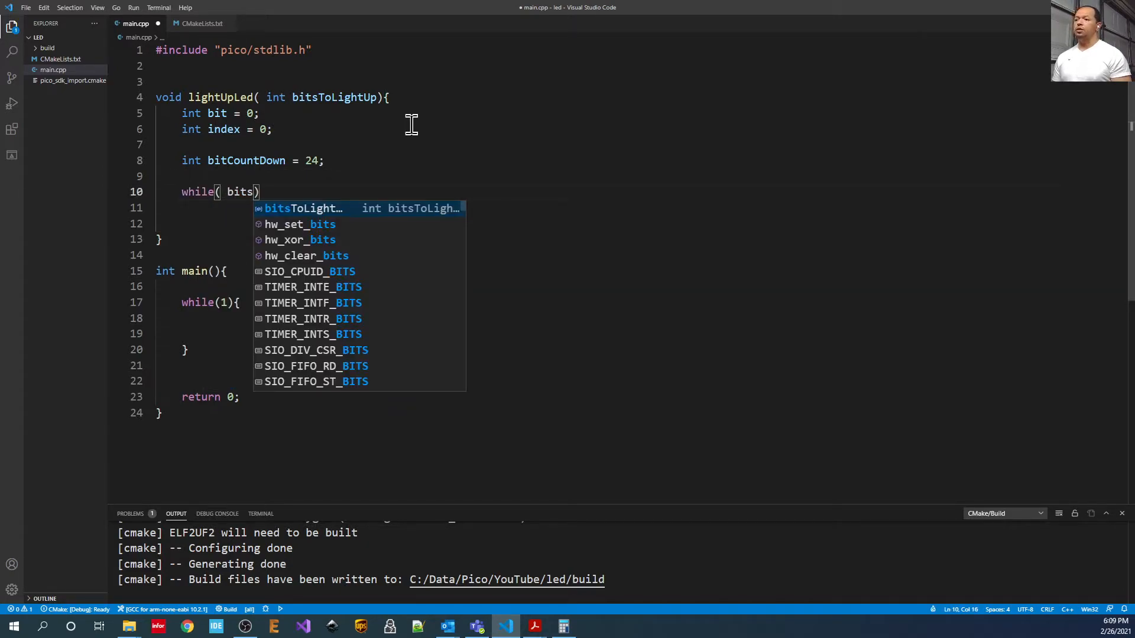
{"action": "type", "text": "ToLight"}
{"action": "left_click", "coordinate": [246, 160]}
{"action": "type", "text": "s"}
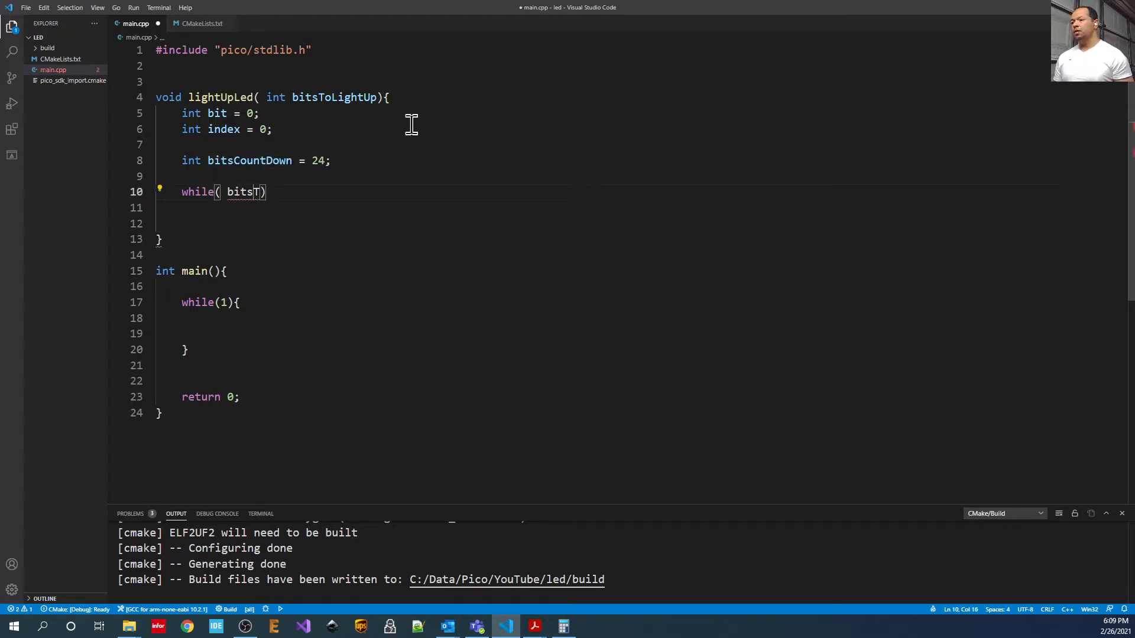
{"action": "type", "text": "o"}
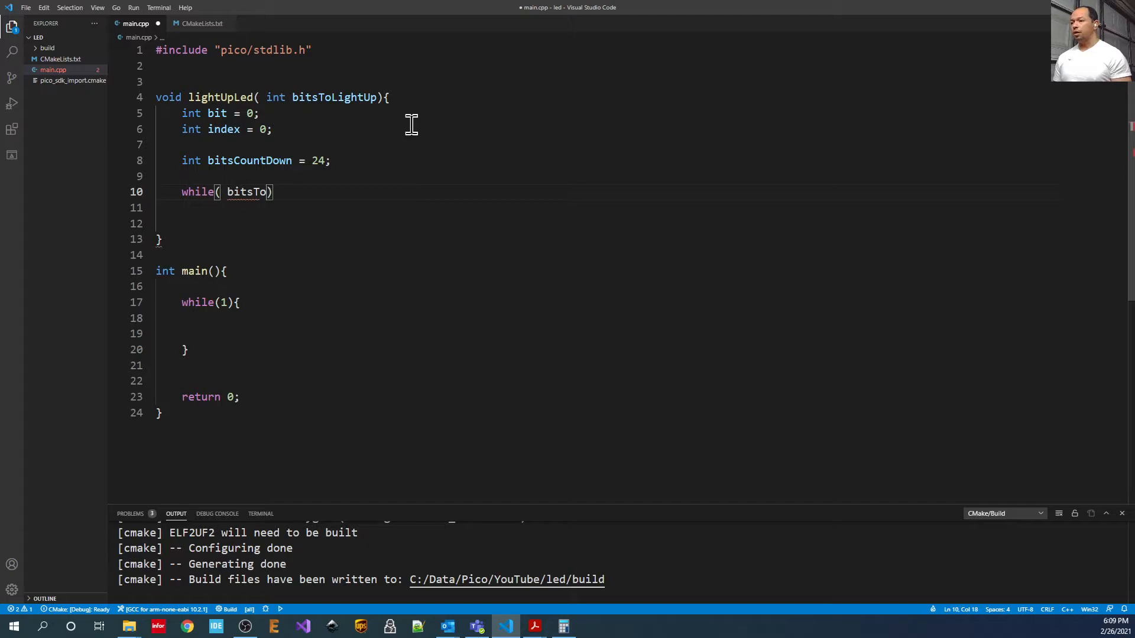
{"action": "type", "text": "CountDown--"}
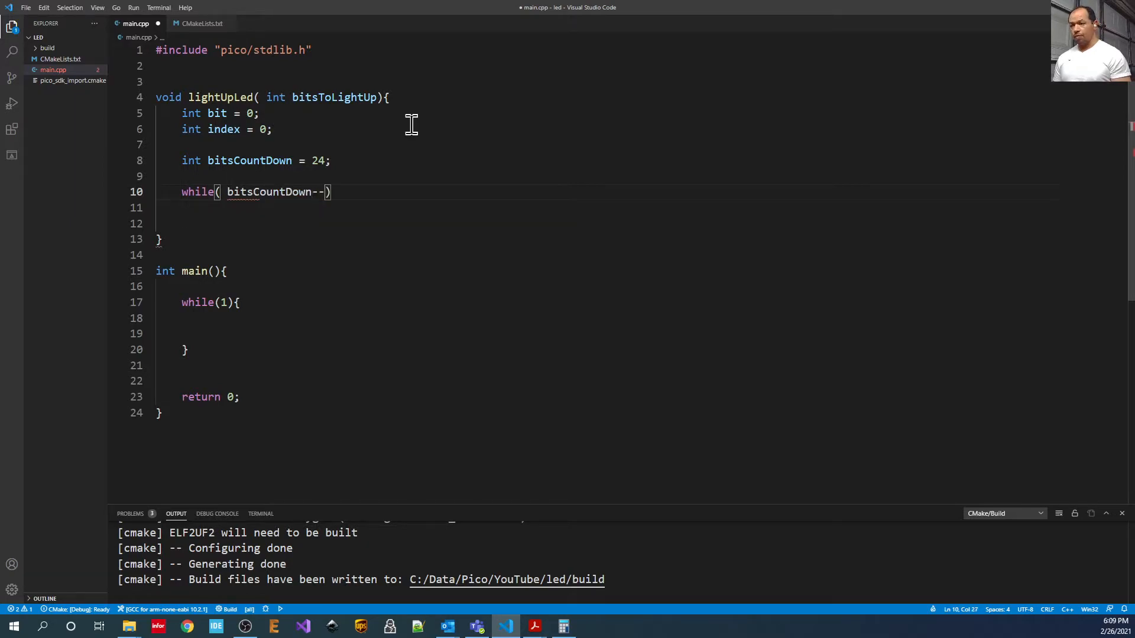
{"action": "type", "text": "{"}
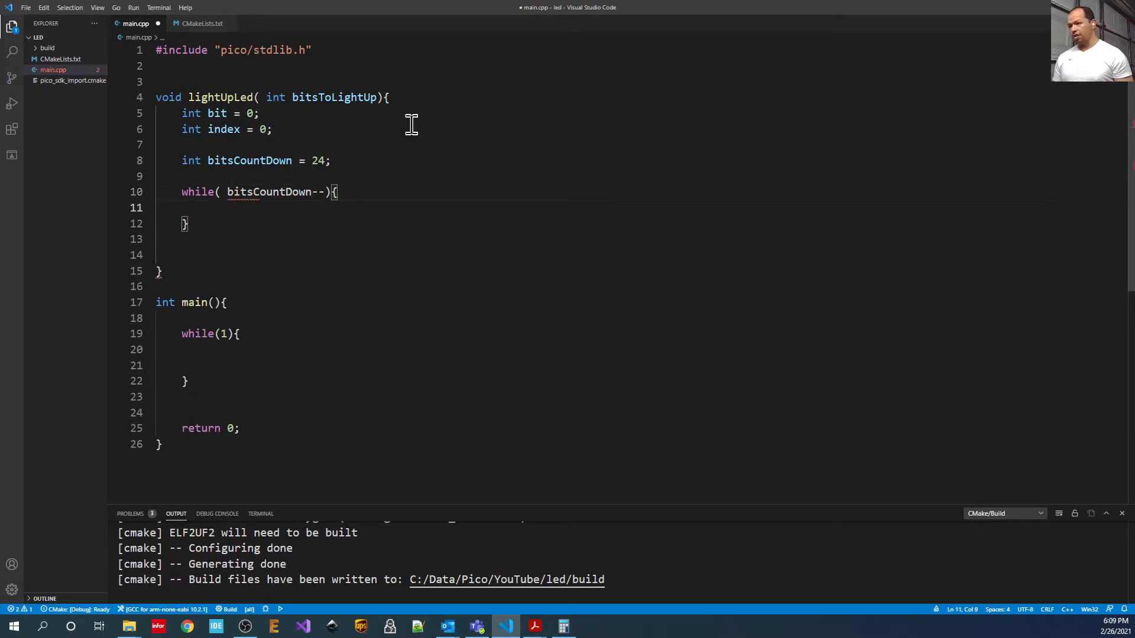
Inside the loop, add an empty if testing bitsToLightUp & (1<<bit++).
{"action": "type", "text": "if"}
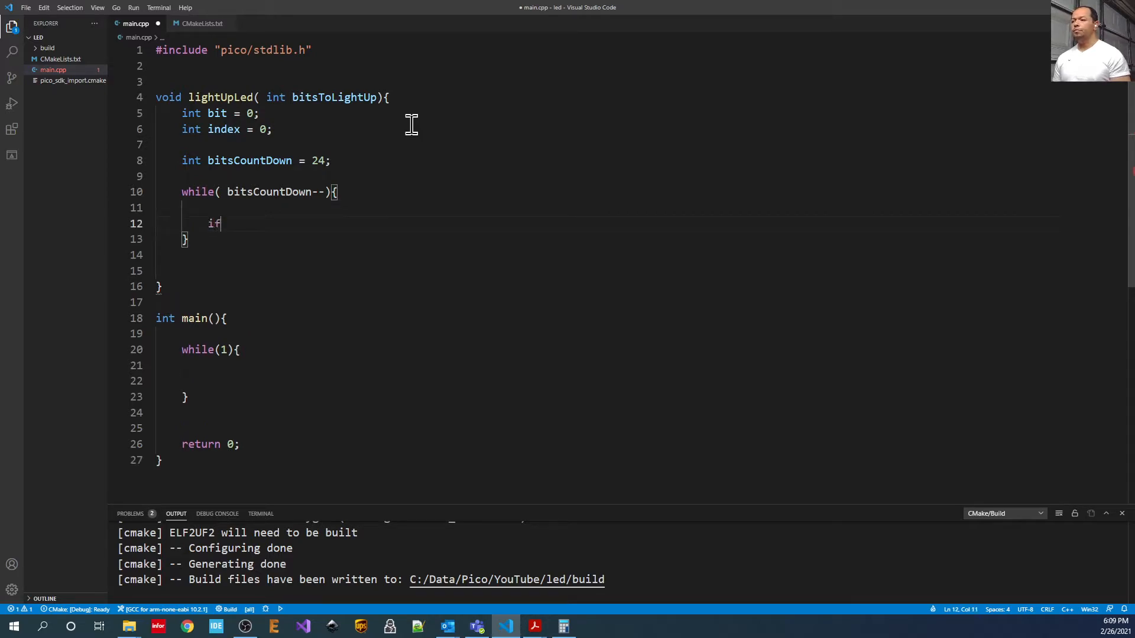
{"action": "type", "text": "("}
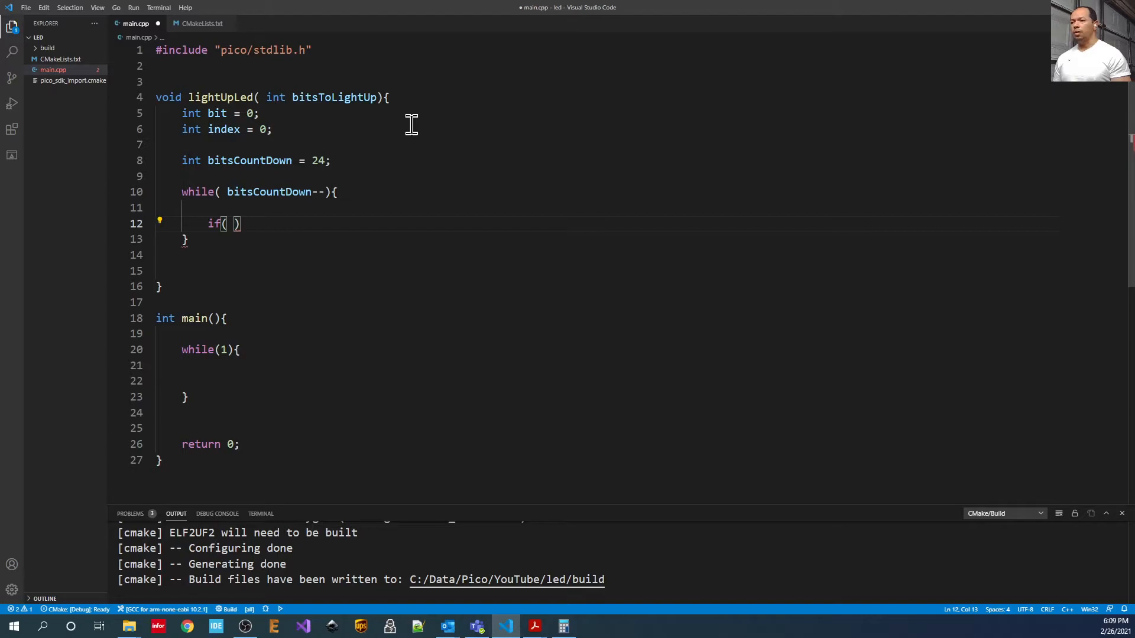
{"action": "type", "text": "bitsToLightUp"}
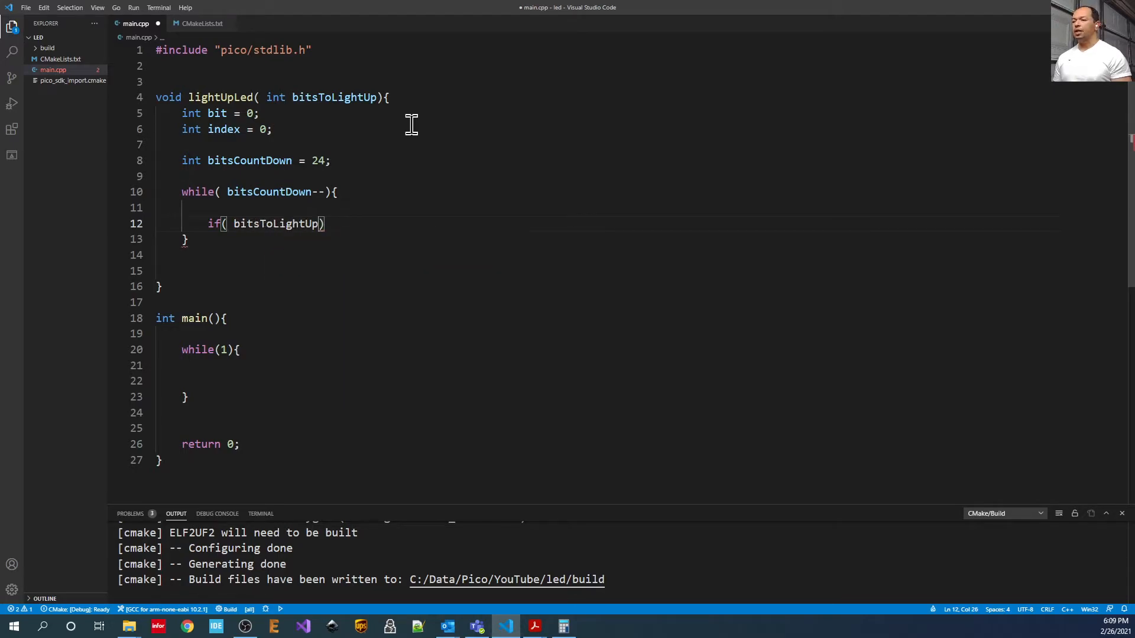
{"action": "type", "text": "& (1)"}
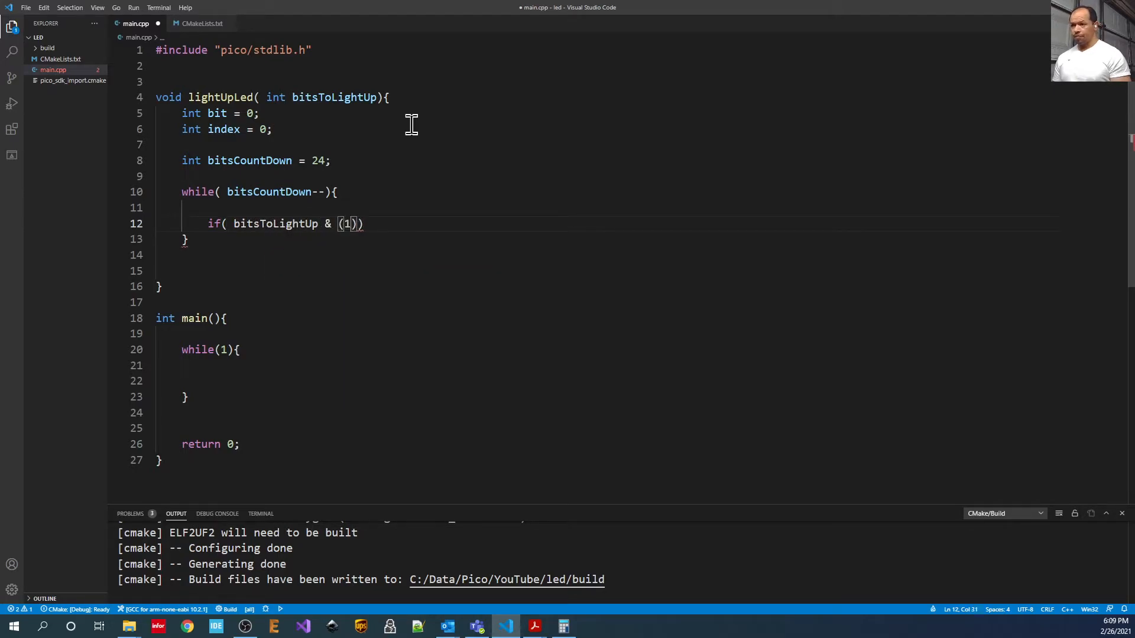
{"action": "type", "text": "<"}
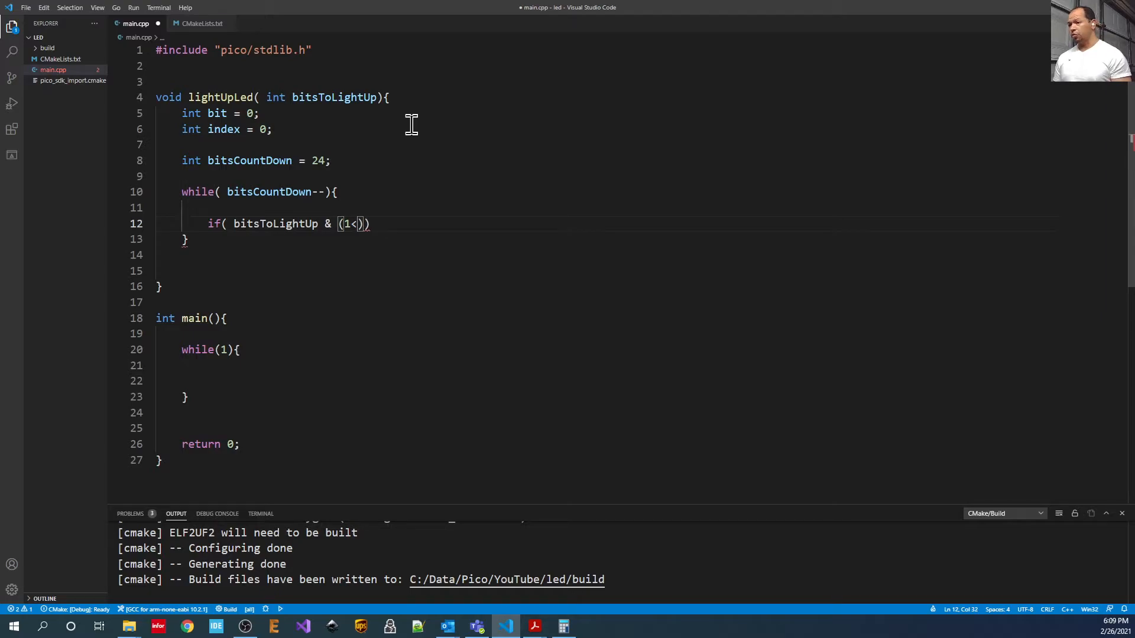
{"action": "type", "text": "<"}
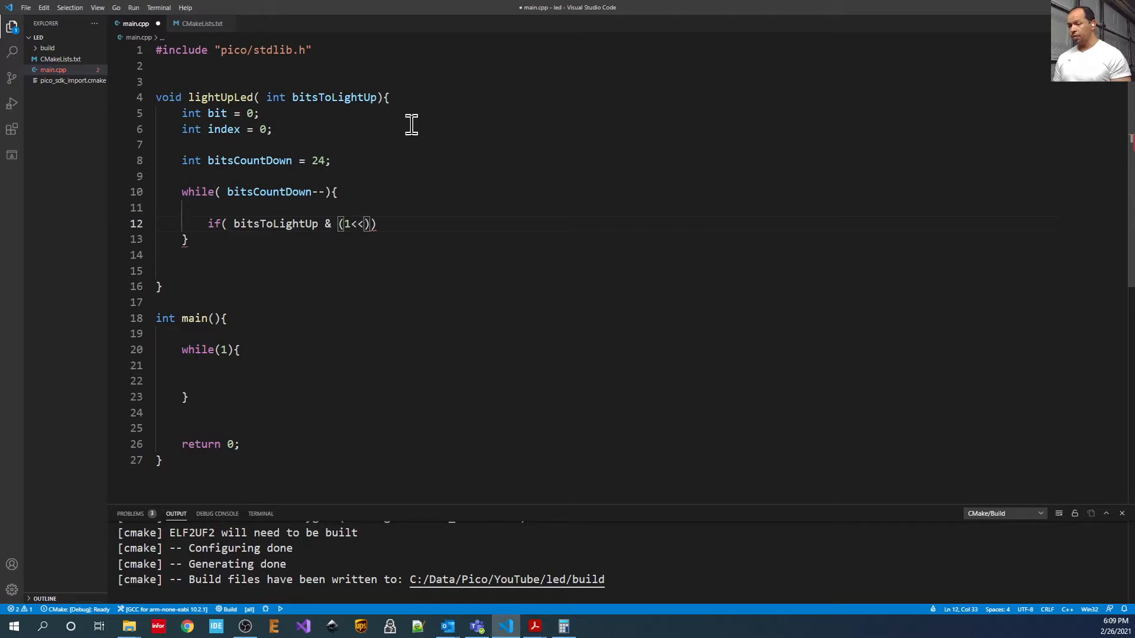
{"action": "type", "text": "bit++"}
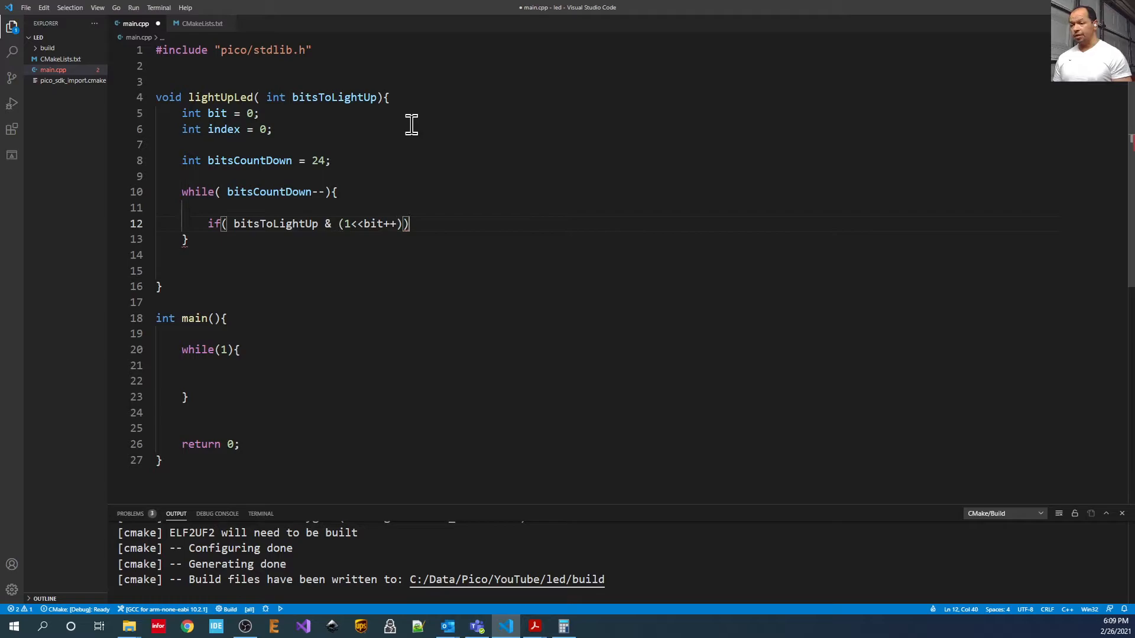
{"action": "type", "text": "{"}
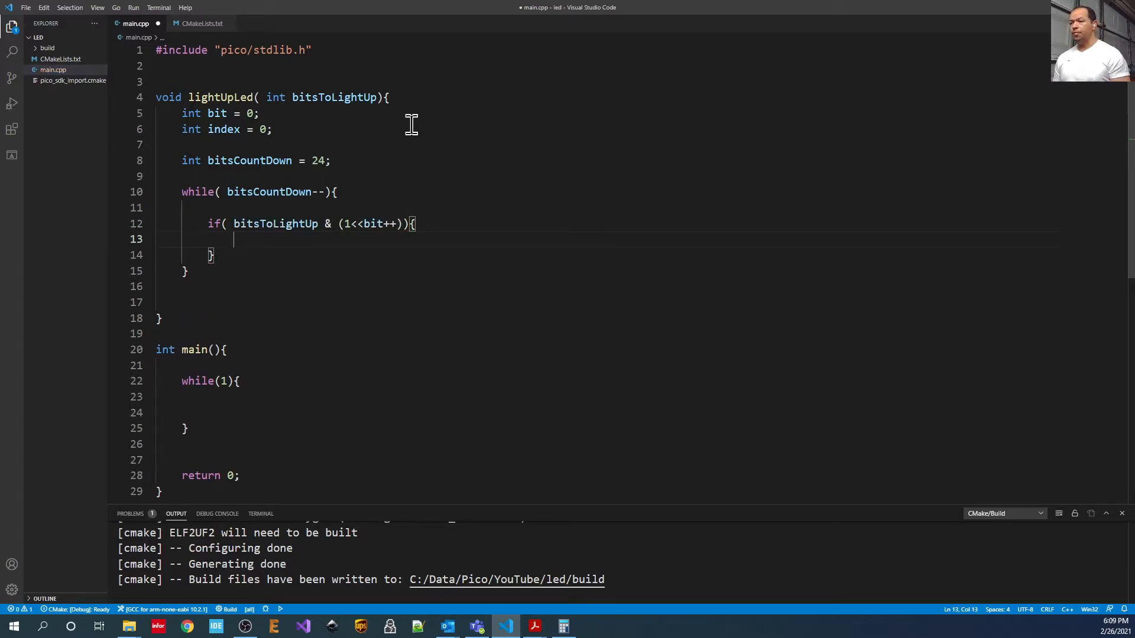
Add a // one comment and a for loop over index 0 to 10, beginning a gpio_ call.
{"action": "type", "text": "// one"}
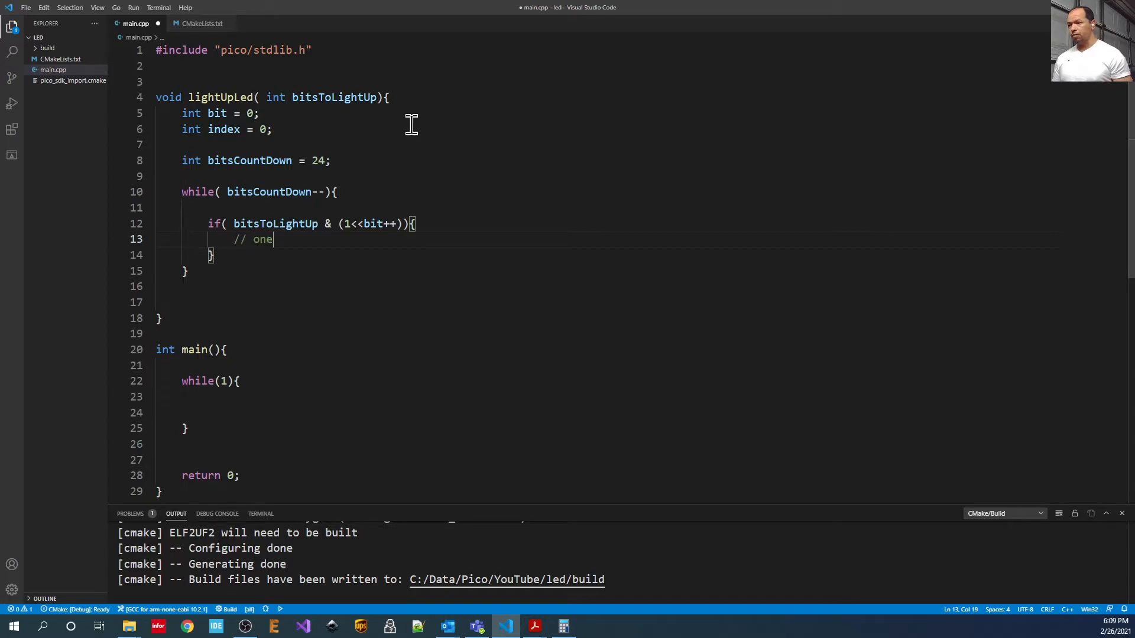
{"action": "type", "text": "for( index =0; index"}
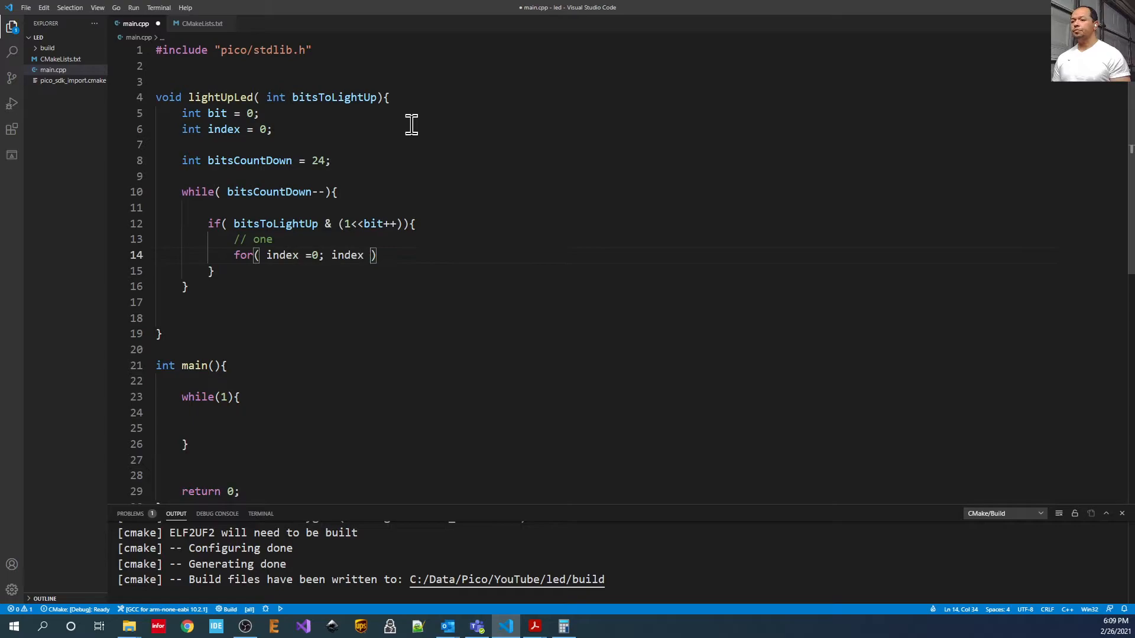
{"action": "type", "text": "< 11;"}
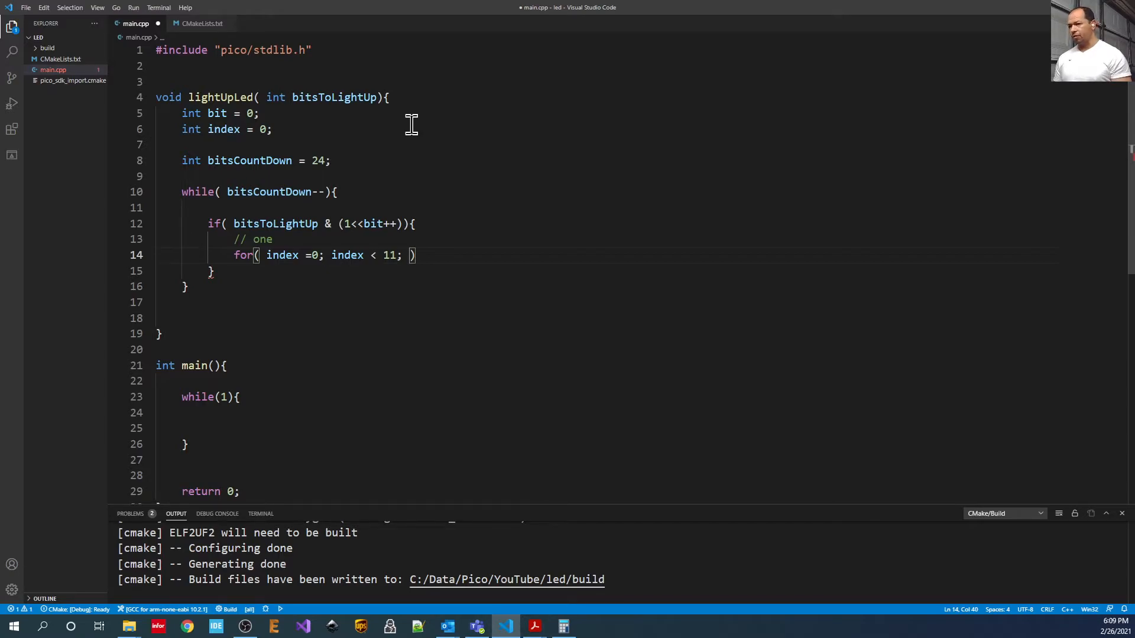
{"action": "type", "text": "index++"}
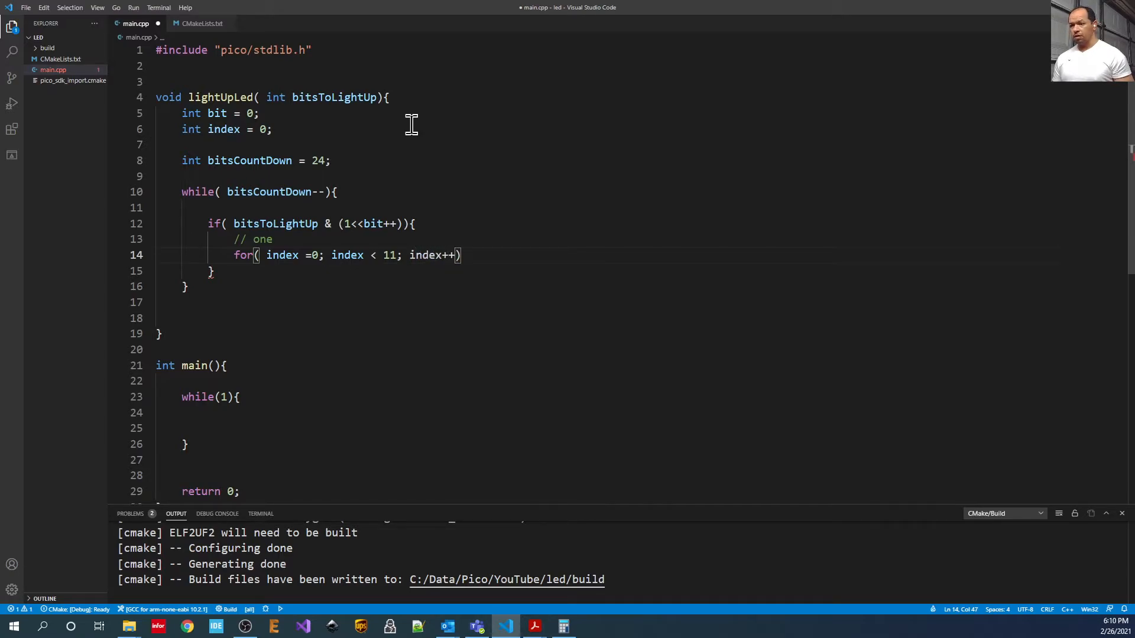
{"action": "key", "text": "Enter"}
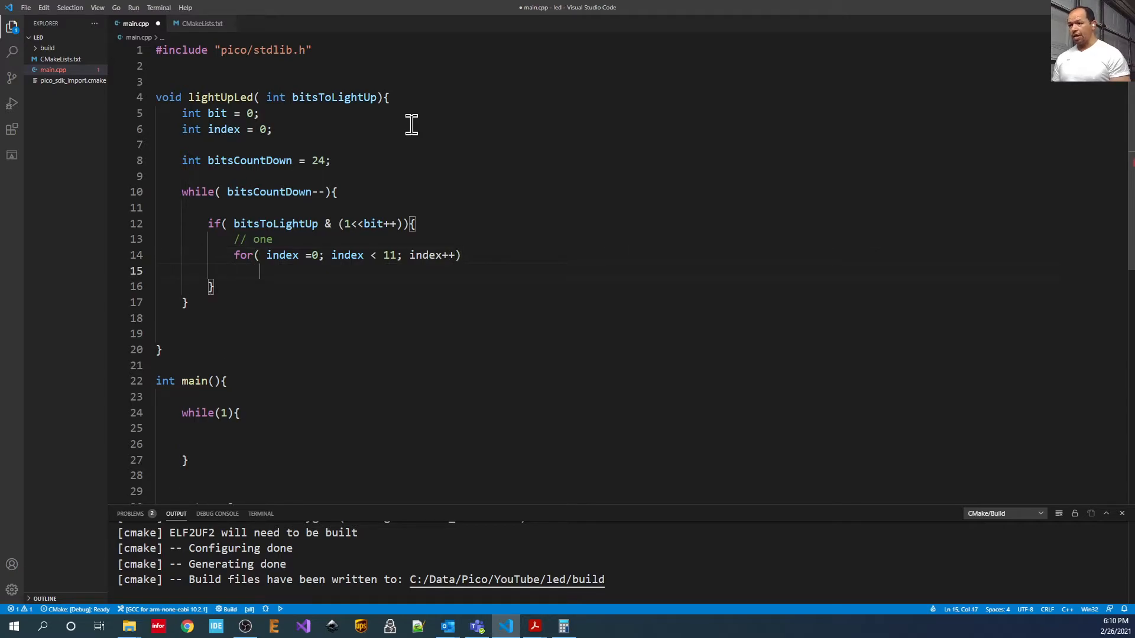
{"action": "type", "text": "gpio_"}
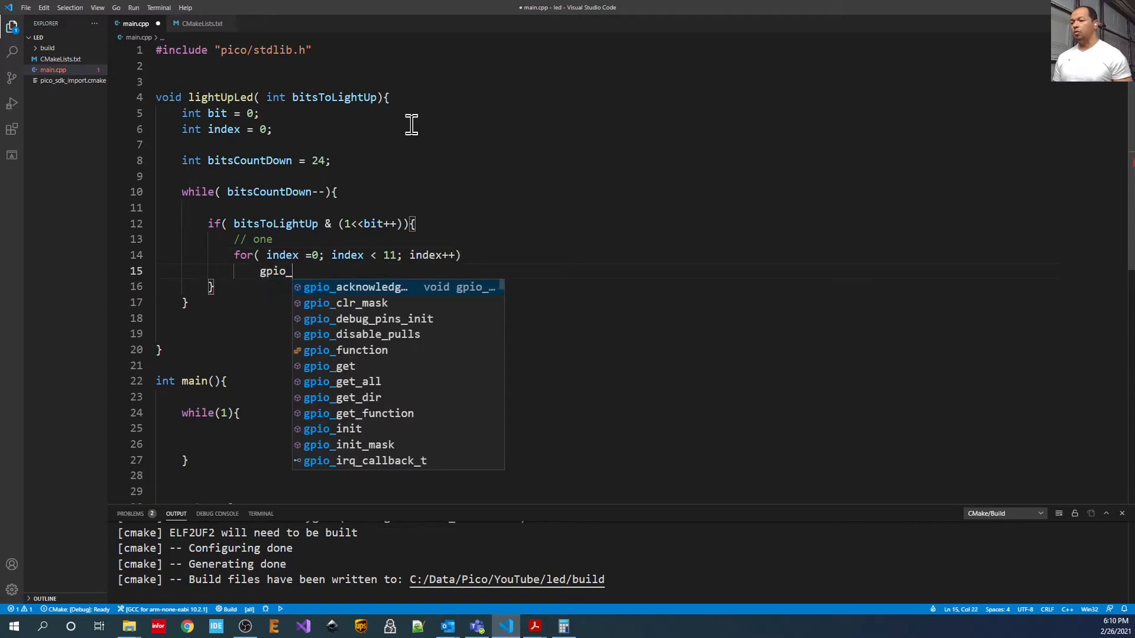
{"action": "scroll", "scroll_direction": "down", "scroll_amount": 3}
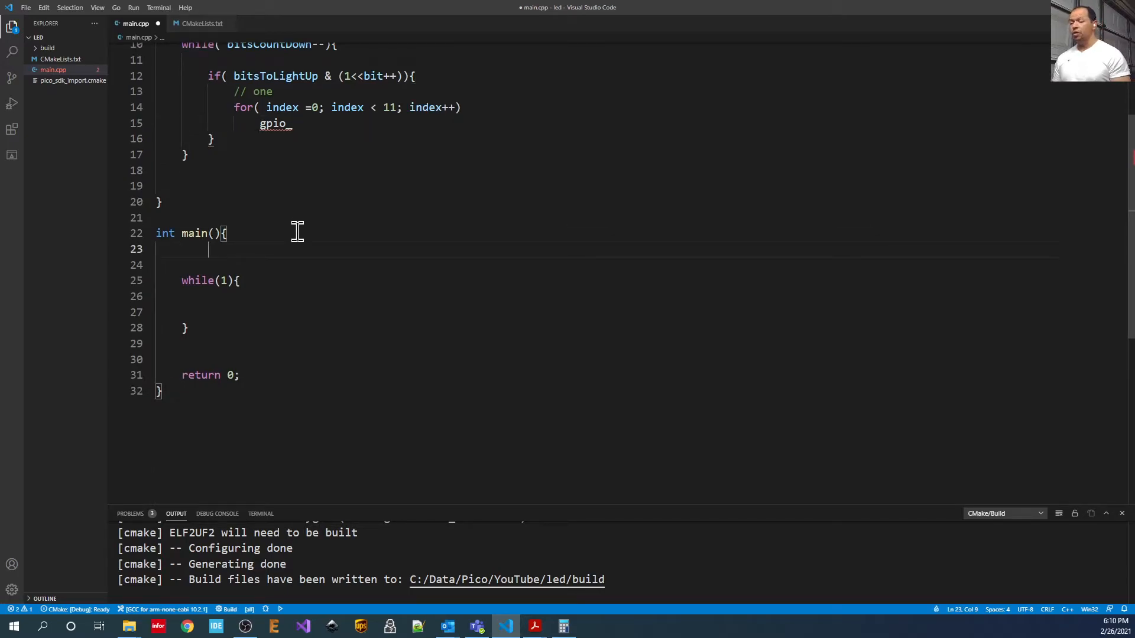
Set GPIO 15 as an output in main and call gpio_put(15,1) in the 11-iteration loop.
{"action": "type", "text": "gpio_init(15);"}
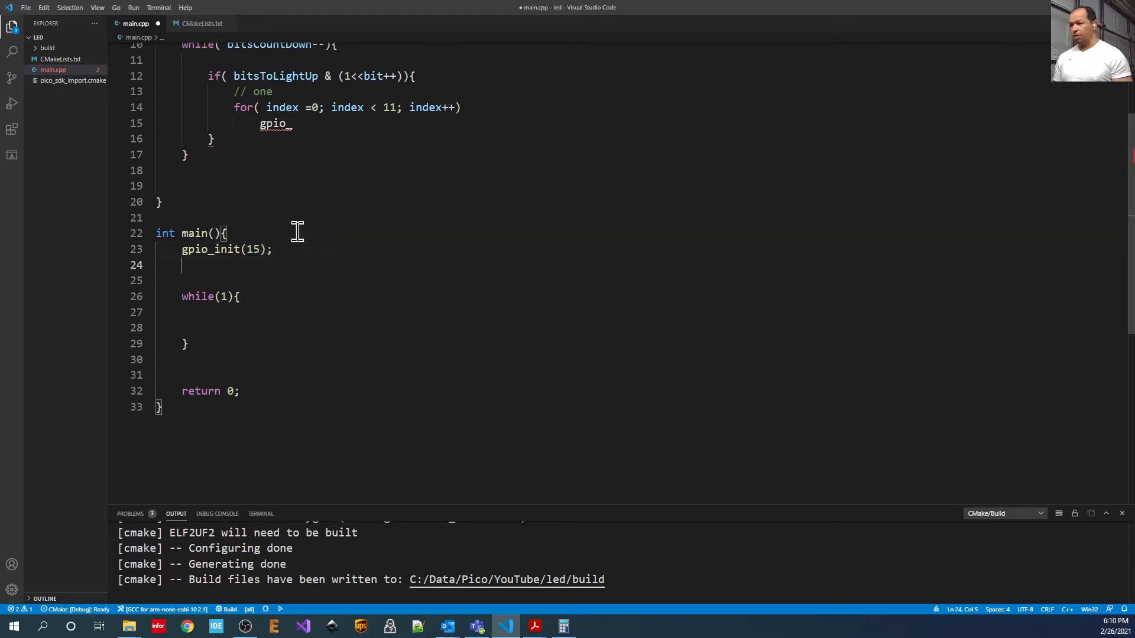
{"action": "type", "text": "gpio_set_dir(15,1);"}
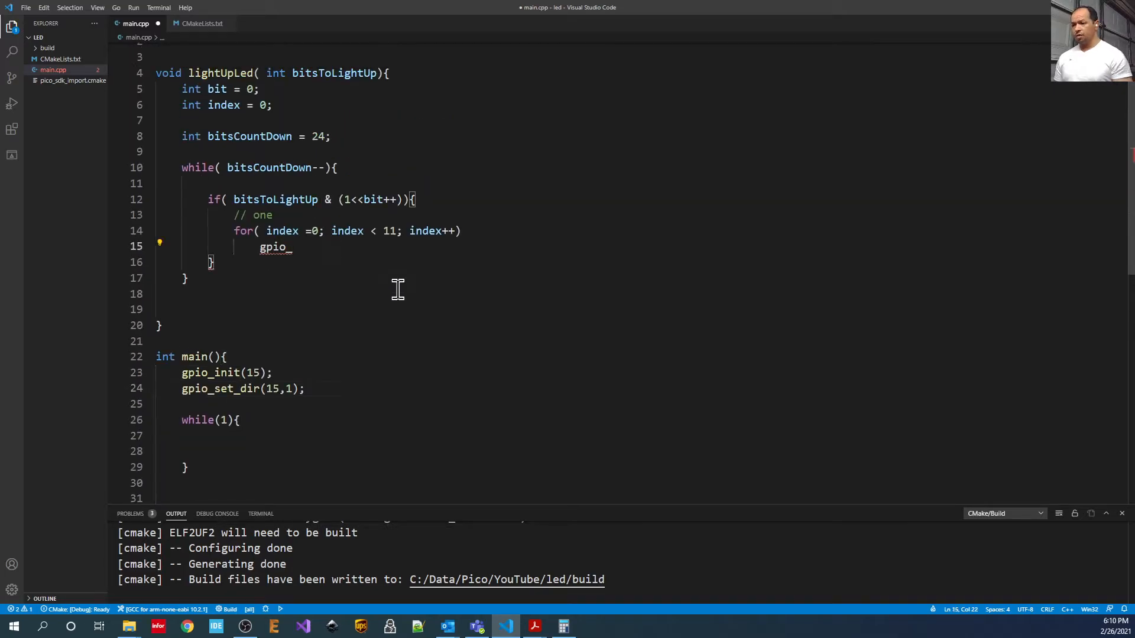
{"action": "type", "text": "put(15,1"}
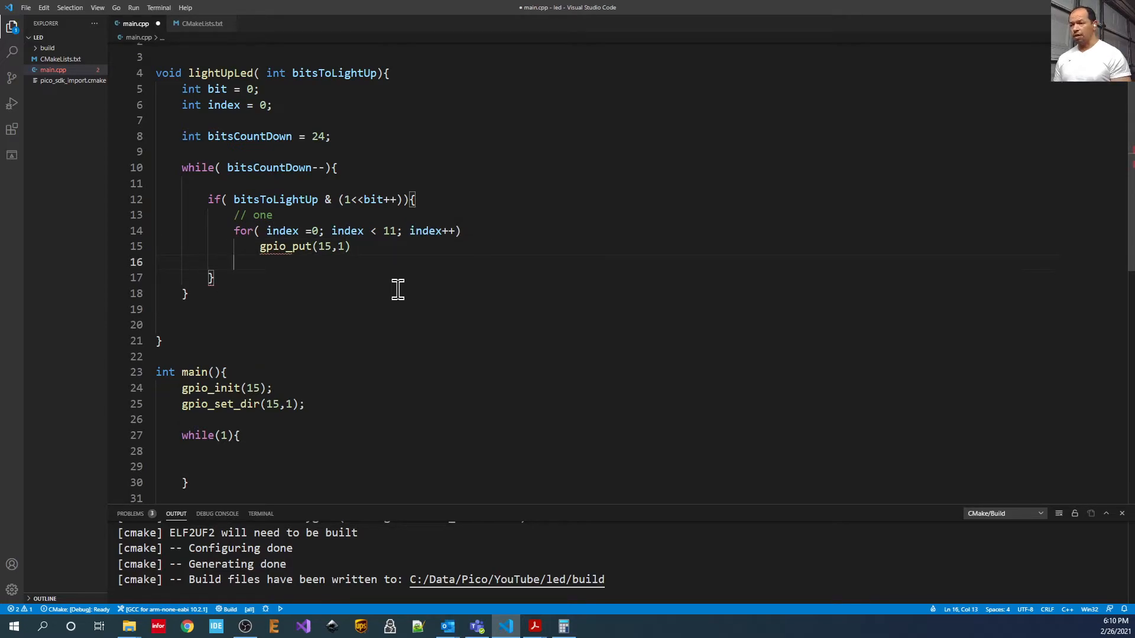
Add a 3-iteration for loop calling gpio_put(15,0) after the high loop.
{"action": "type", "text": "for( index = 0;"}
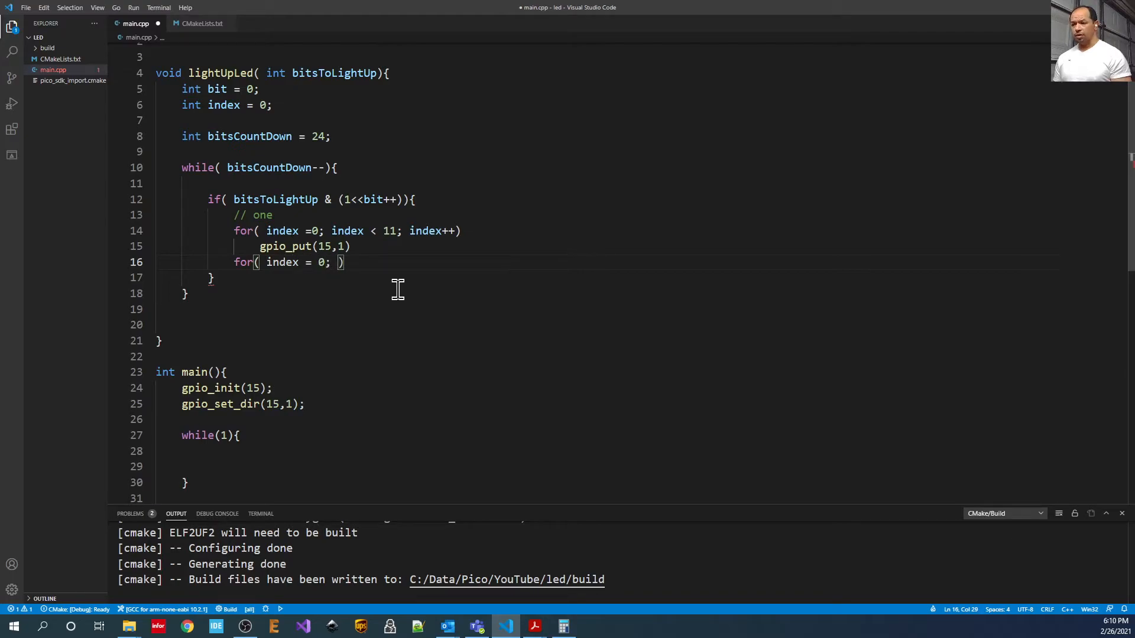
{"action": "type", "text": "index <"}
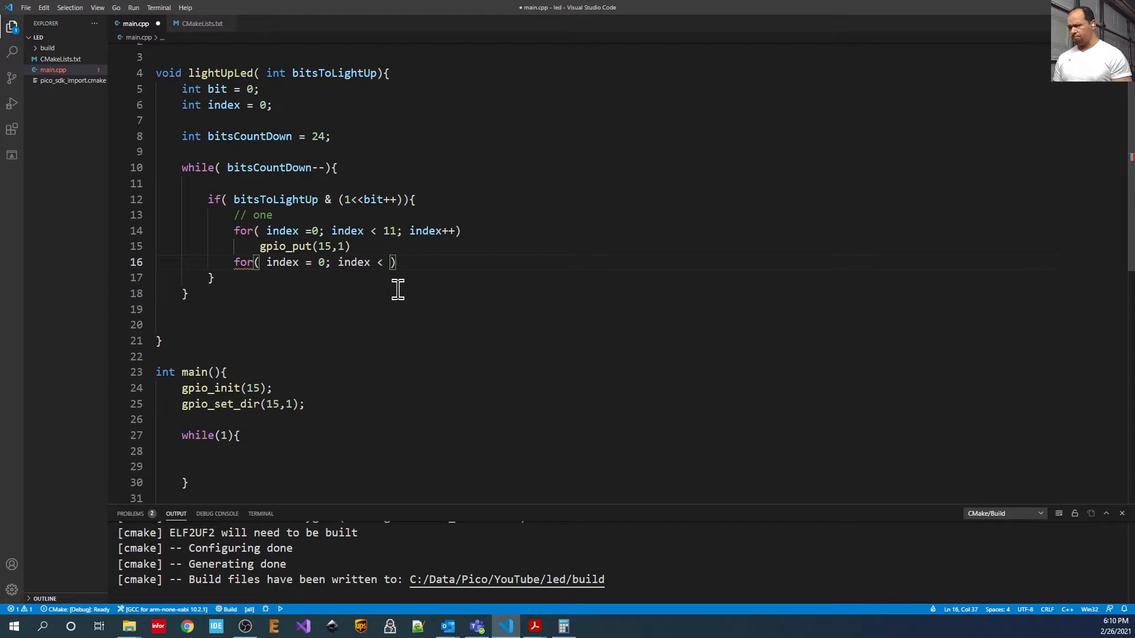
{"action": "type", "text": "3; index"}
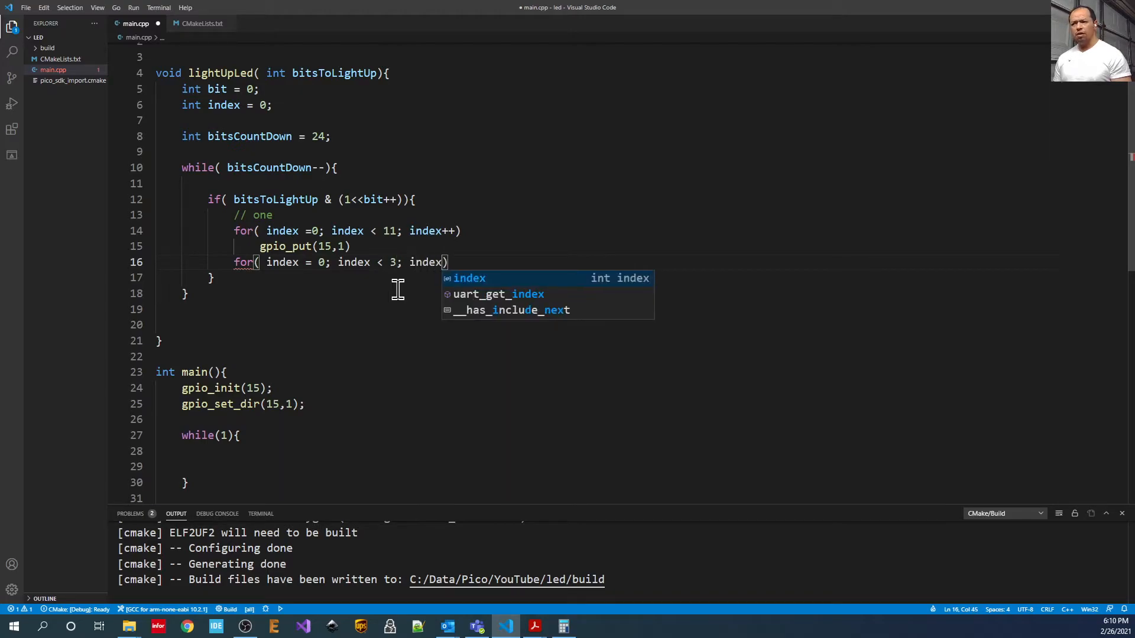
{"action": "type", "text": "++"}
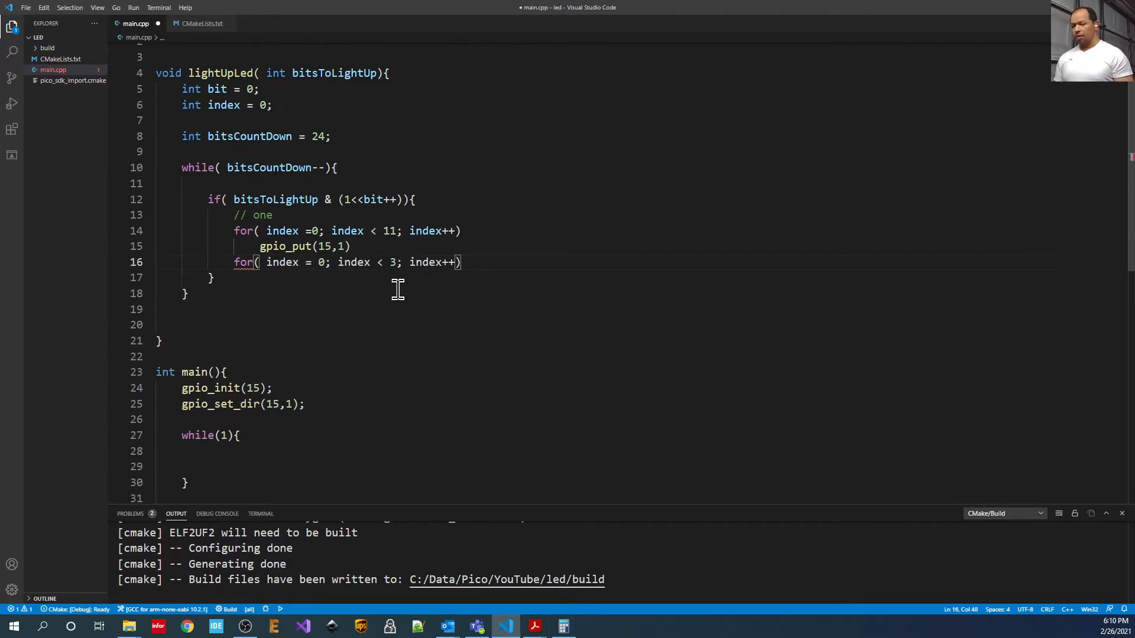
{"action": "type", "text": "gpio_"}
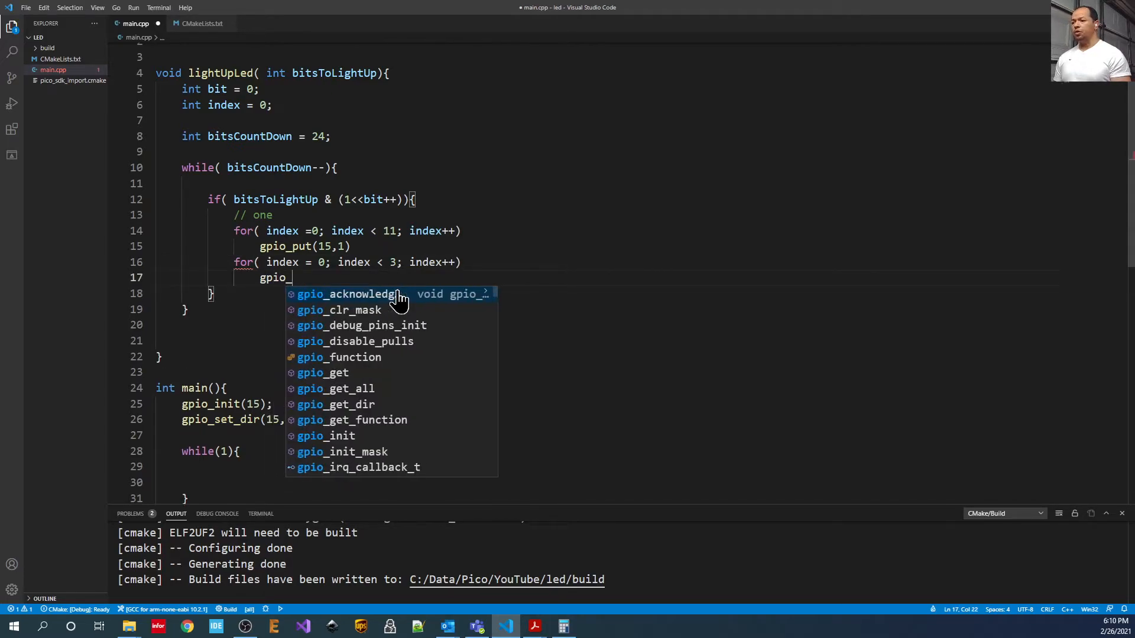
{"action": "type", "text": "put(15,0);"}
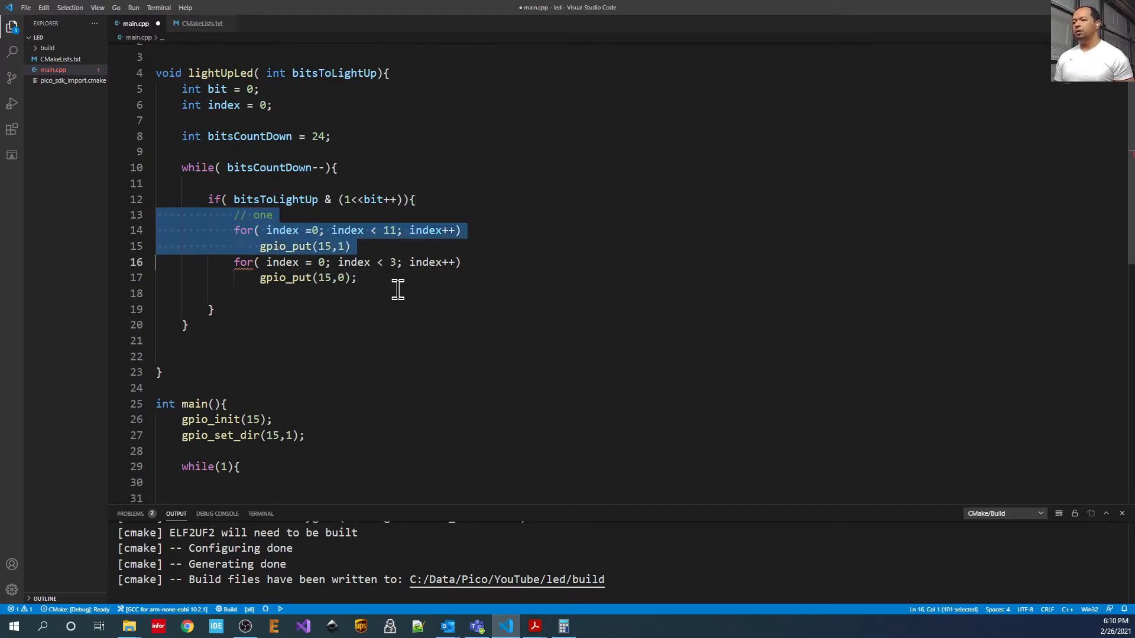
{"action": "left_click", "coordinate": [213, 309]}
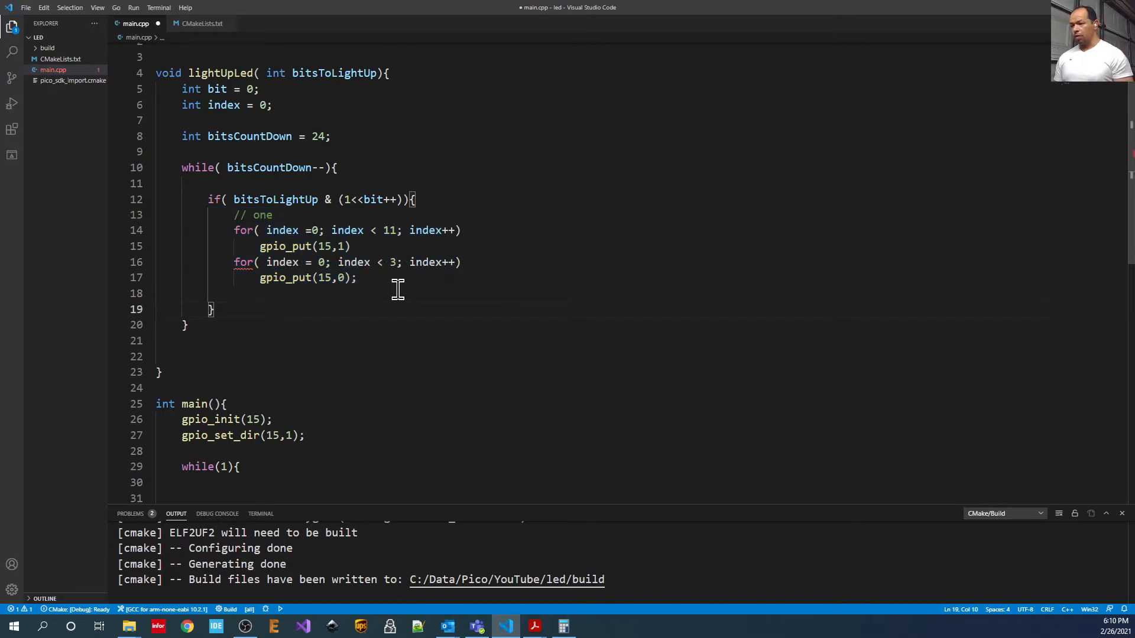
Add an else // zero branch driving GPIO 15 high for 4 iterations, then low for 11.
{"action": "type", "text": "else{"}
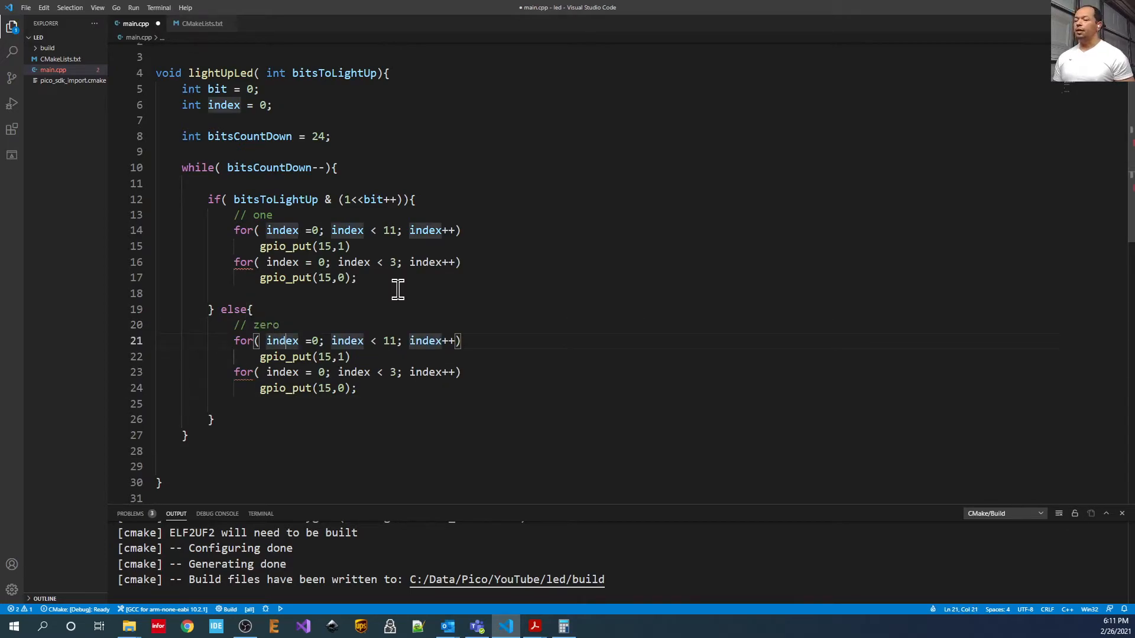
{"action": "type", "text": "4"}
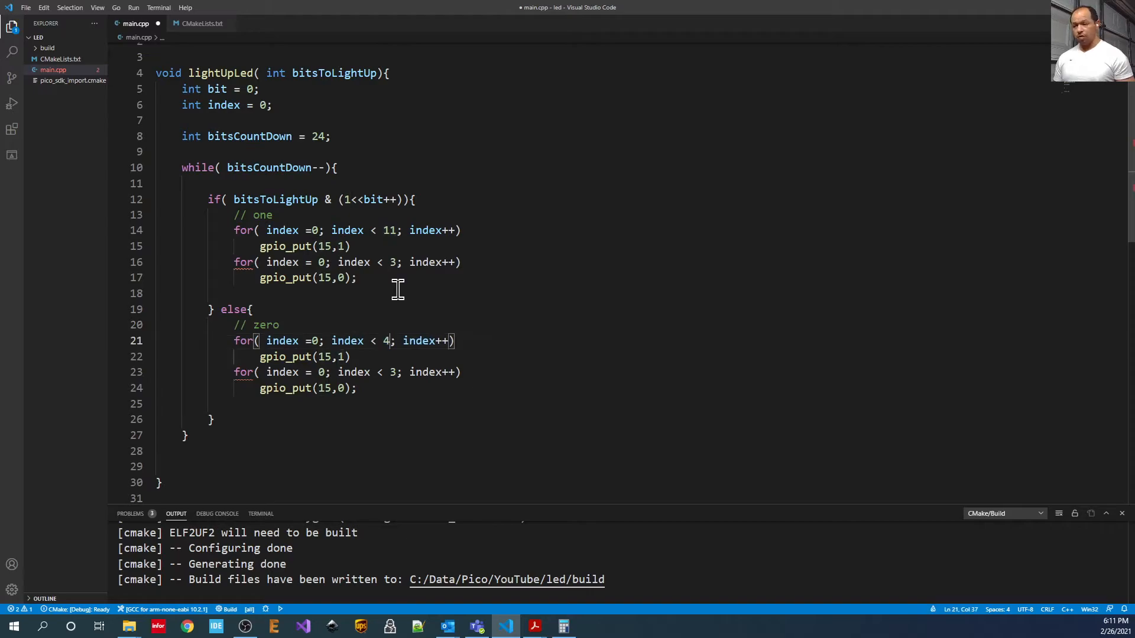
{"action": "type", "text": "11"}
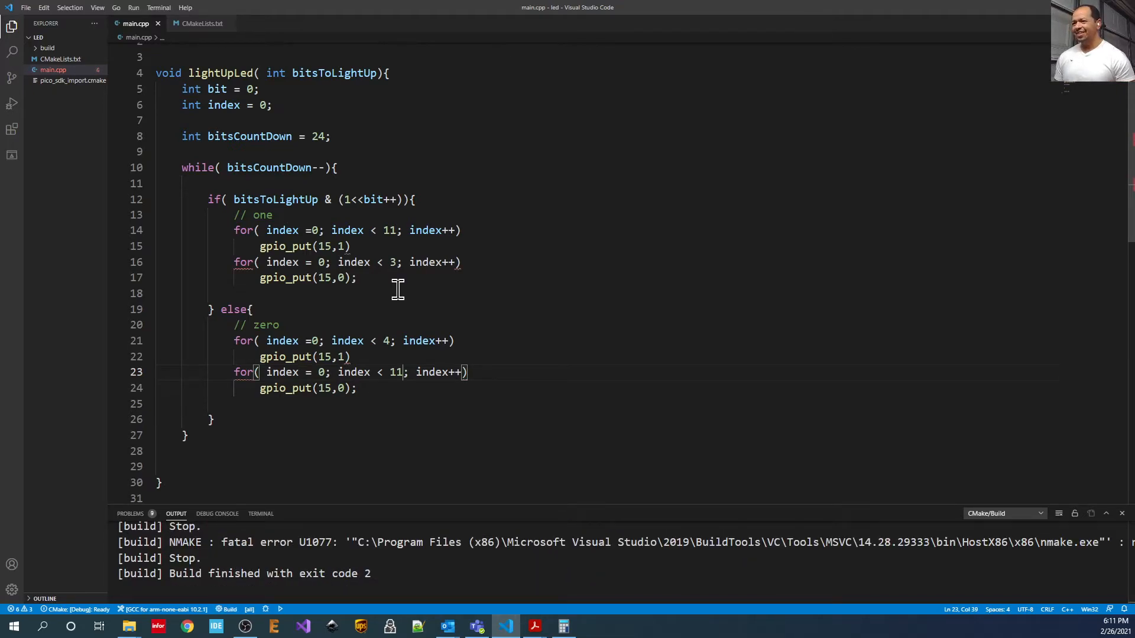
Add the missing semicolon after the gpio_put(15,1) call and scroll down the file.
{"action": "type", "text": ";"}
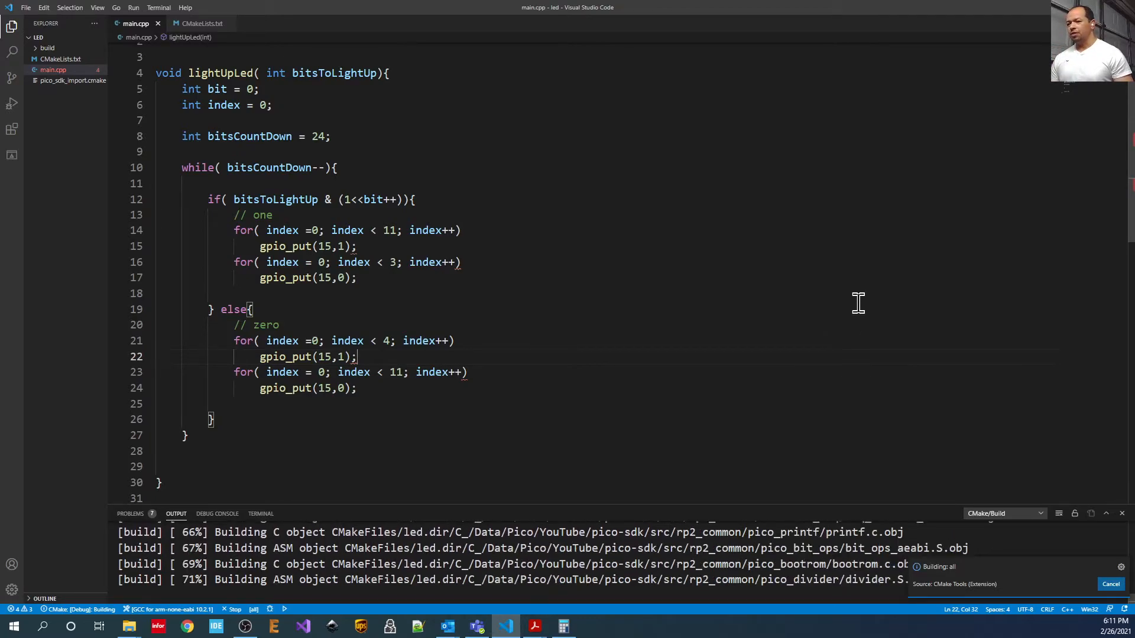
{"action": "scroll", "scroll_direction": "down", "scroll_amount": 3}
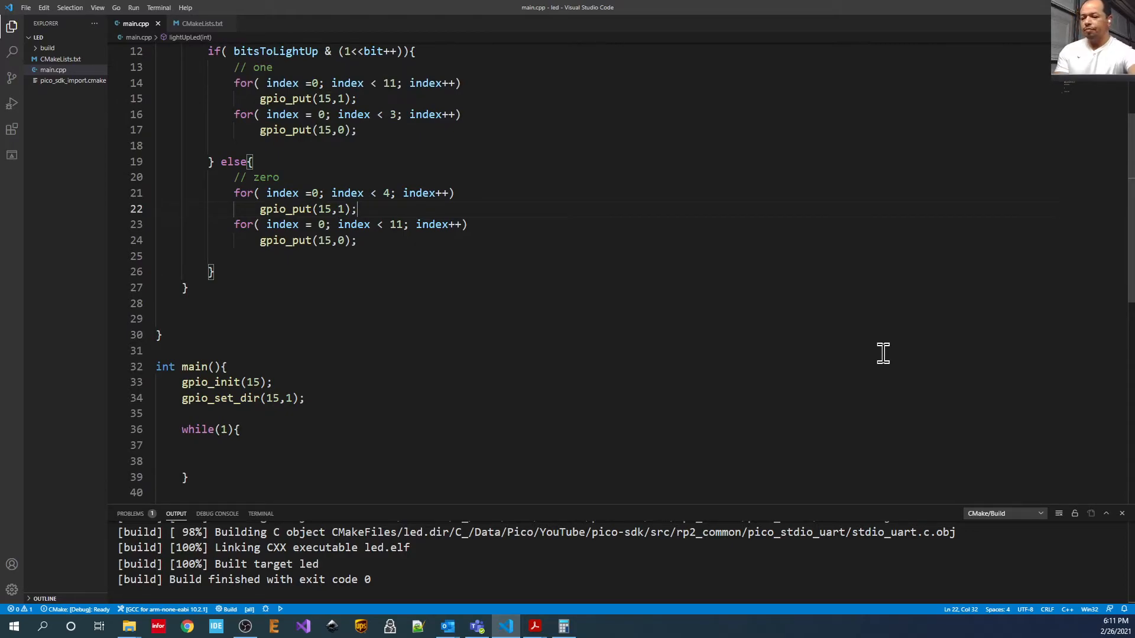
{"action": "mouse_move", "coordinate": [812, 317]}
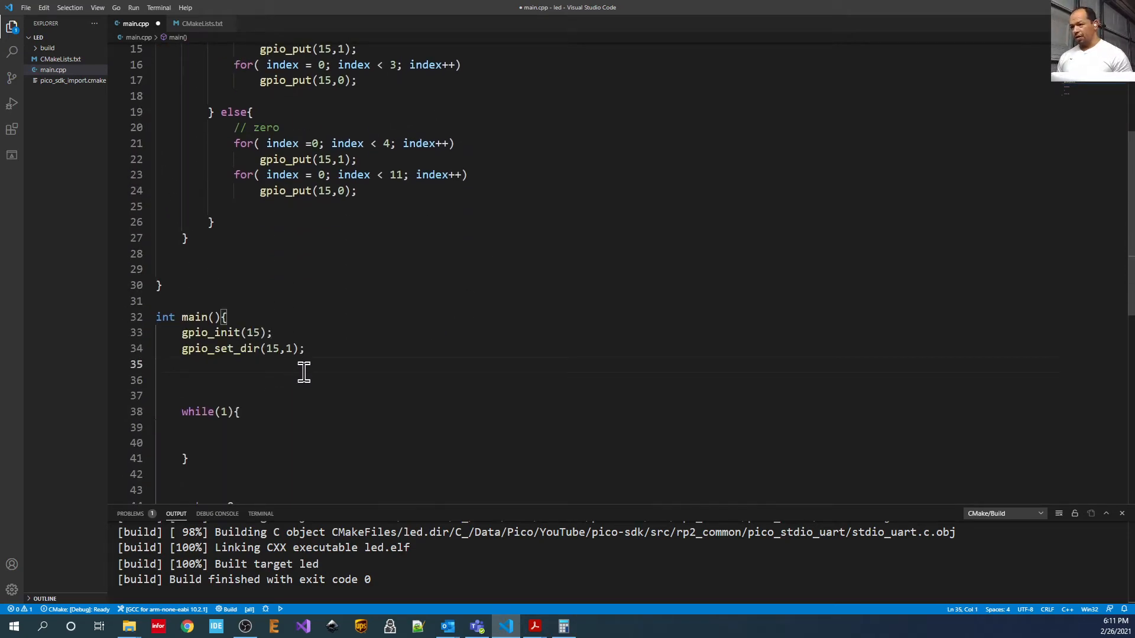
Write a for loop over index up to 1000 that calls lightUpLed(0).
{"action": "type", "text": "for( i"}
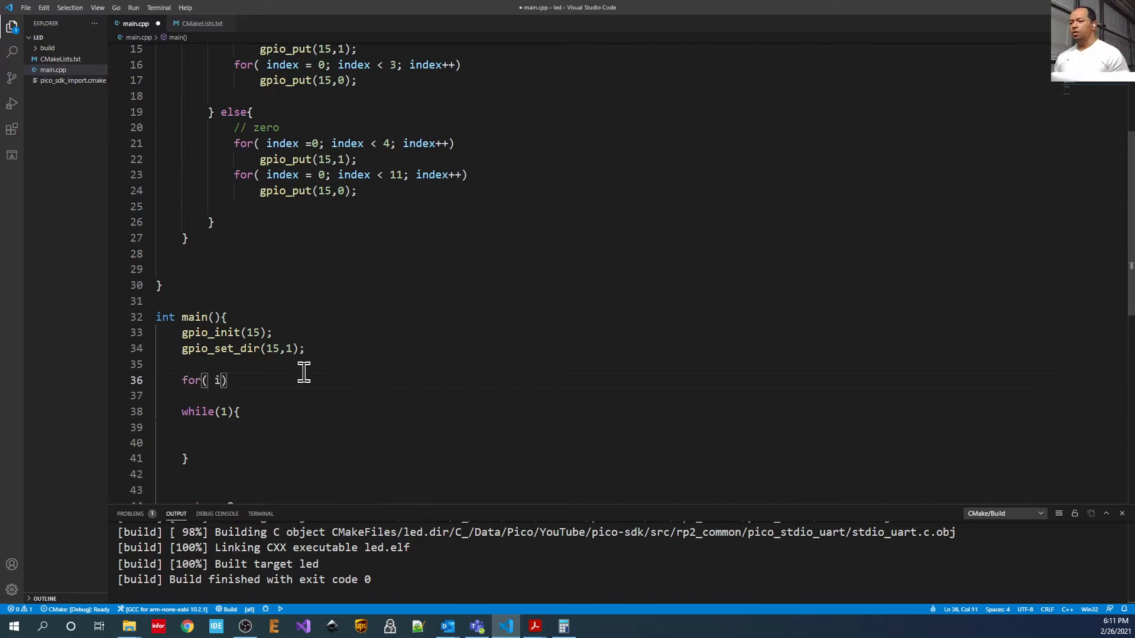
{"action": "type", "text": "nt index = 0;"}
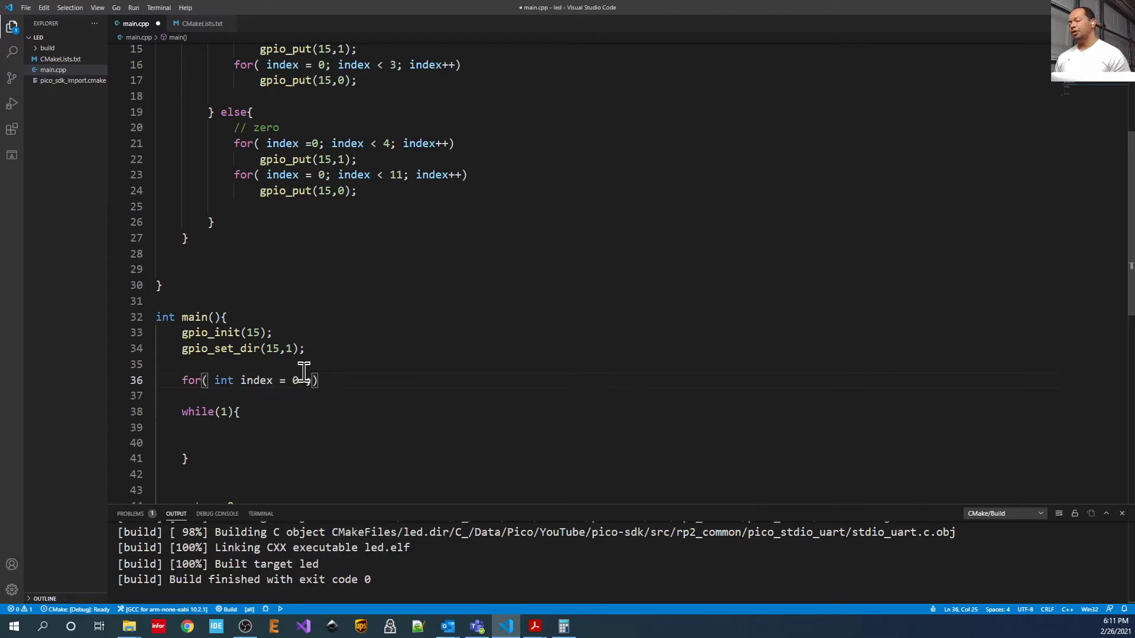
{"action": "key", "text": "Backspace"}
{"action": "type", "text": "index < 1000"}
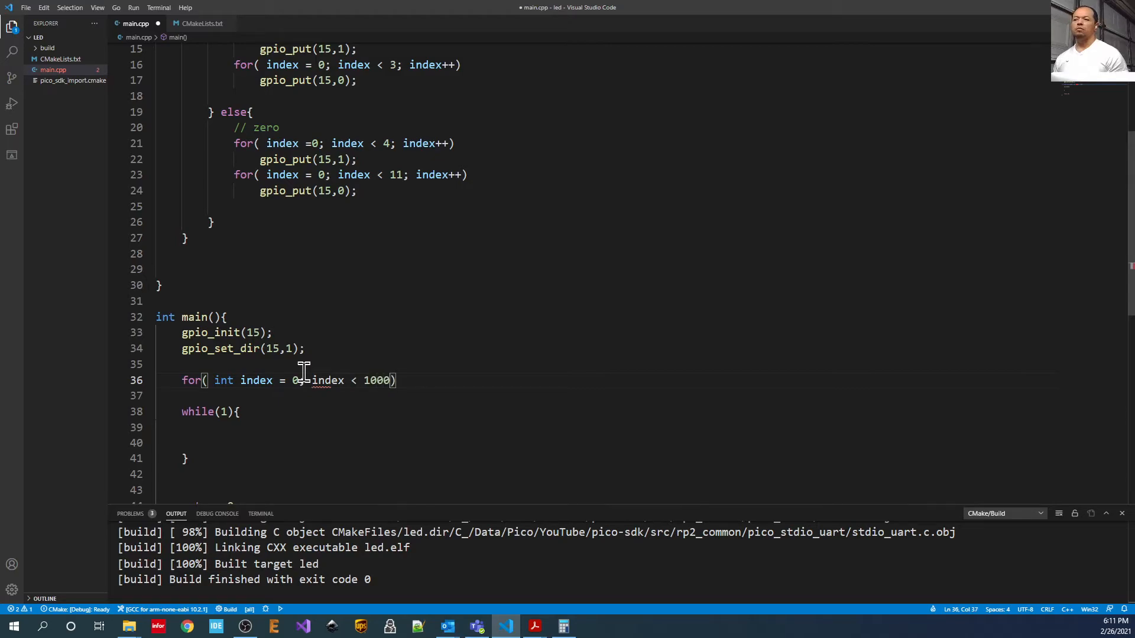
{"action": "type", "text": ";"}
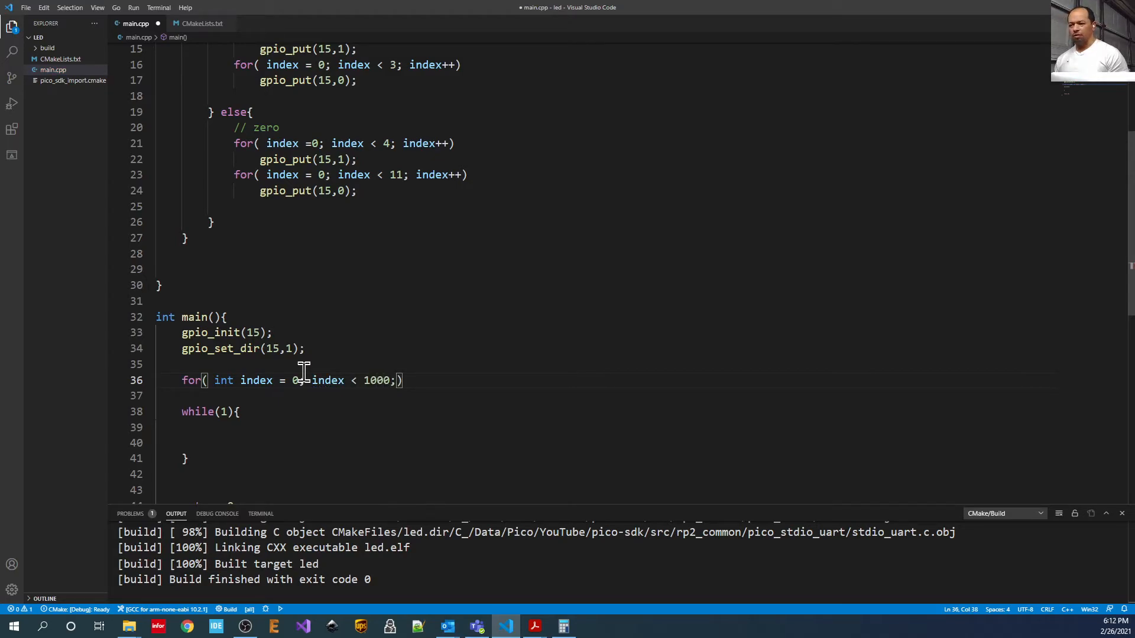
{"action": "type", "text": "index++"}
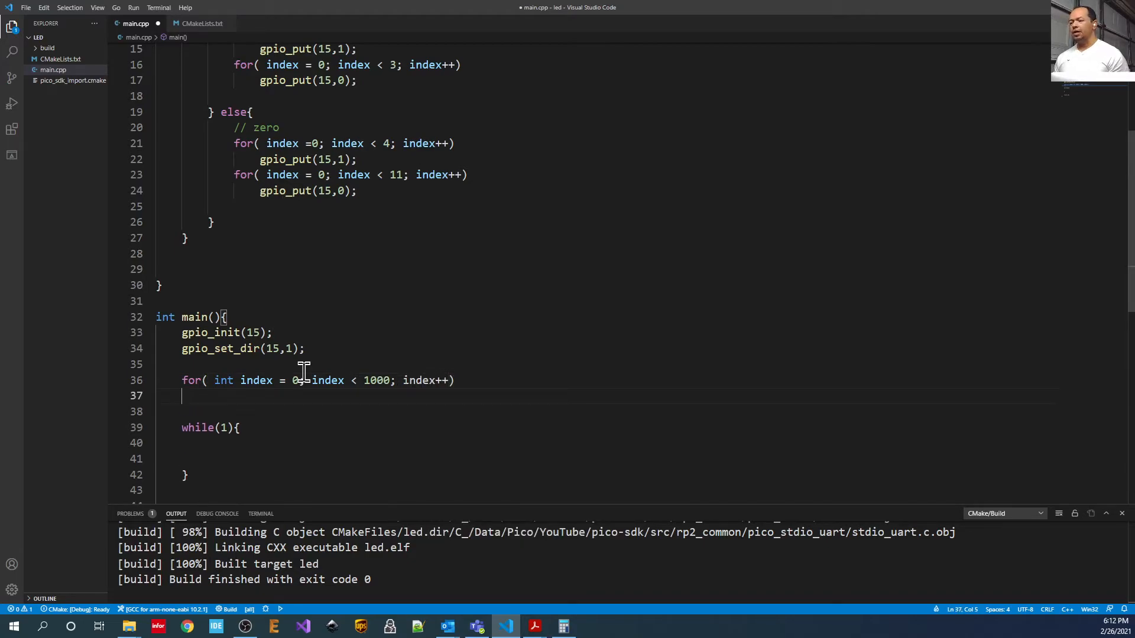
{"action": "type", "text": "led"}
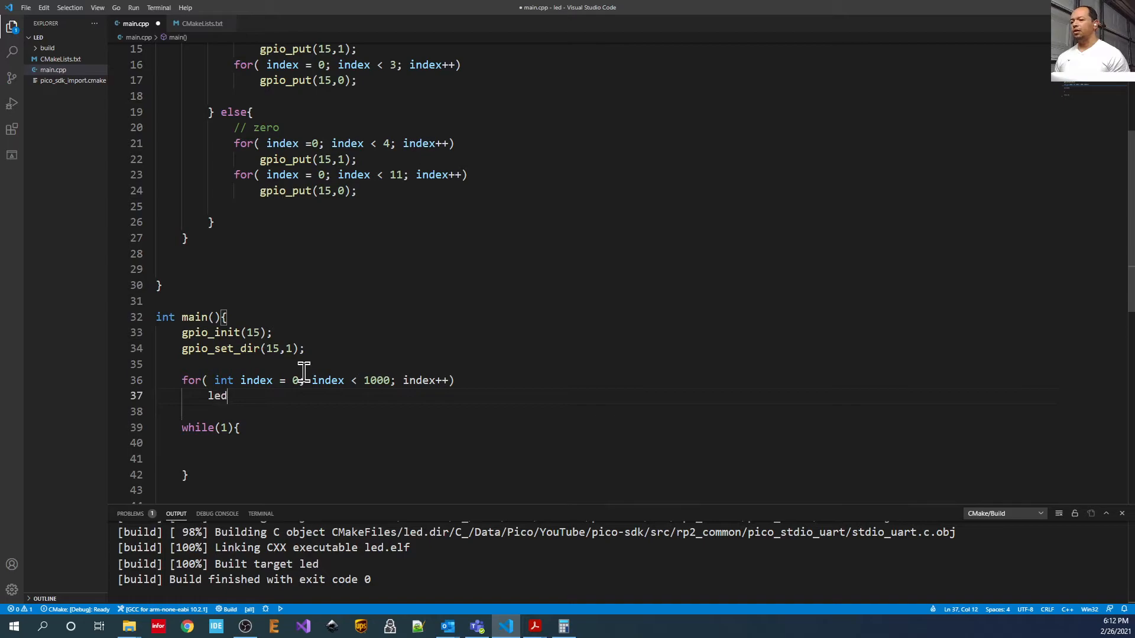
{"action": "key", "text": "Backspace"}
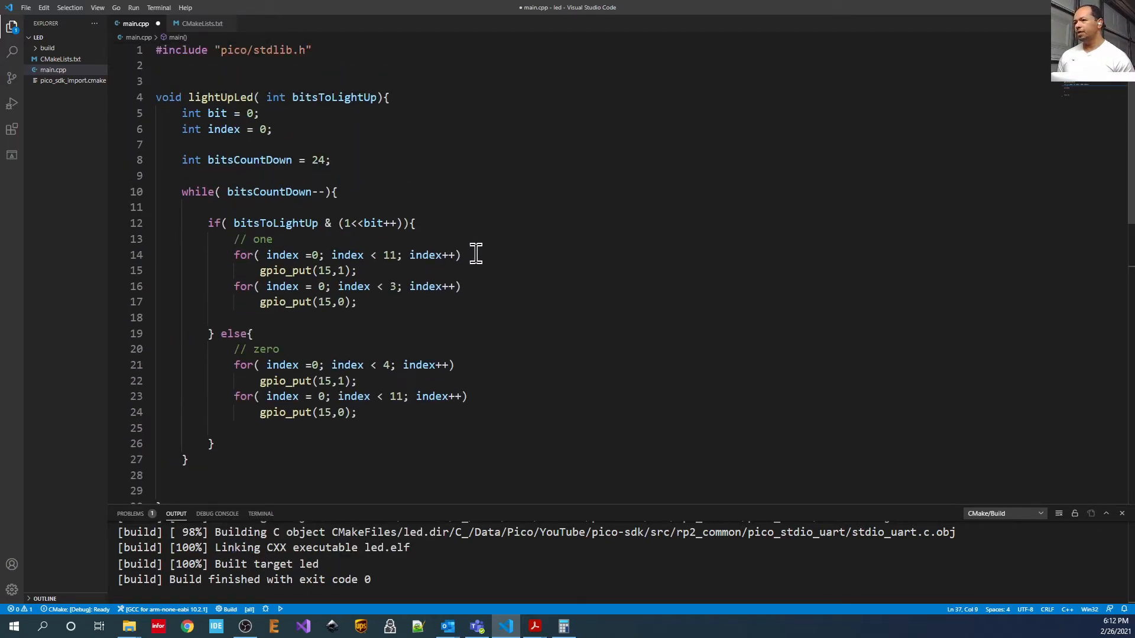
{"action": "type", "text": "lightUpLed"}
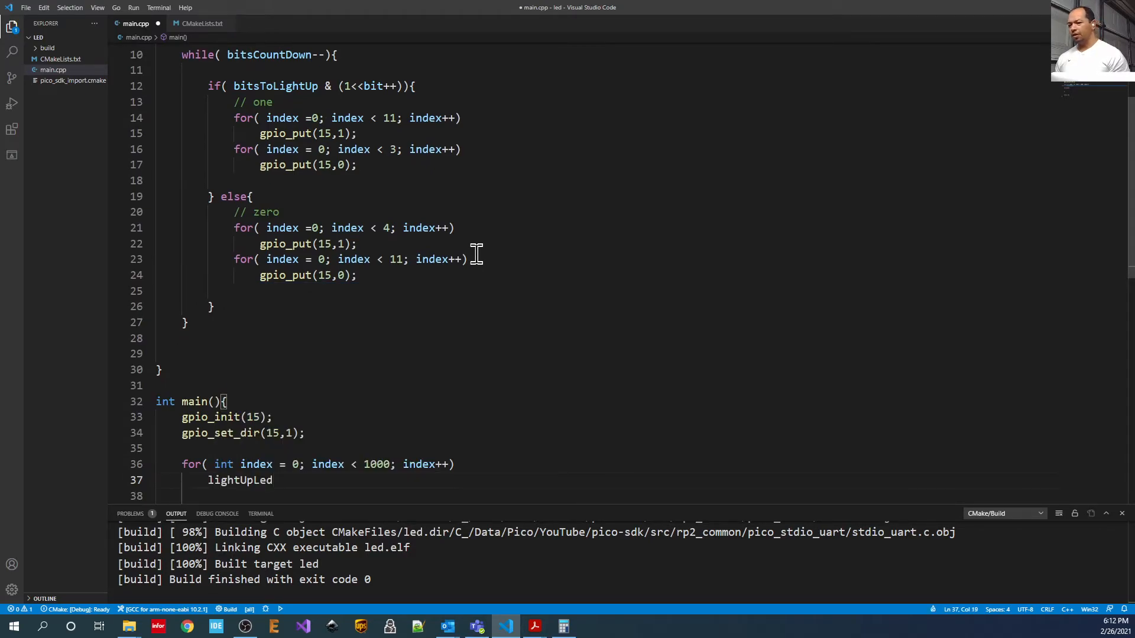
{"action": "type", "text": "(0);"}
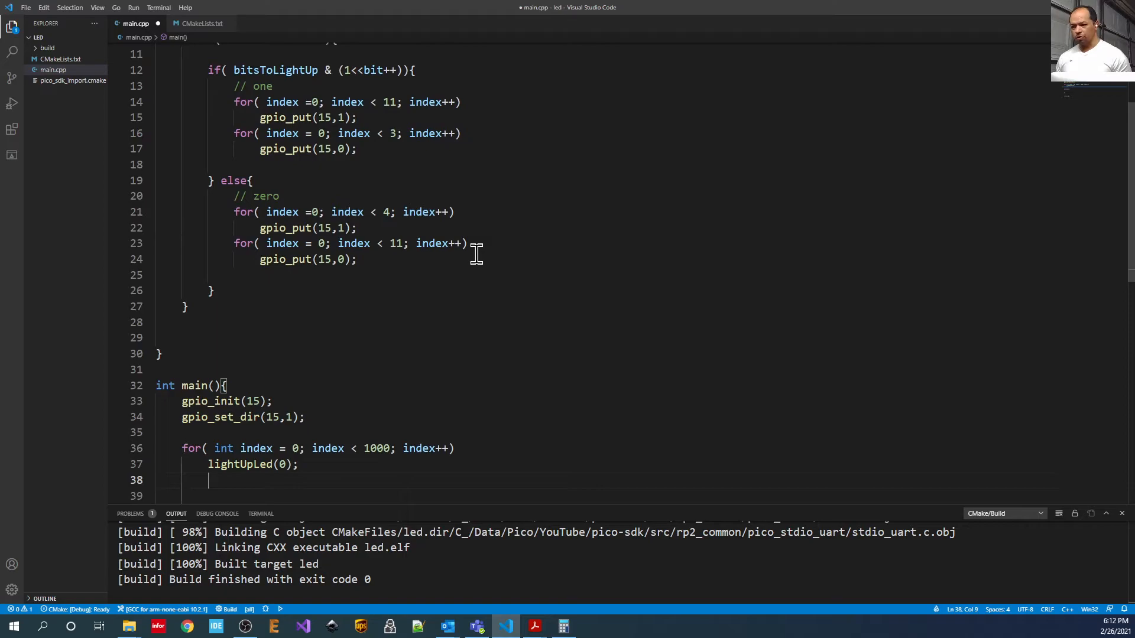
Follow the loop with sleep_us(10) and another lightUpLed(0) call.
{"action": "type", "text": "l"}
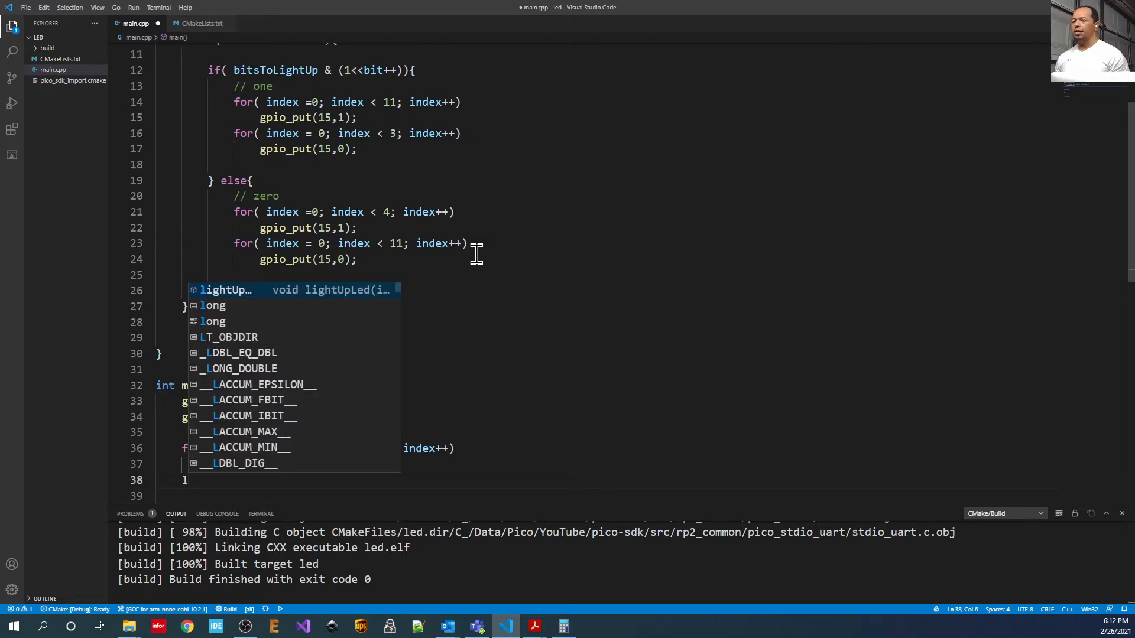
{"action": "type", "text": "sleep_us(10);"}
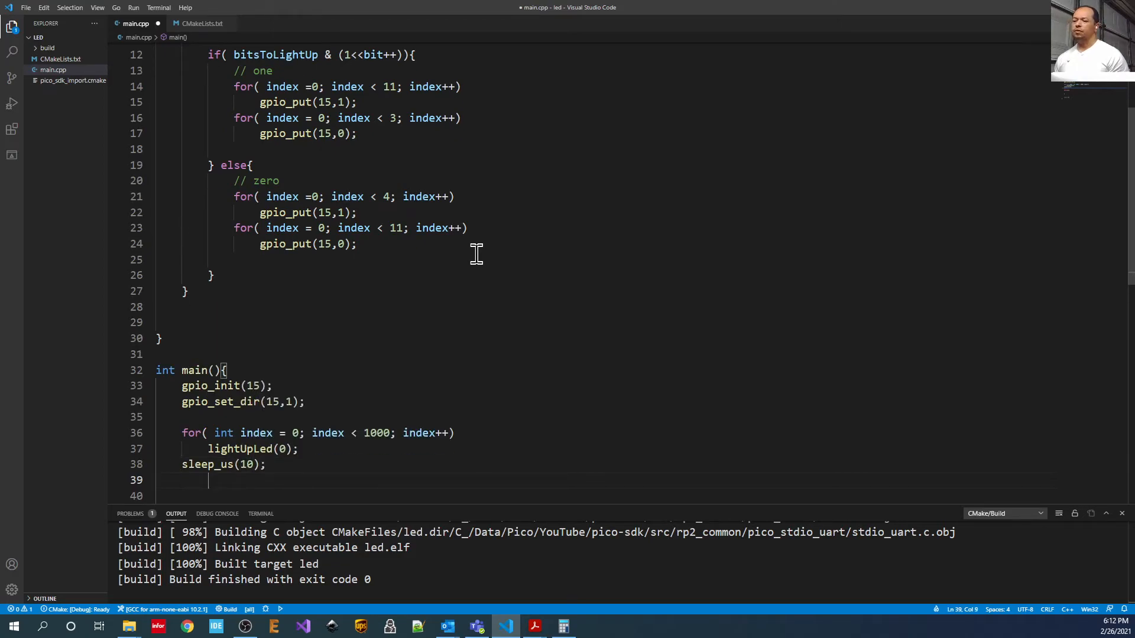
{"action": "type", "text": "lightUpLed"}
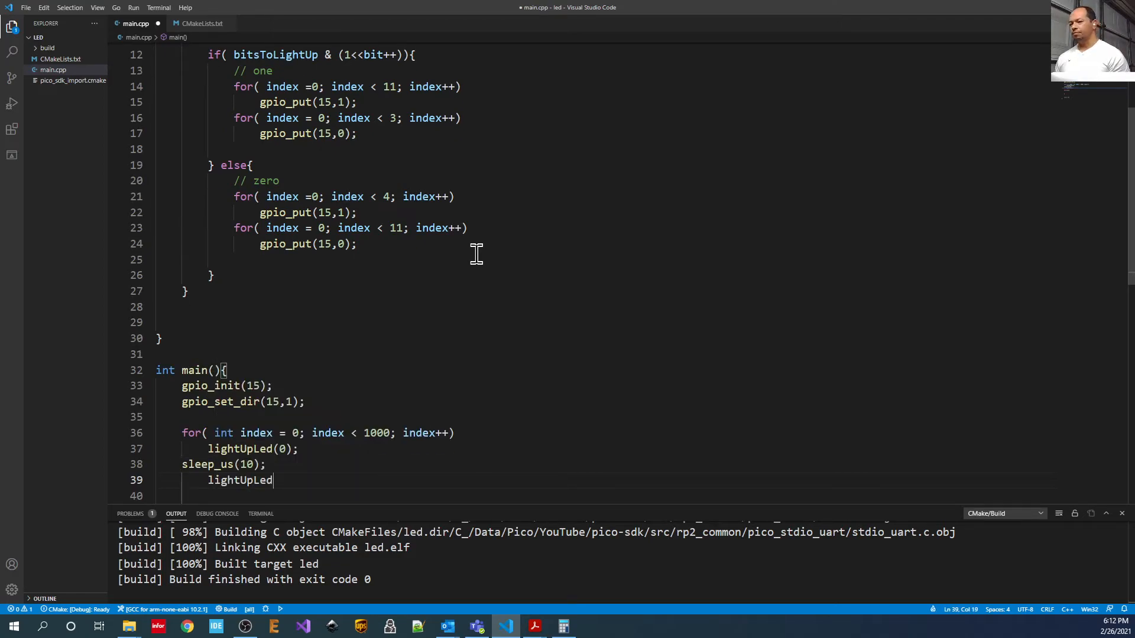
{"action": "type", "text": "(0);"}
{"action": "left_click", "coordinate": [602, 495]}
{"action": "type", "text": "sleep_u"}
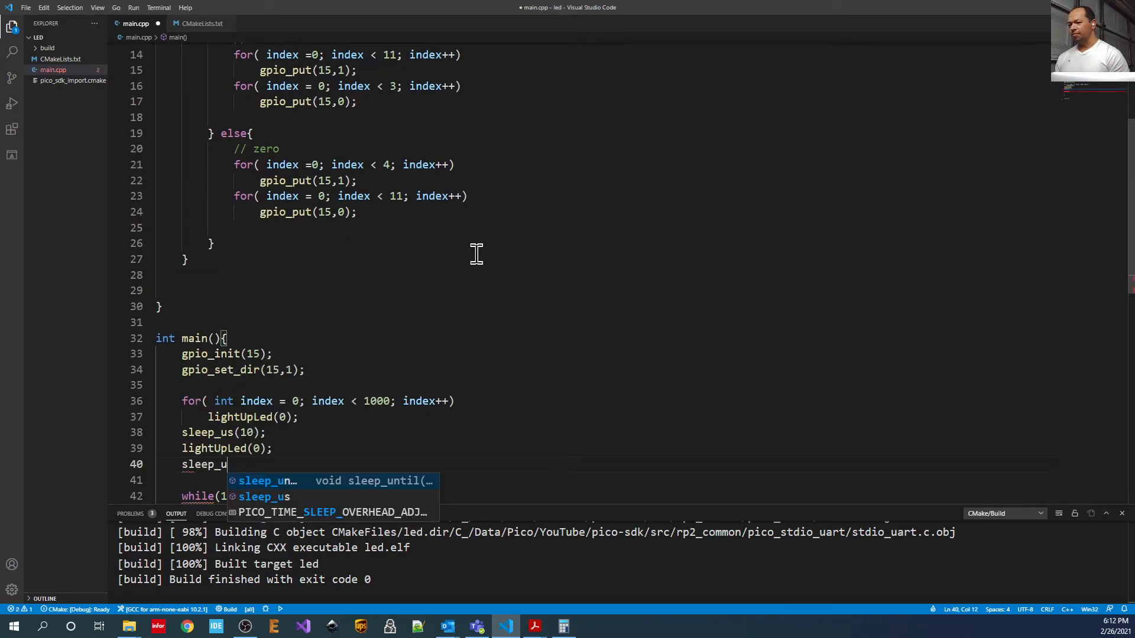
Complete the second call as sleep_us(10); on line 40.
{"action": "type", "text": "s(10);"}
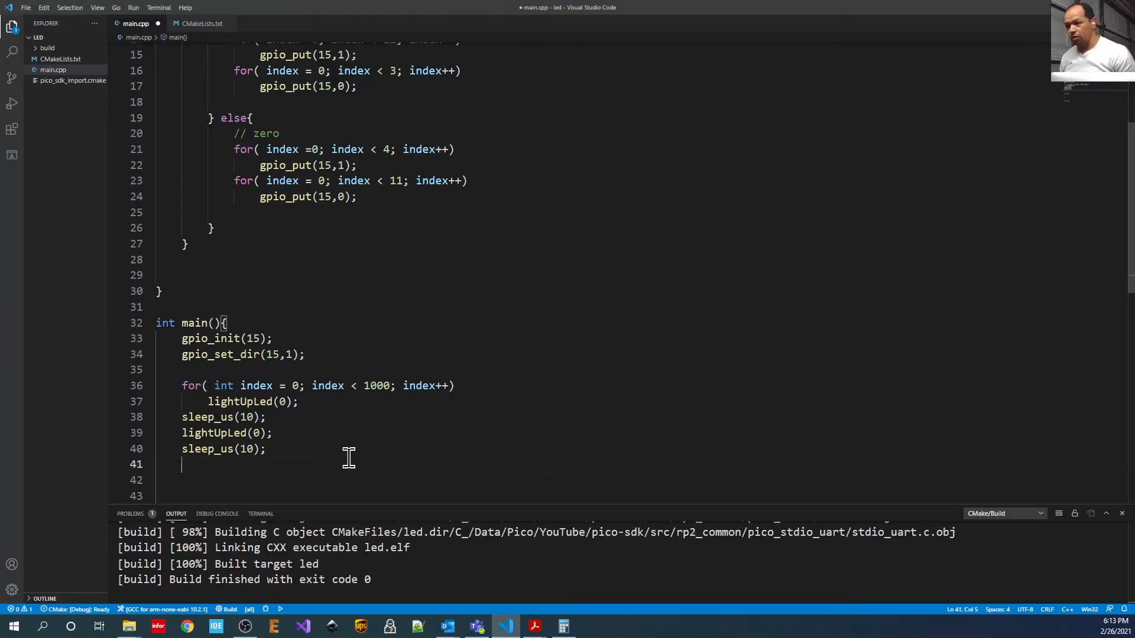
Add lightUpLed colour calls with arguments 0x01, 0x0100 and 0x01 on new lines.
{"action": "key", "text": "enter"}
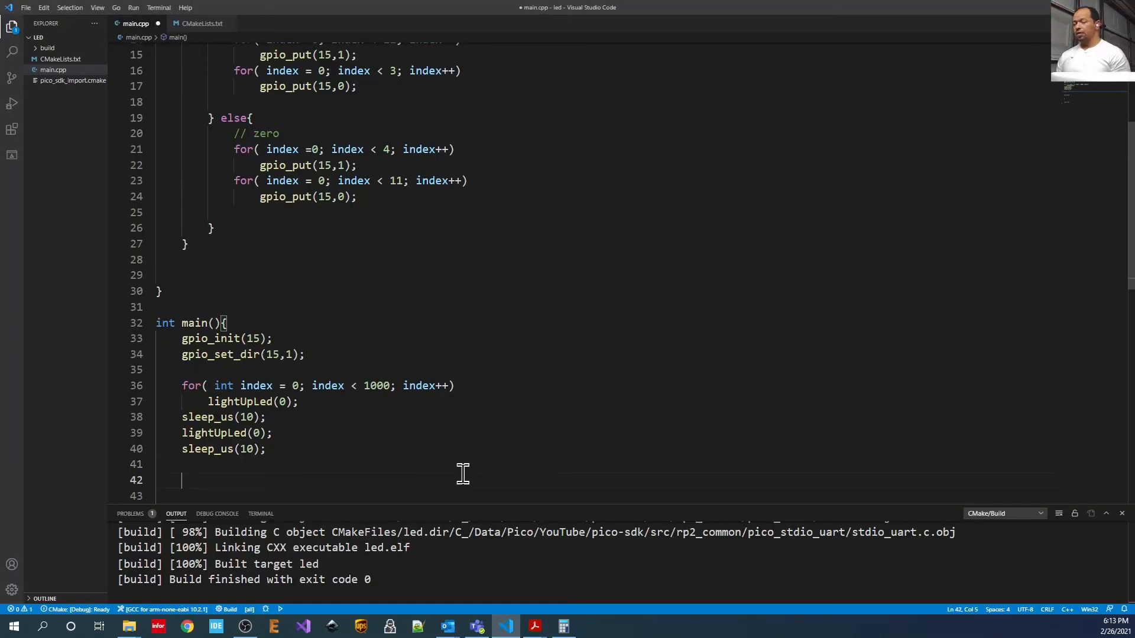
{"action": "type", "text": "lightUpLed"}
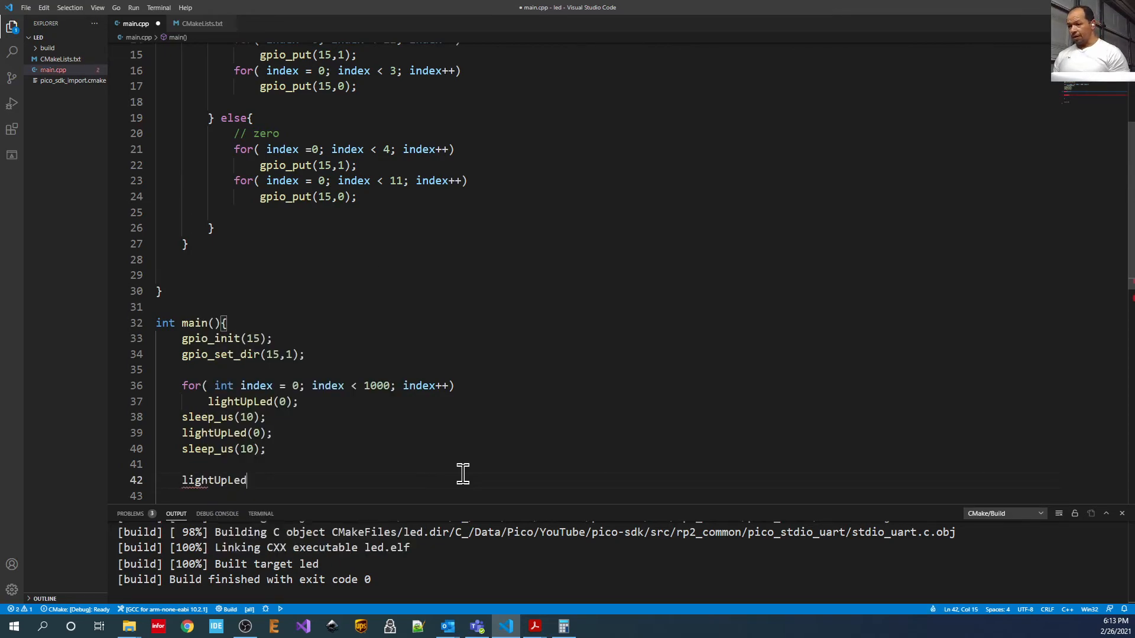
{"action": "type", "text": "(0"}
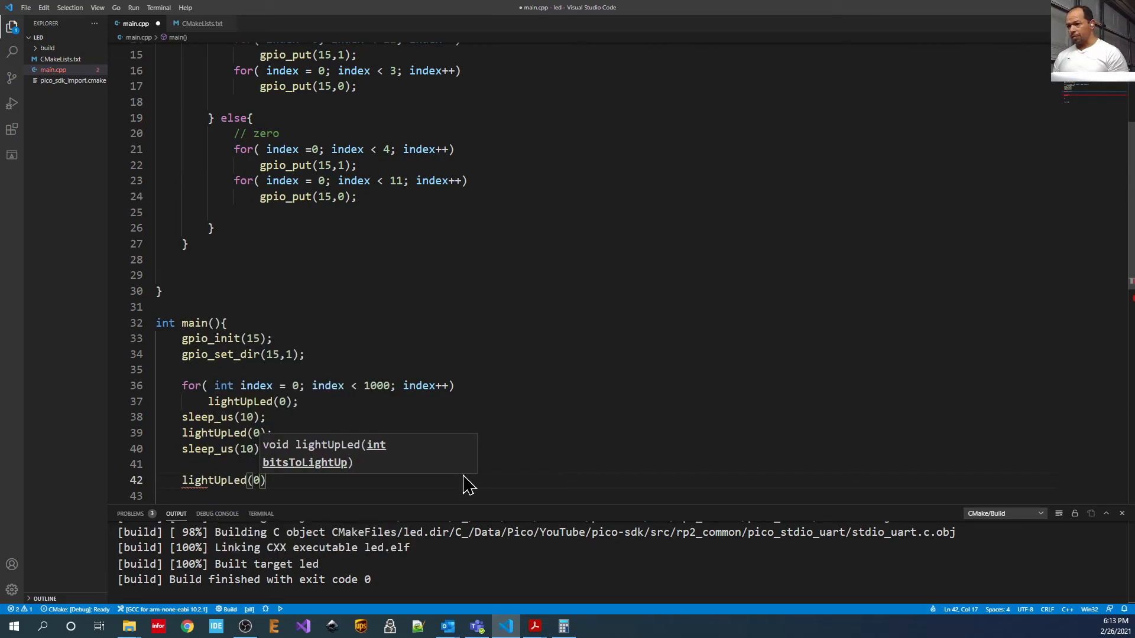
{"action": "type", "text": "x01"}
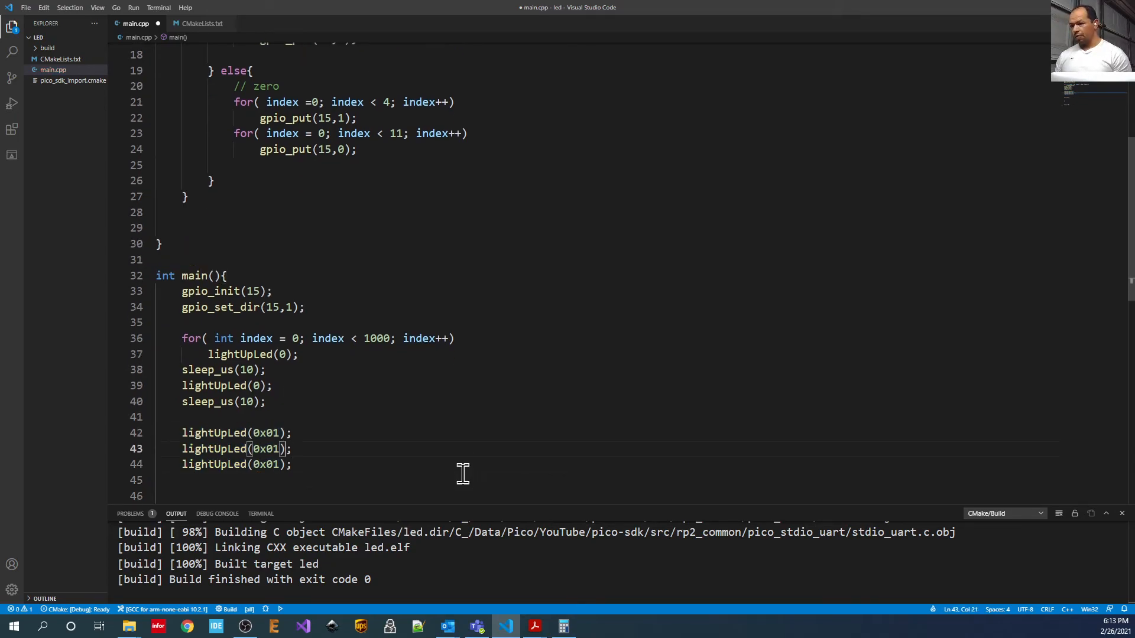
{"action": "type", "text": "00"}
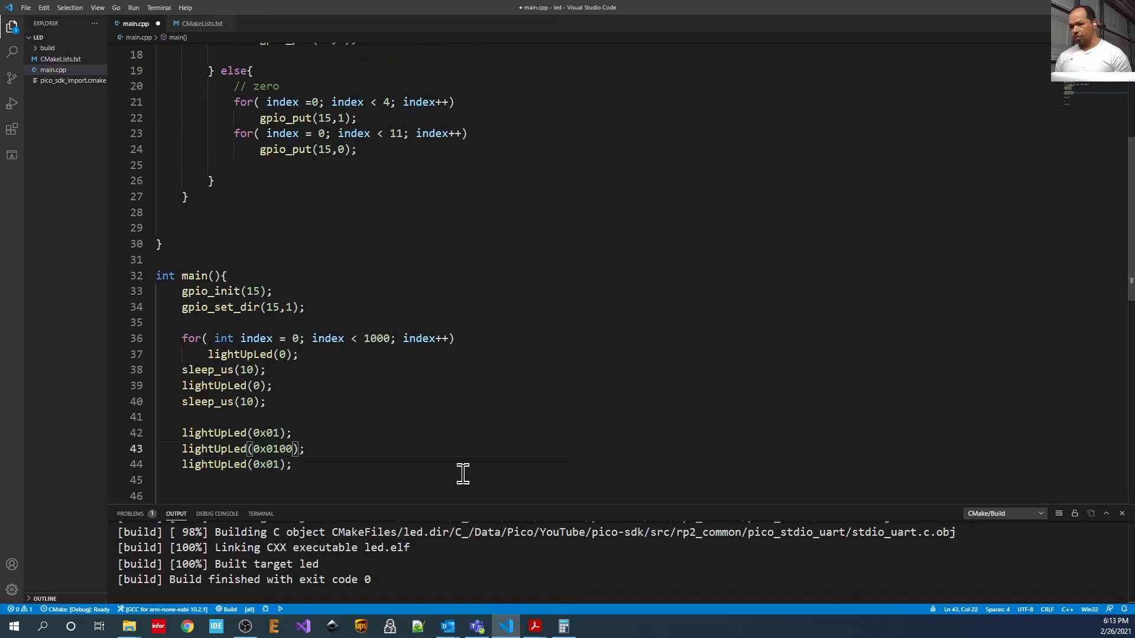